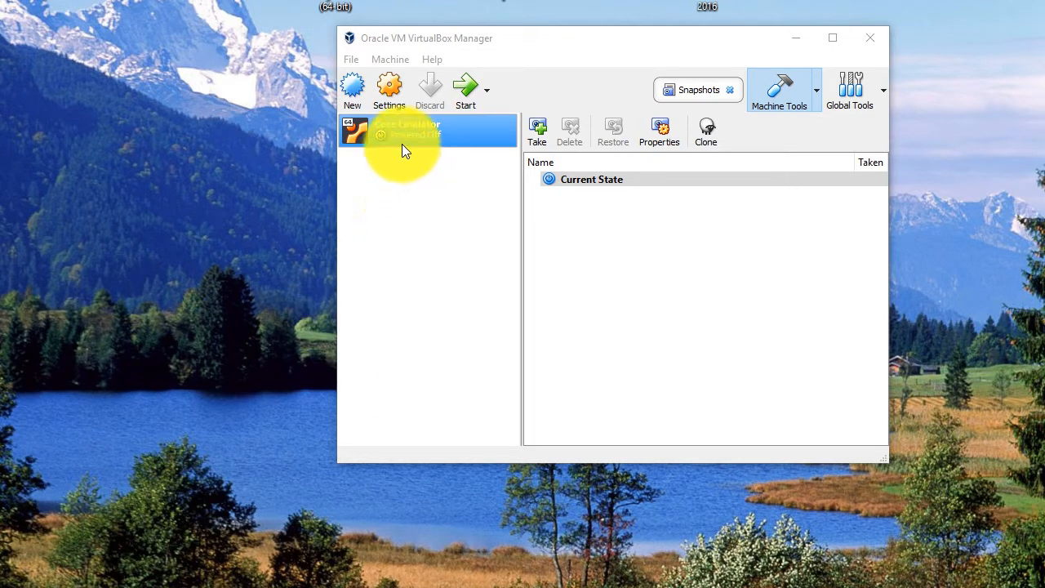
pyautogui.moveTo(425, 157)
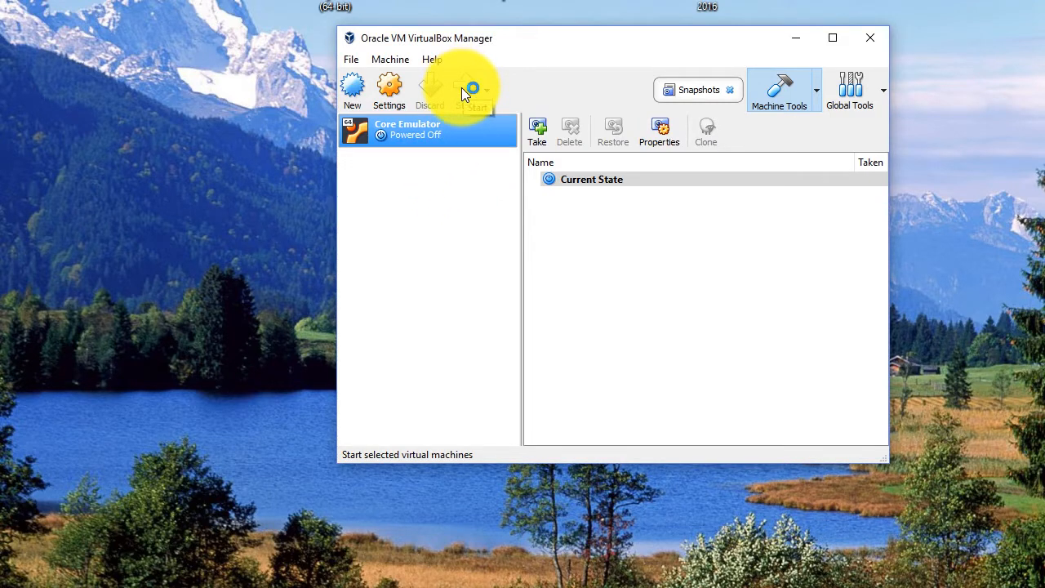
# Step: Start the powered-off Core Emulator virtual machine and let Ubuntu boot
pyautogui.click(472, 88)
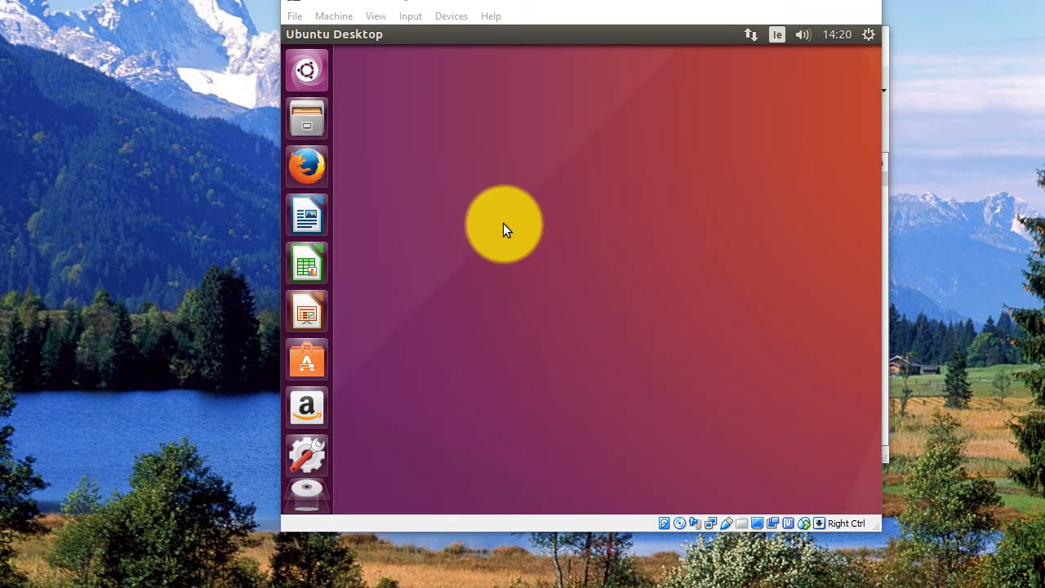
# Step: From a desktop terminal, start the core-daemon service with sudo and confirm the password
pyautogui.rightClick(503, 229)
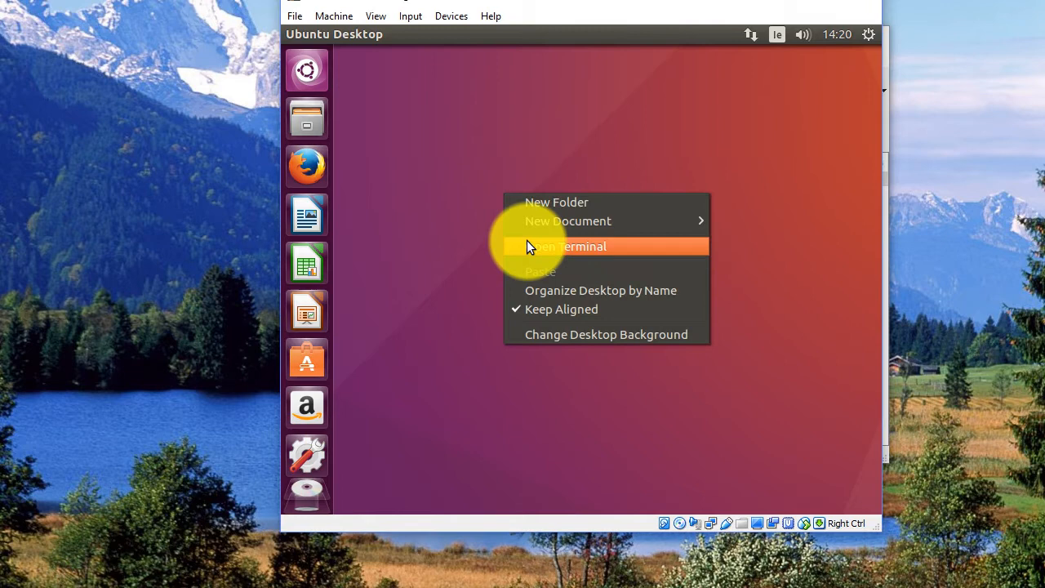
pyautogui.click(567, 245)
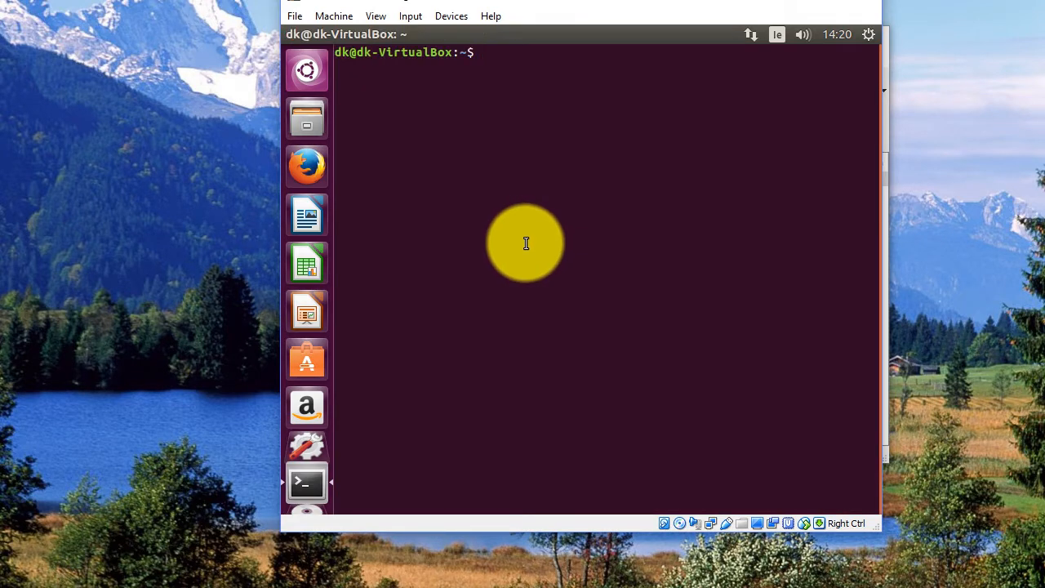
pyautogui.write('sudo service core-daemon start')
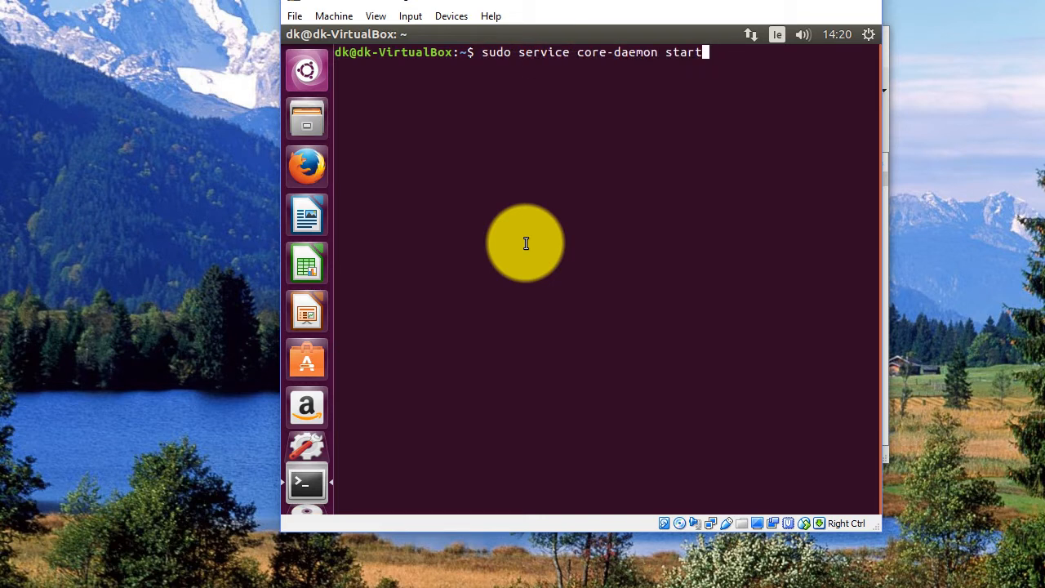
pyautogui.press('Return')
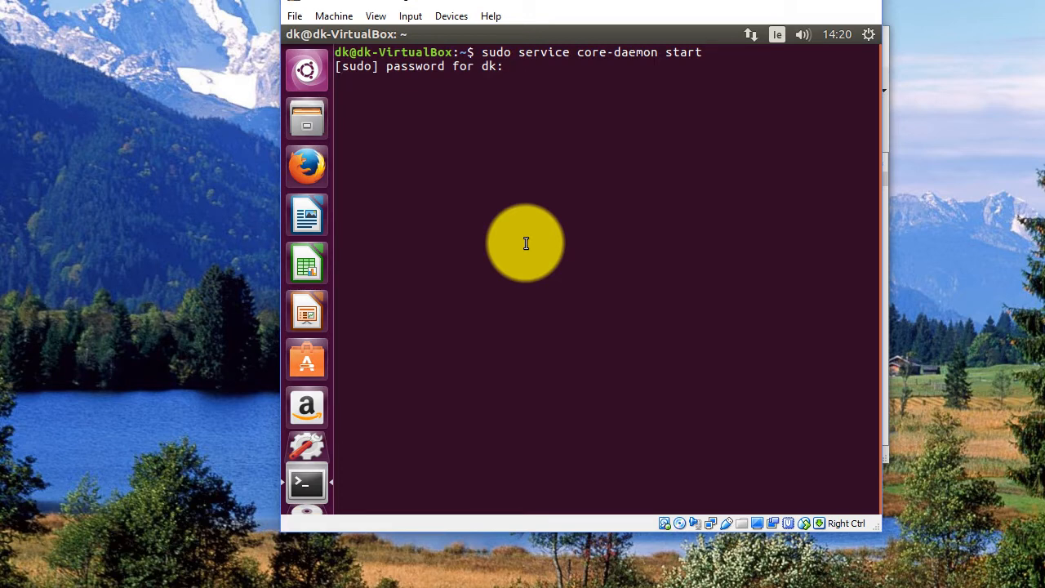
pyautogui.press('Return')
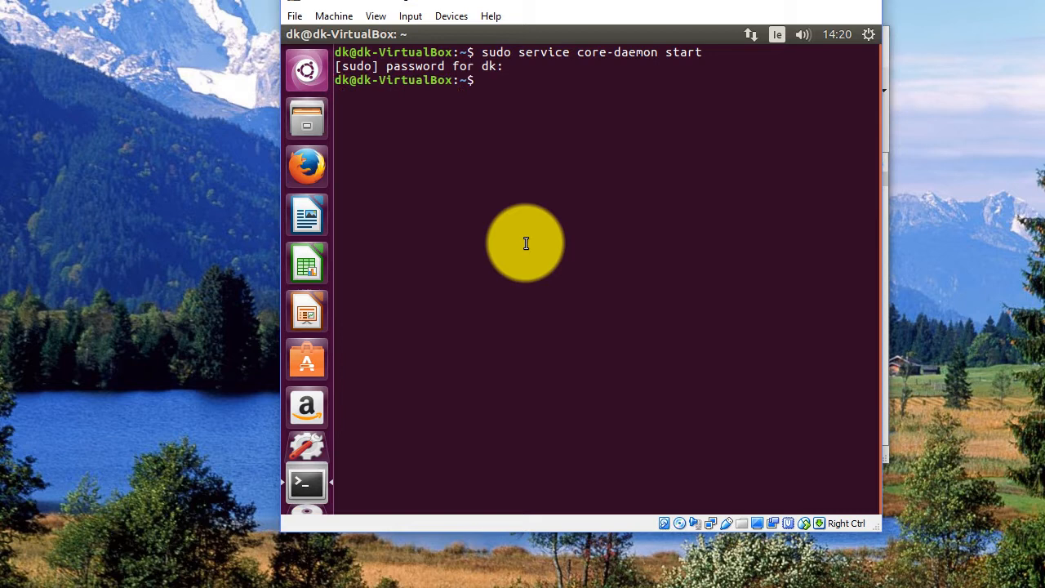
# Step: Launch core-gui to bring up an empty CORE emulation canvas
pyautogui.write('core-gui')
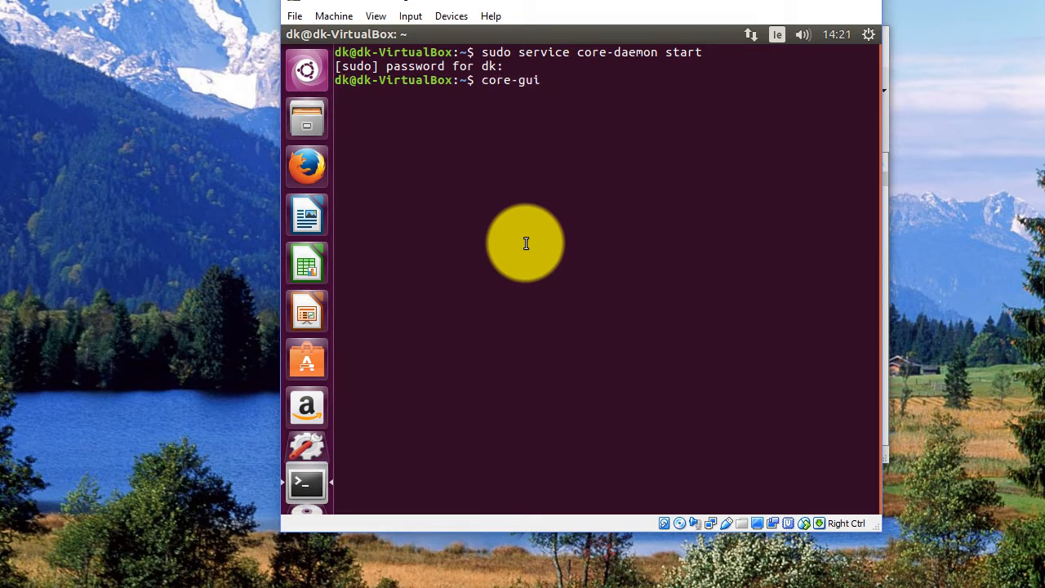
pyautogui.press('Return')
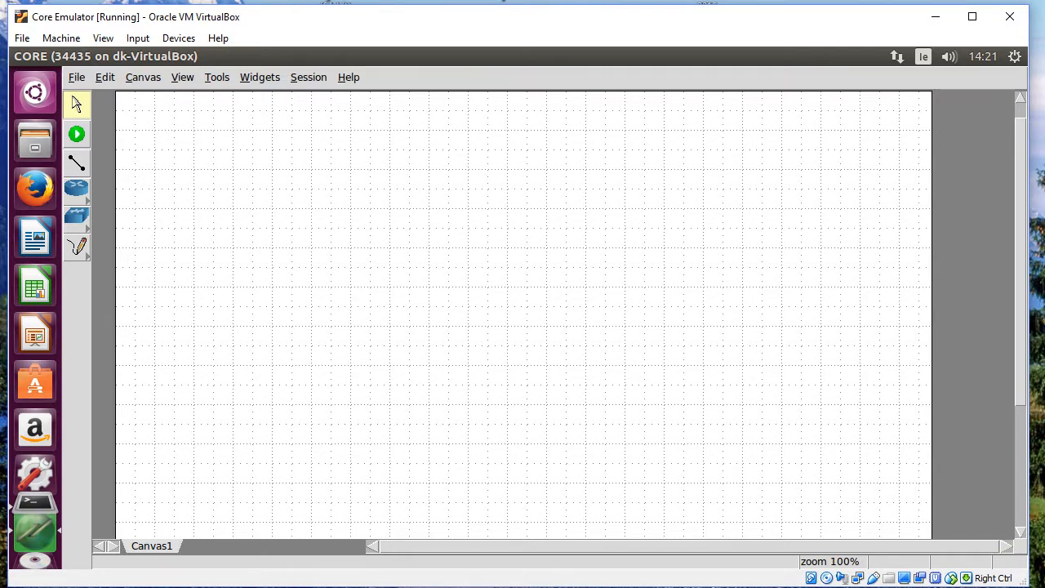
# Step: Bring up the link-layer node types to pick an ethernet switch for the canvas
pyautogui.click(204, 252)
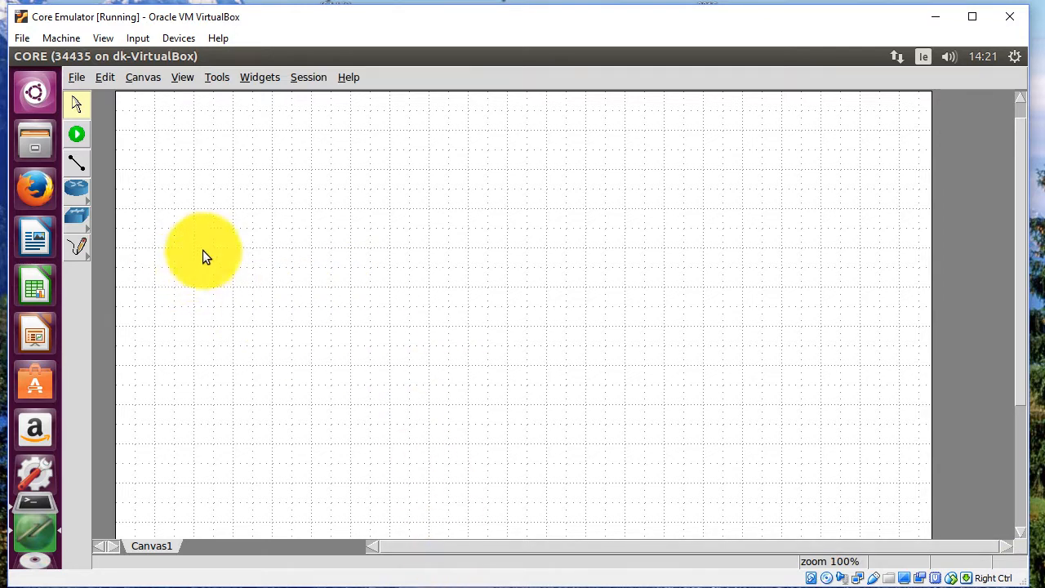
pyautogui.moveTo(1016, 438)
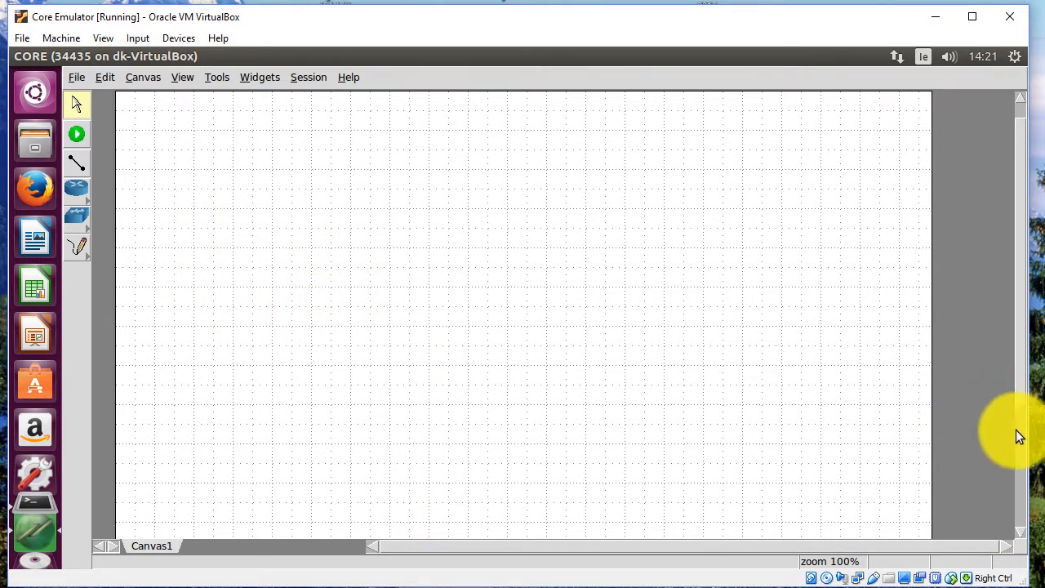
pyautogui.moveTo(1021, 298)
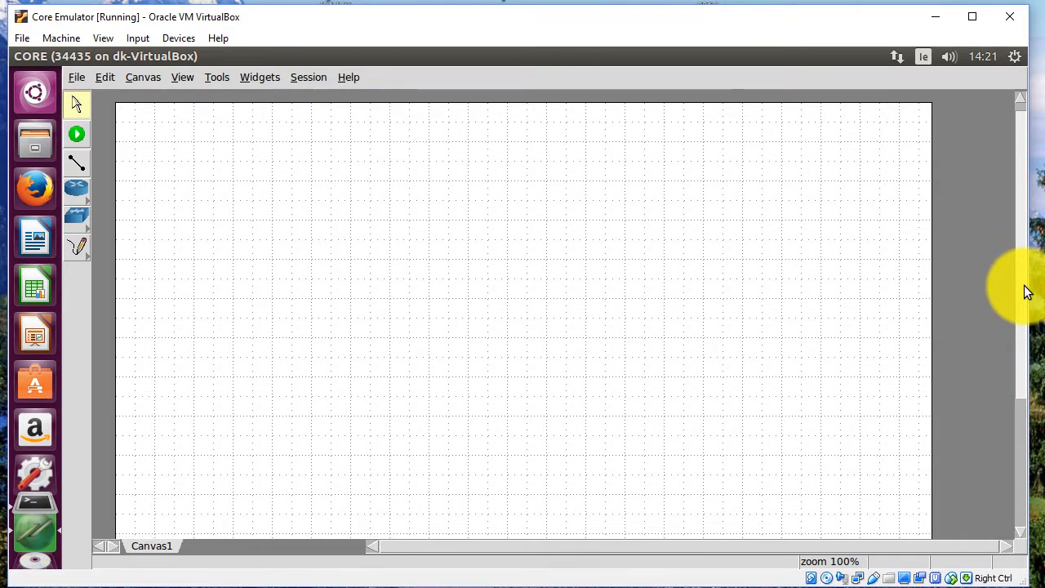
pyautogui.moveTo(75, 134)
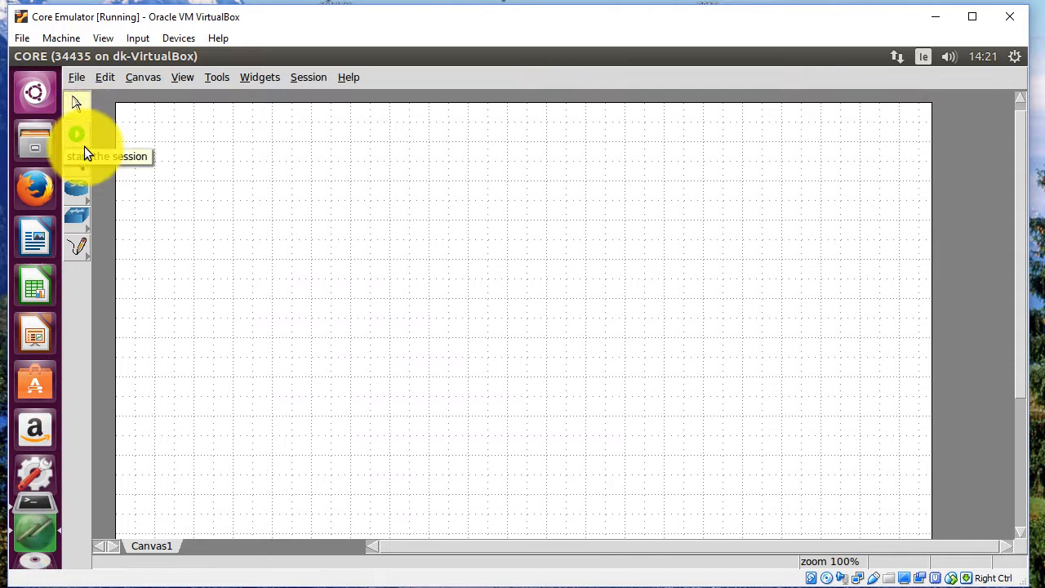
pyautogui.moveTo(85, 180)
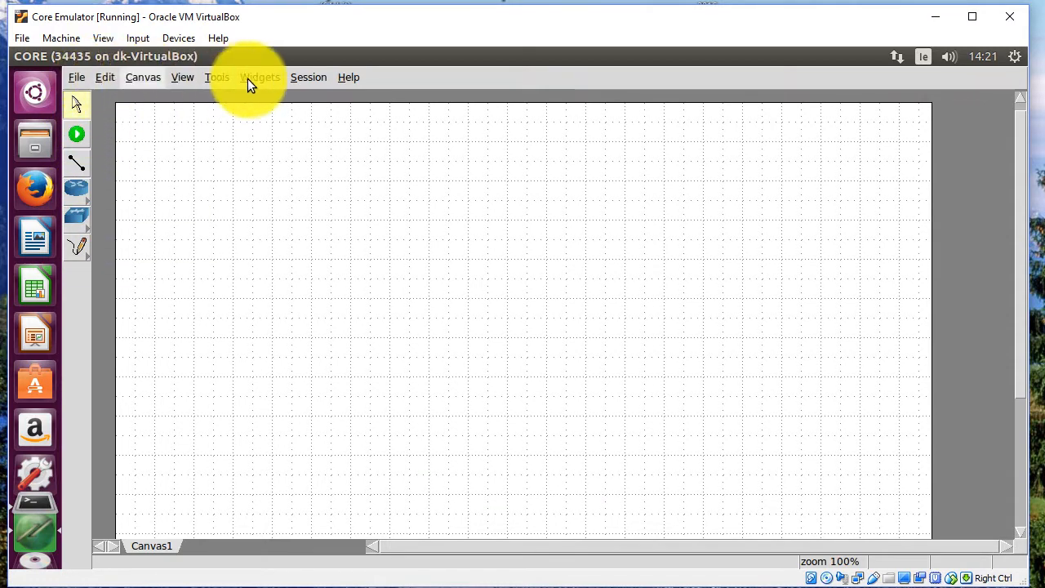
pyautogui.moveTo(232, 92)
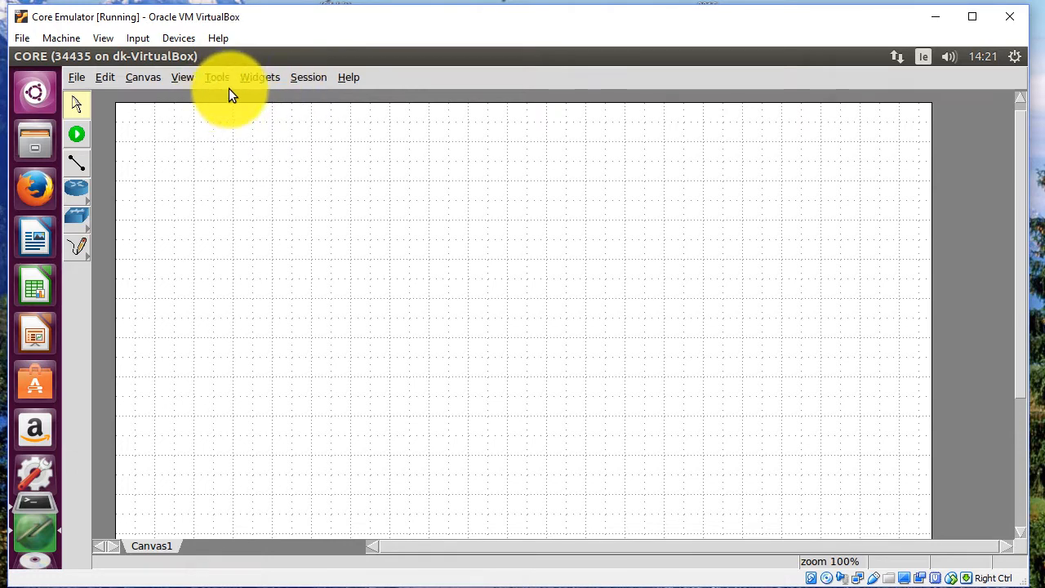
pyautogui.moveTo(96, 311)
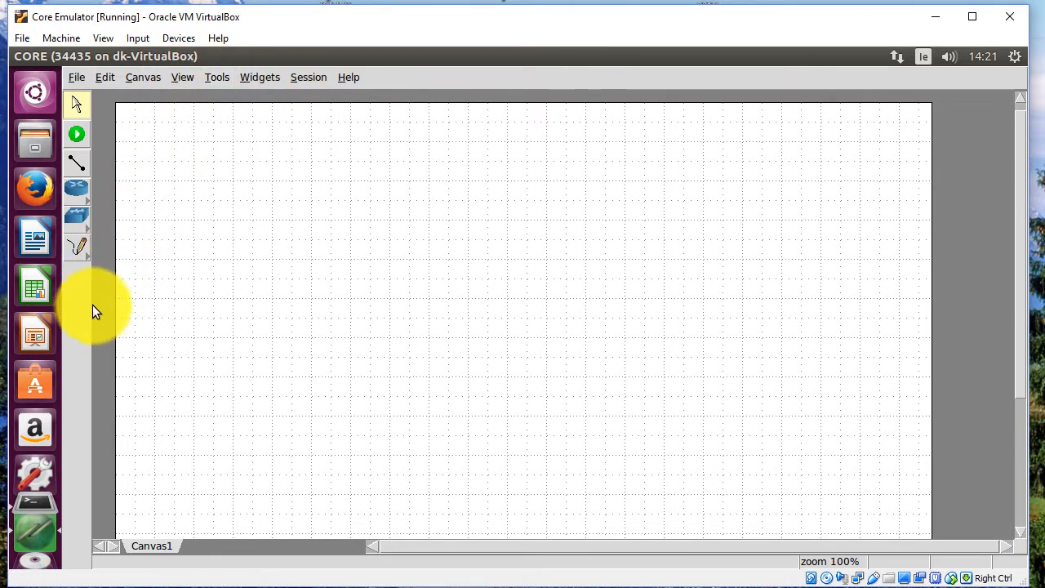
pyautogui.moveTo(75, 188)
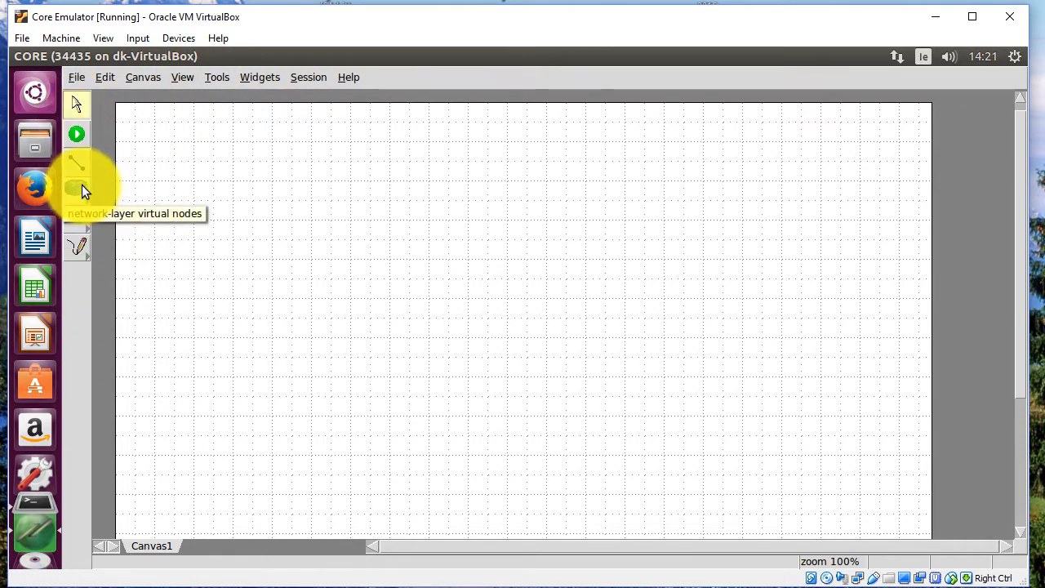
pyautogui.moveTo(75, 220)
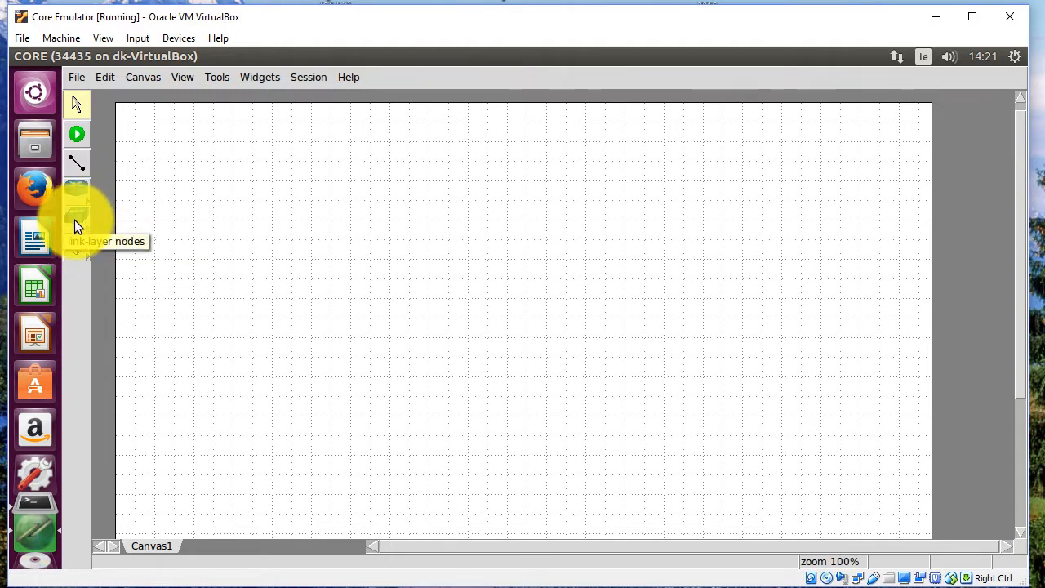
pyautogui.click(75, 221)
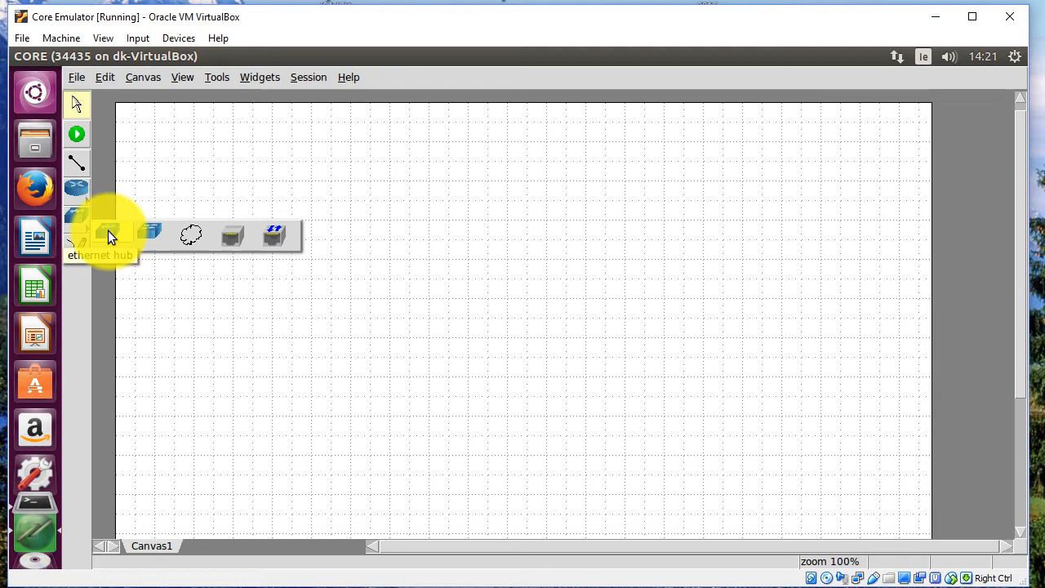
pyautogui.moveTo(150, 235)
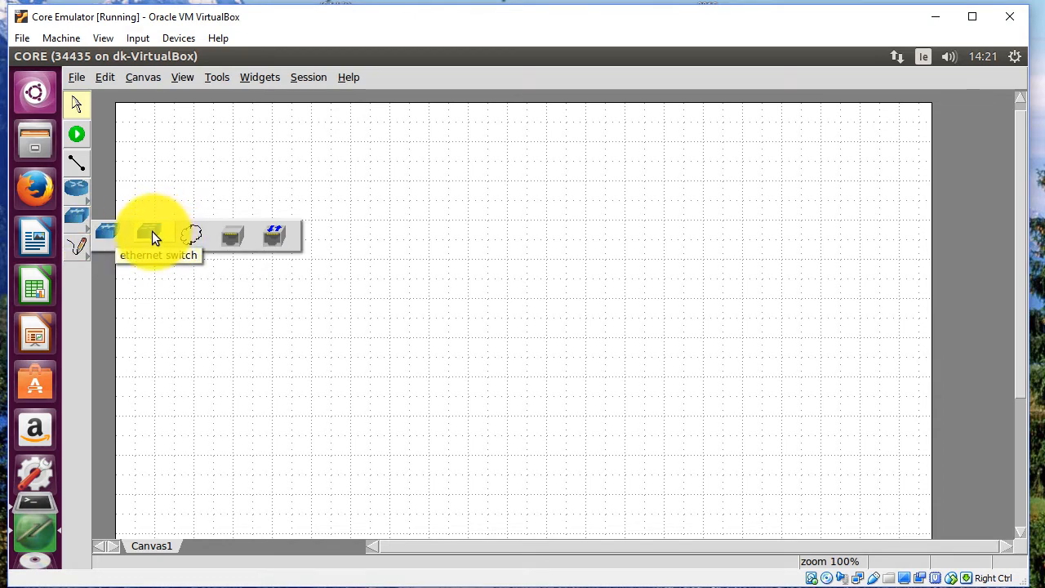
pyautogui.moveTo(206, 235)
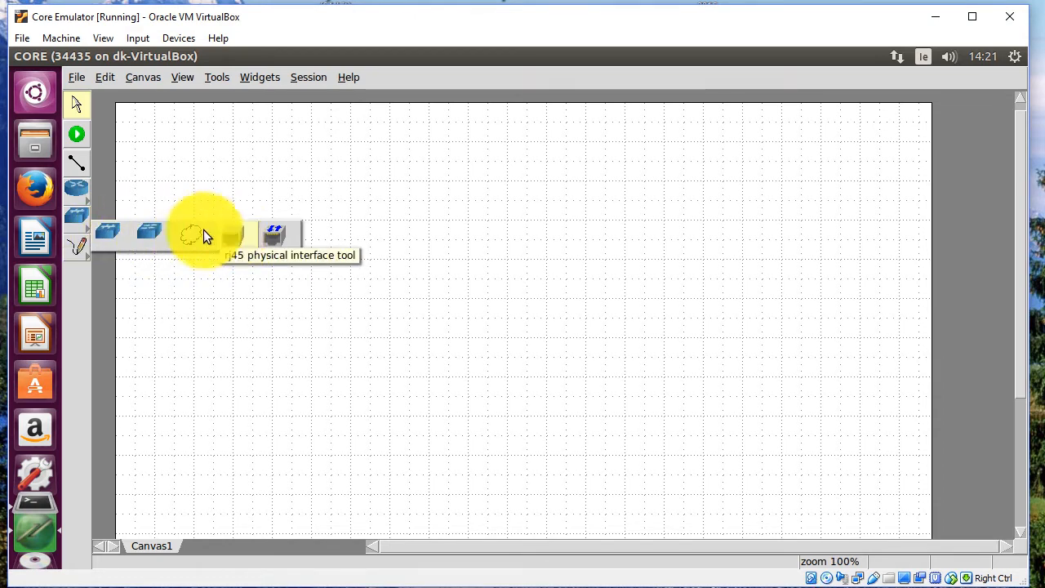
pyautogui.moveTo(151, 237)
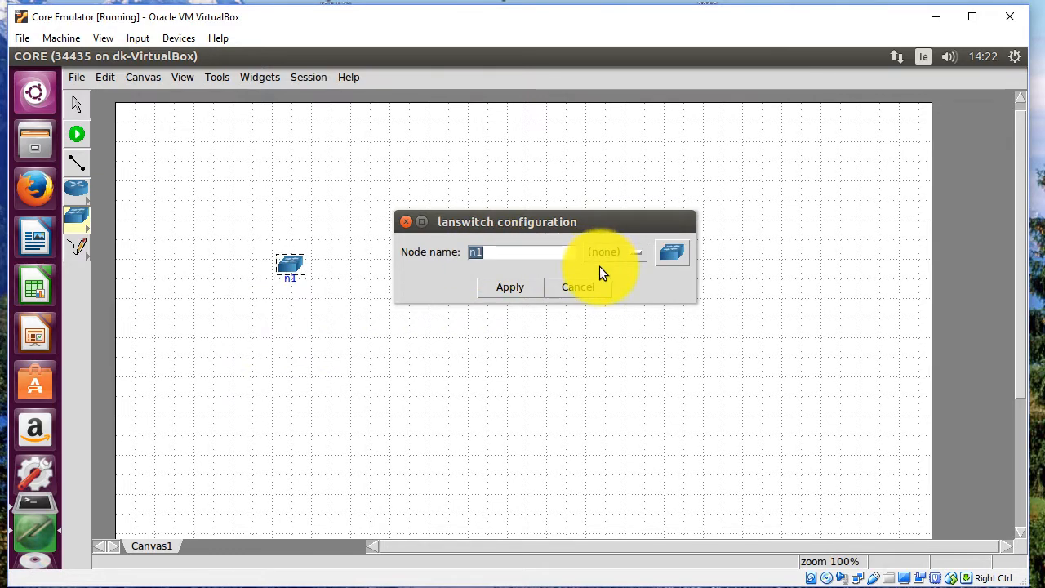
# Step: Rename the switch to S1 and apply the name
pyautogui.write('S')
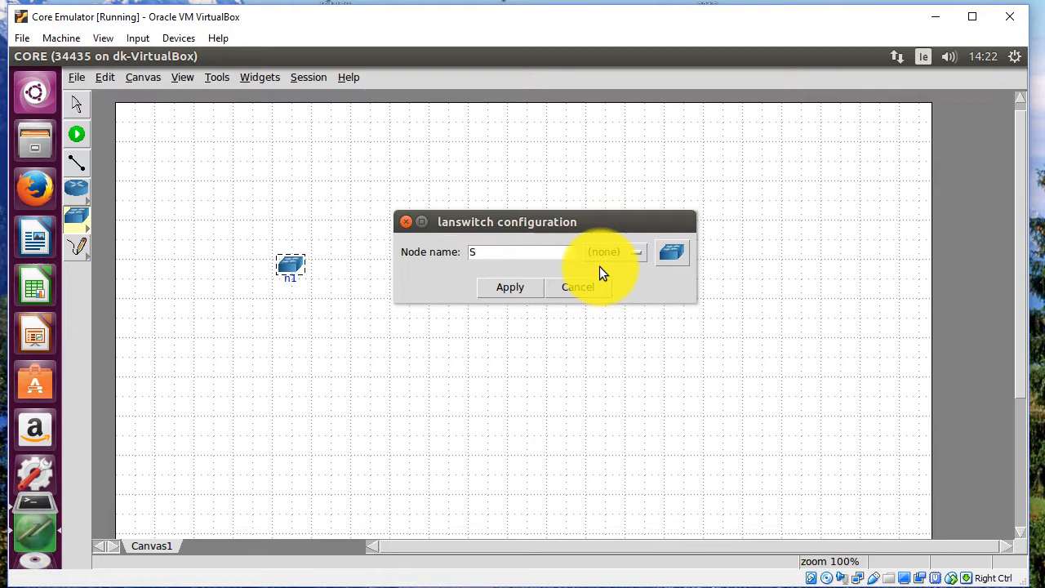
pyautogui.write('1')
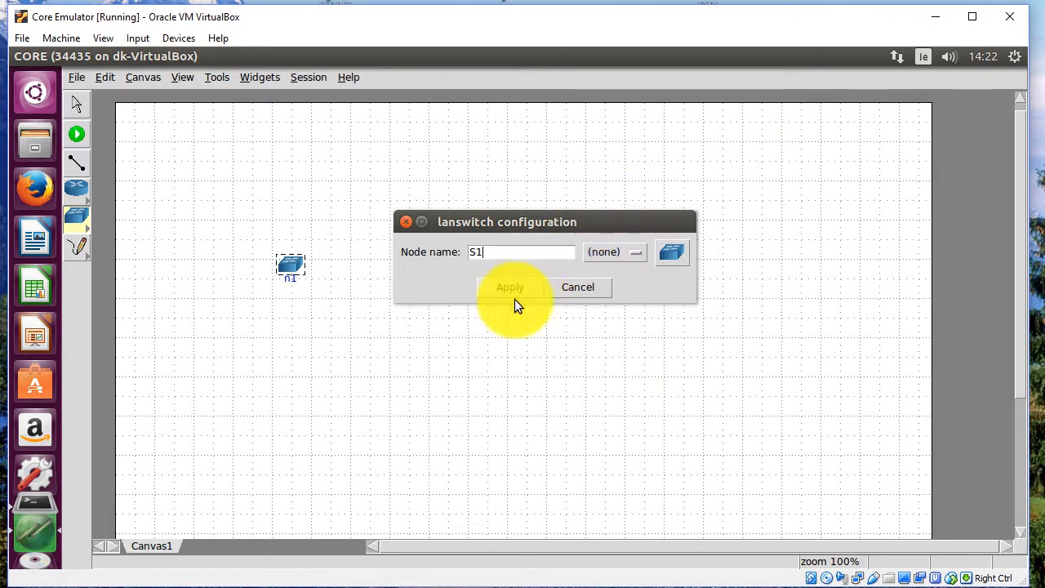
pyautogui.click(509, 288)
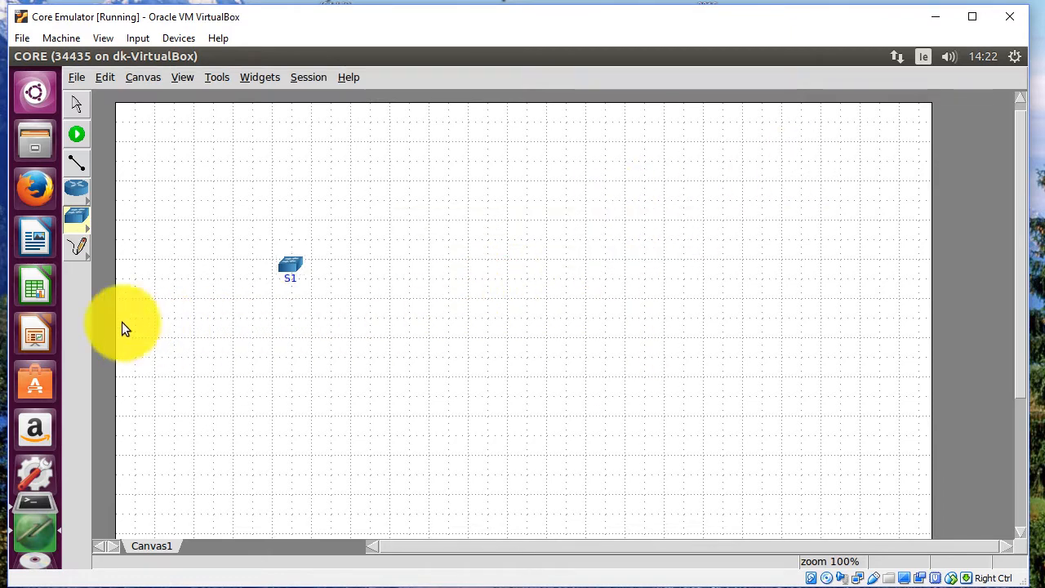
pyautogui.moveTo(78, 199)
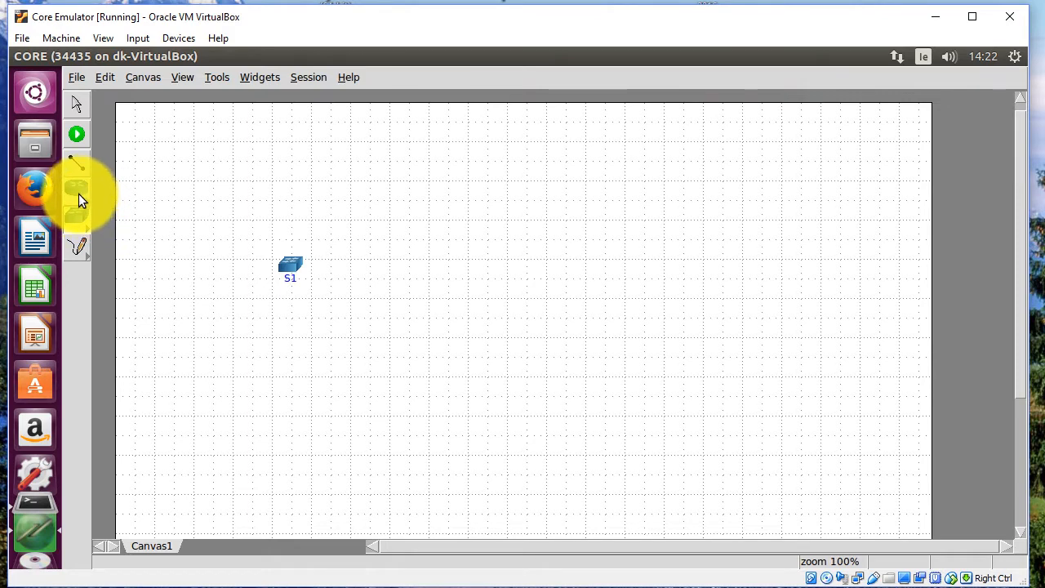
# Step: Place PC hosts in a row below switch S1 from the network-layer node types
pyautogui.click(75, 190)
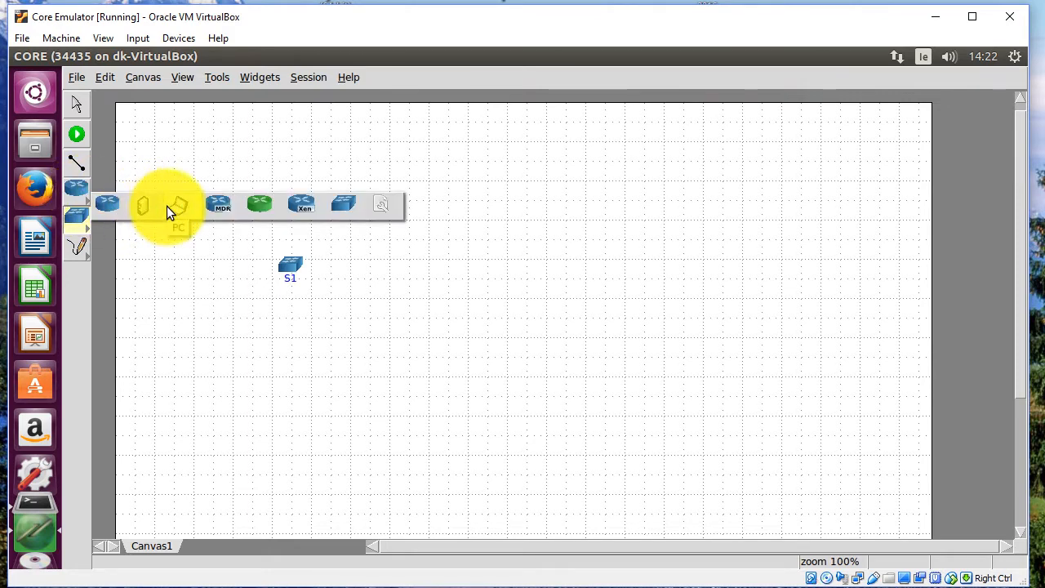
pyautogui.click(178, 206)
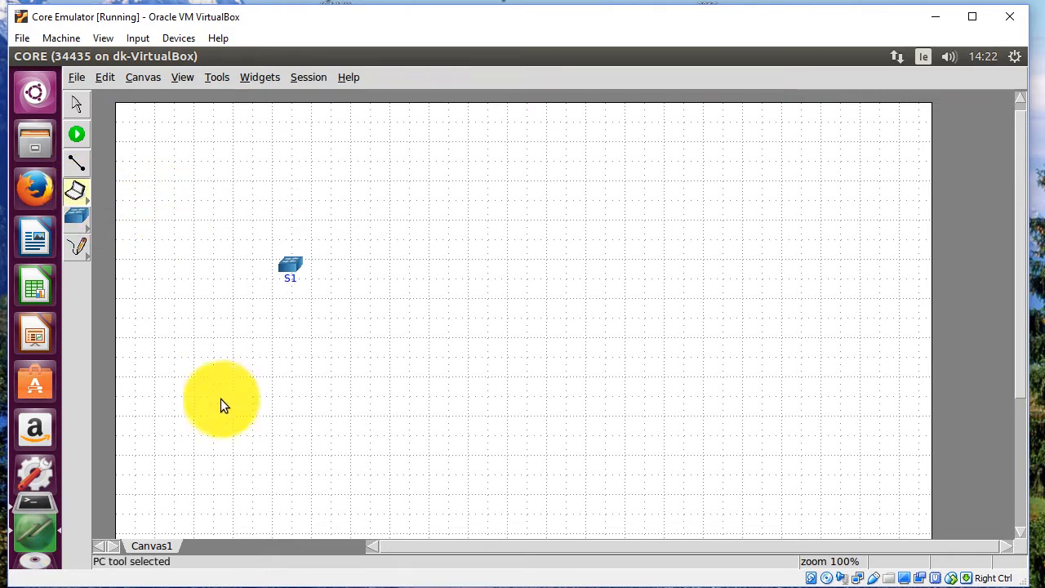
pyautogui.click(188, 363)
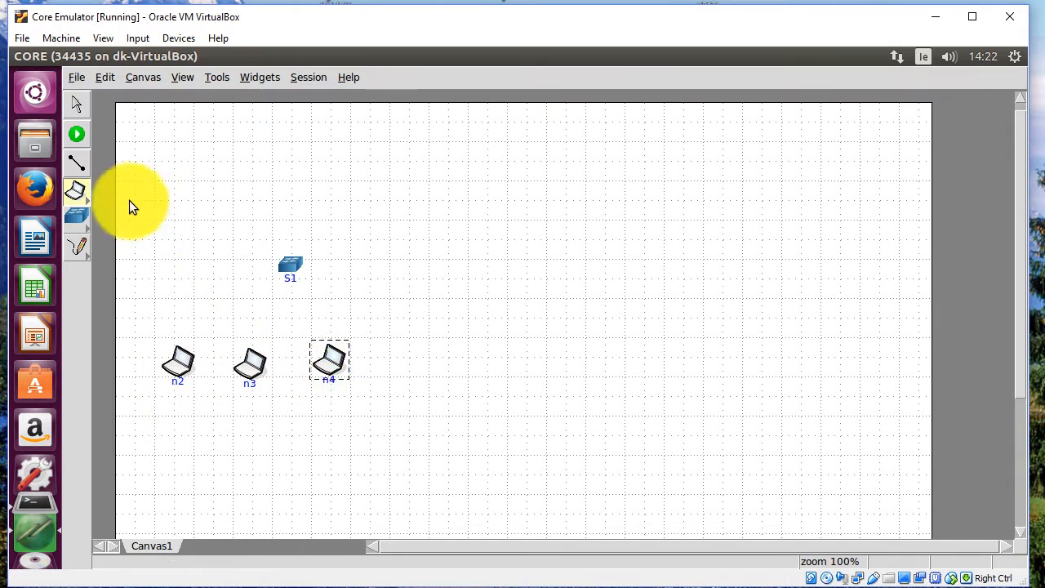
pyautogui.click(75, 105)
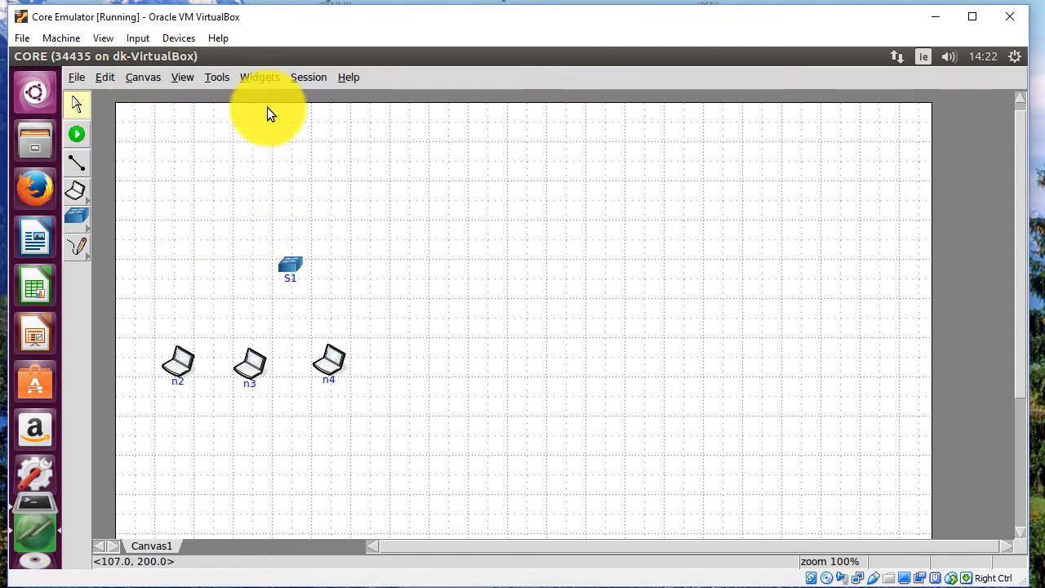
pyautogui.moveTo(216, 77)
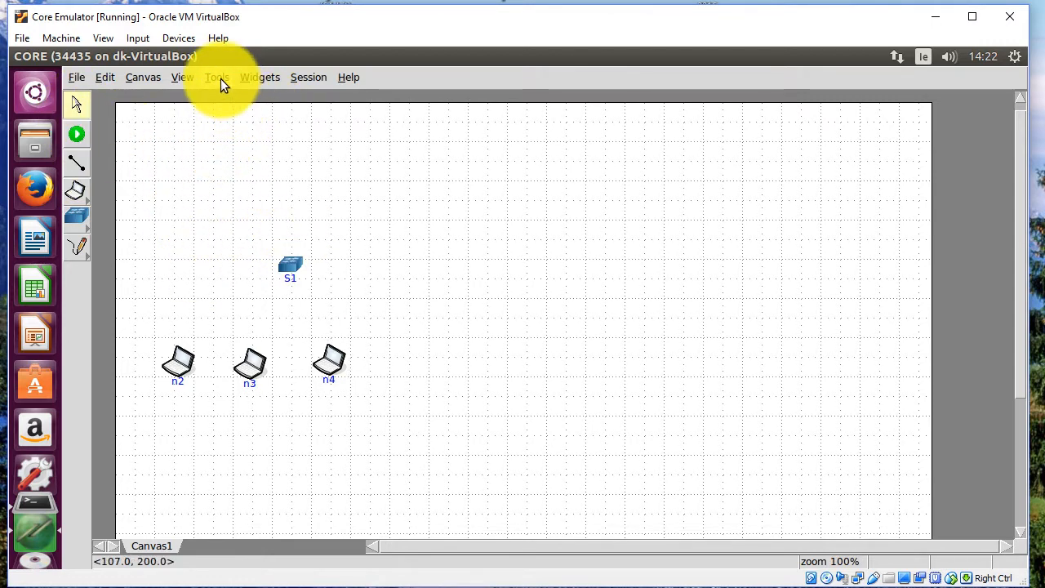
# Step: In Tools > IP addresses, make 192.168.0.0 the IPv4 range for new links
pyautogui.click(216, 77)
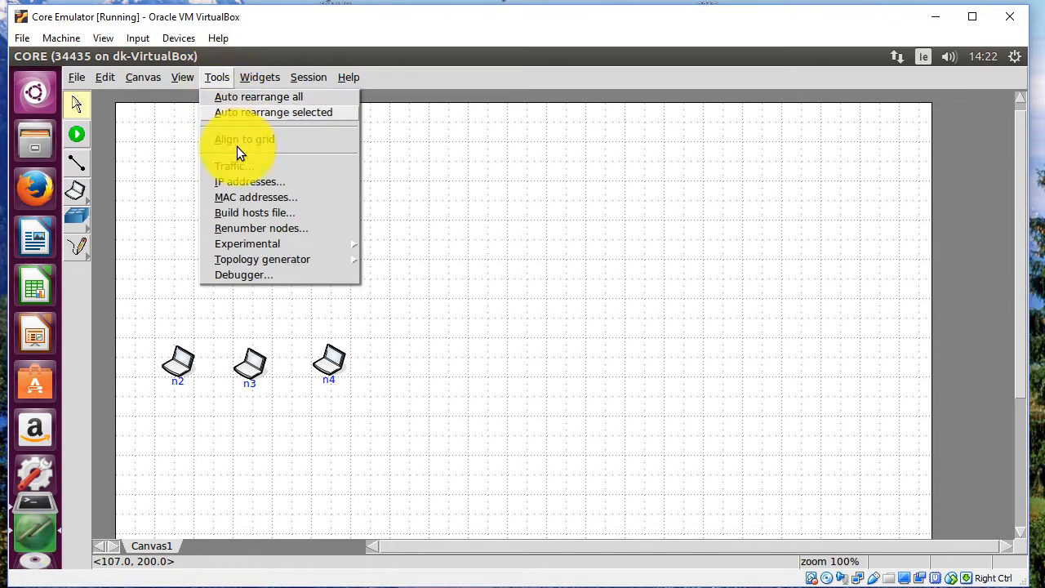
pyautogui.click(249, 181)
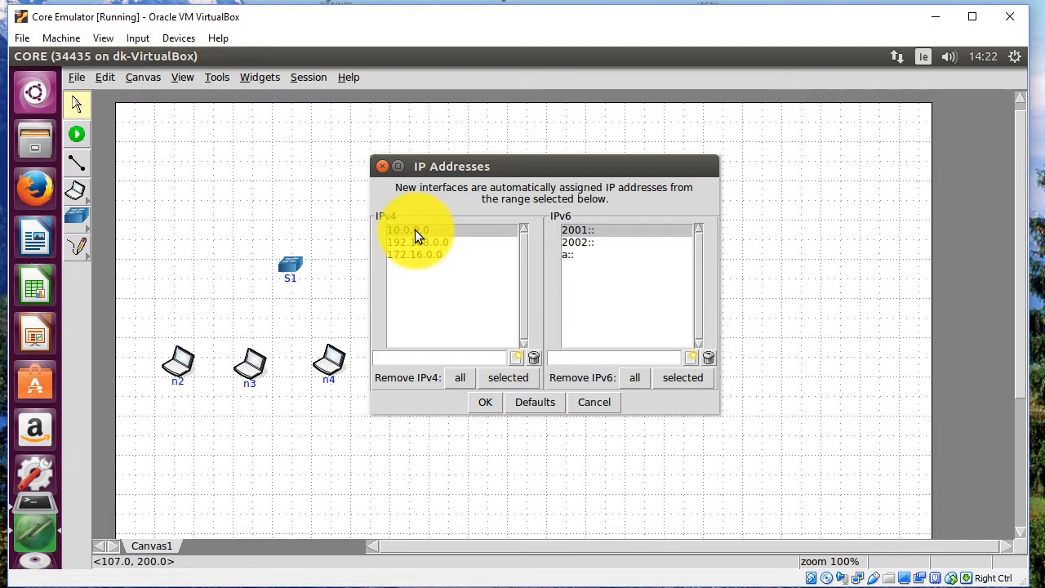
pyautogui.click(417, 242)
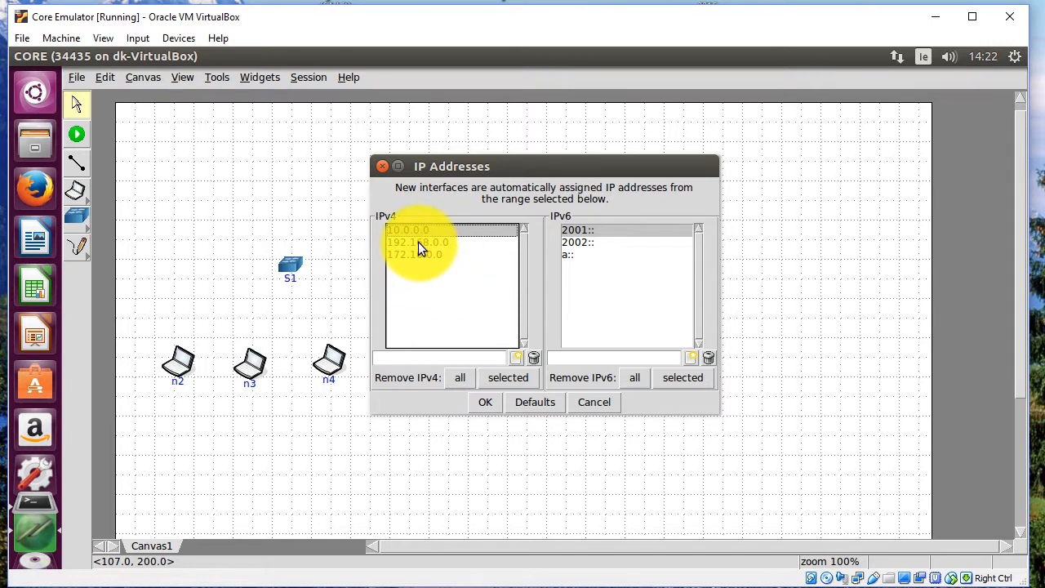
pyautogui.click(418, 242)
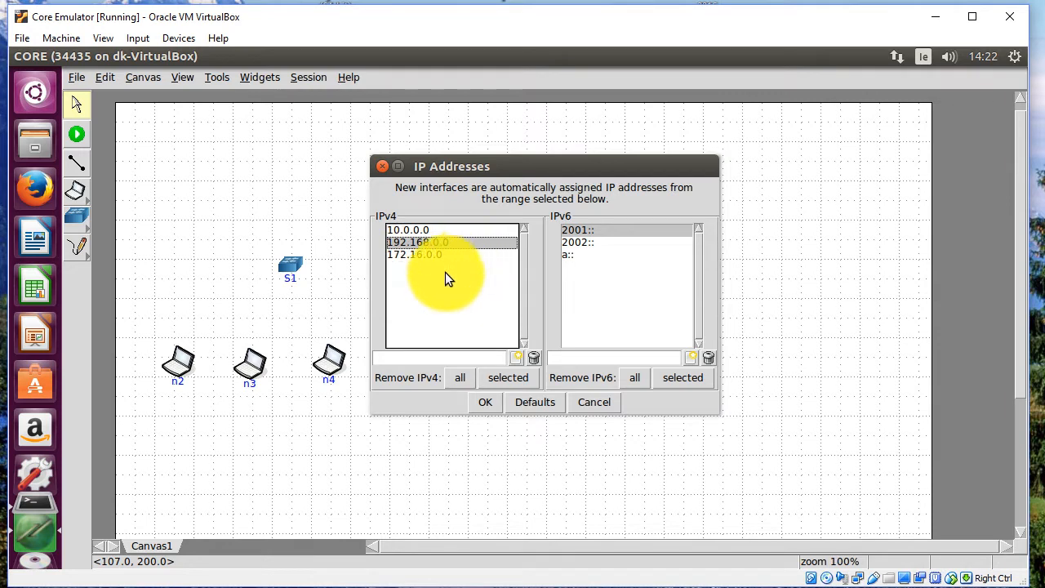
pyautogui.moveTo(448, 461)
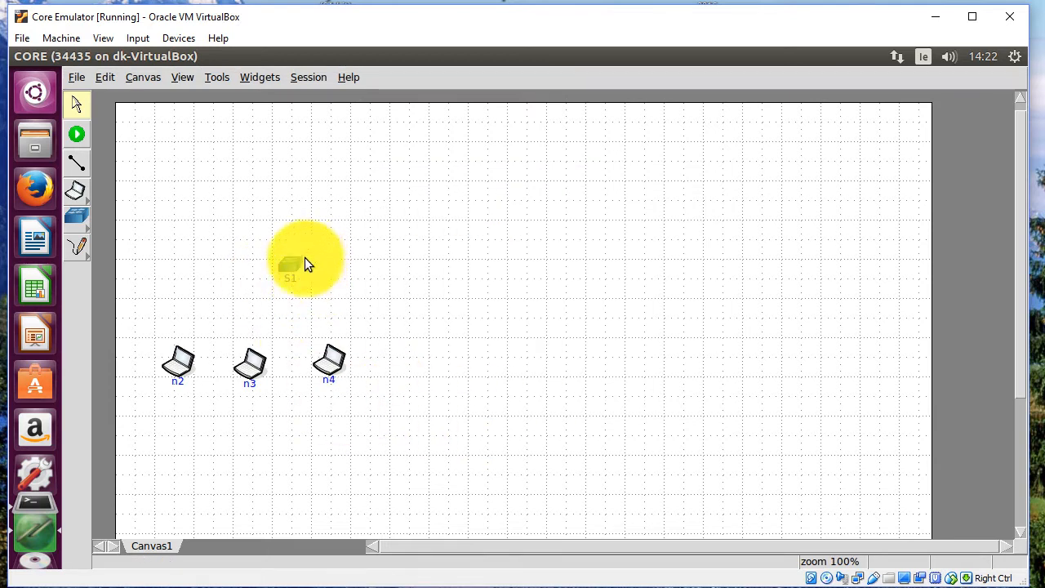
# Step: Nudge switch s1 left above the PCs and review its configuration unchanged
pyautogui.moveTo(291, 265); pyautogui.dragTo(258, 264)
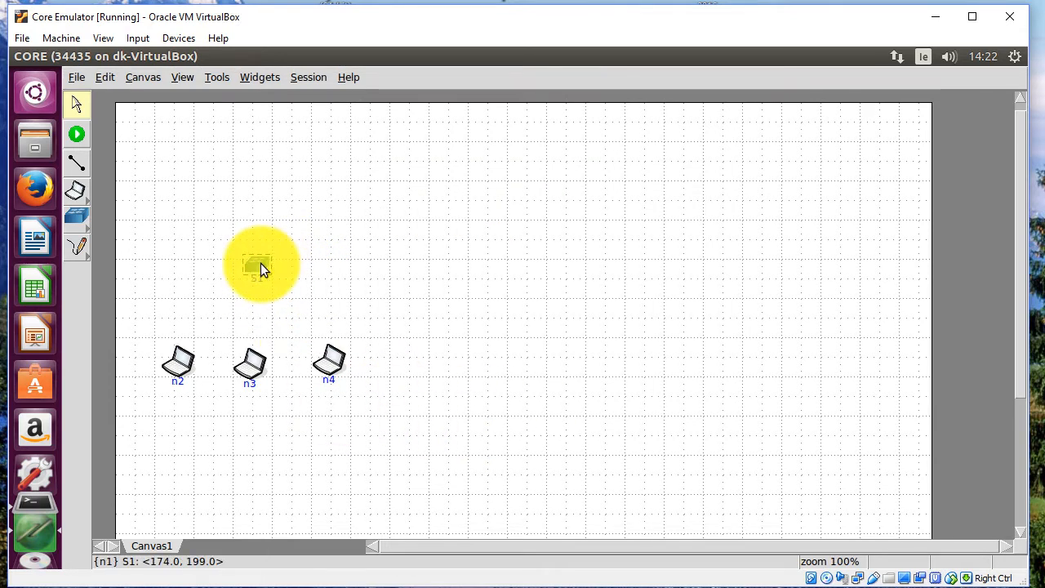
pyautogui.doubleClick(257, 264)
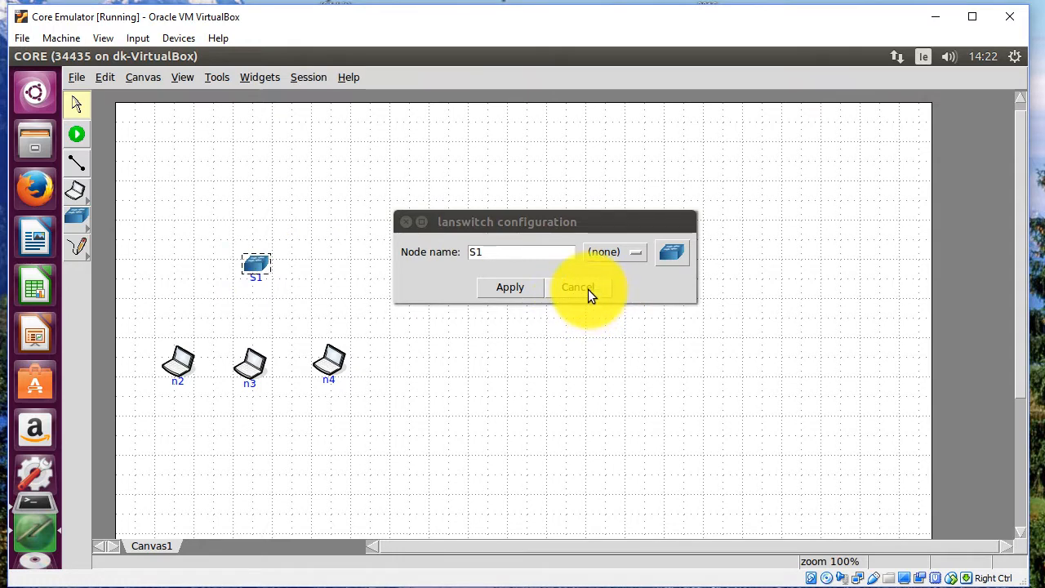
pyautogui.click(578, 288)
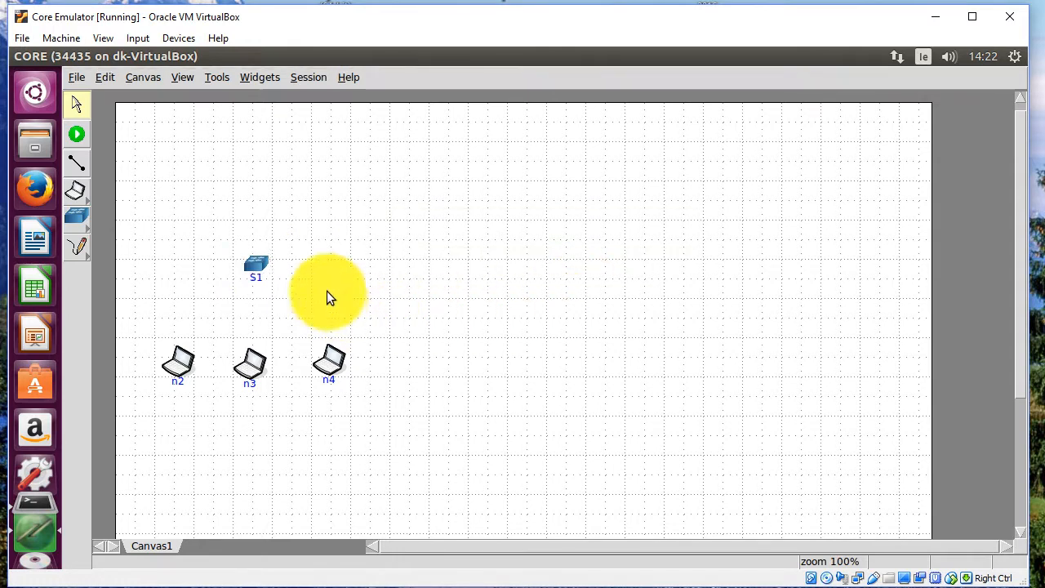
pyautogui.moveTo(314, 317)
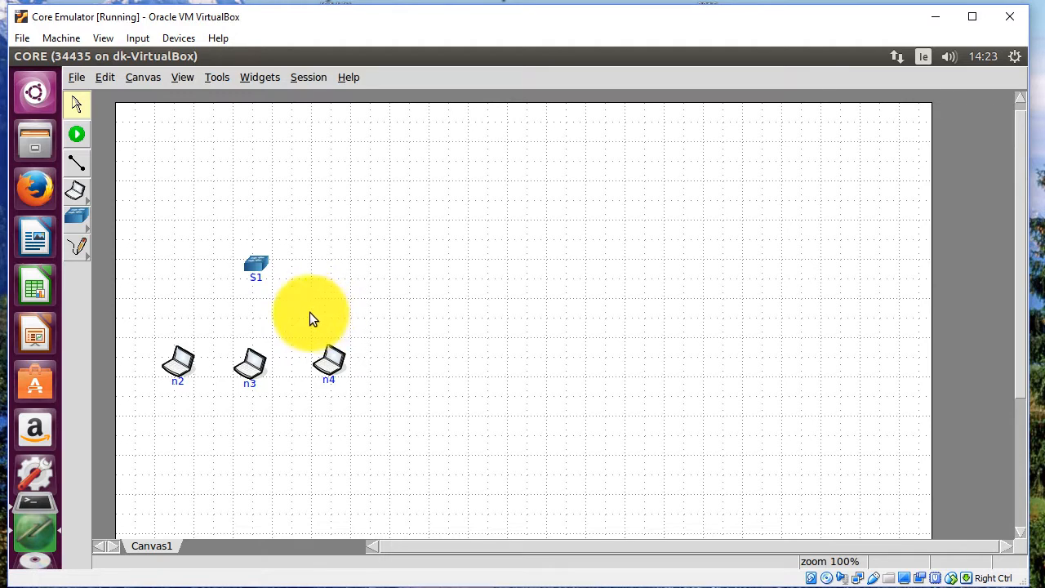
pyautogui.moveTo(75, 163)
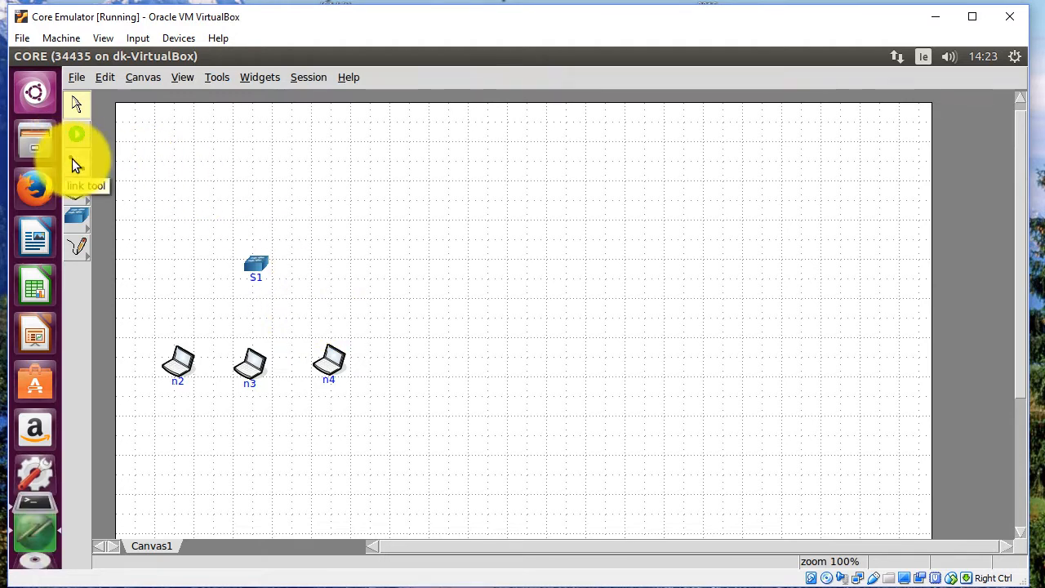
# Step: Link PC n2 to switch s1 and move n3 lower to untangle the address labels
pyautogui.click(75, 161)
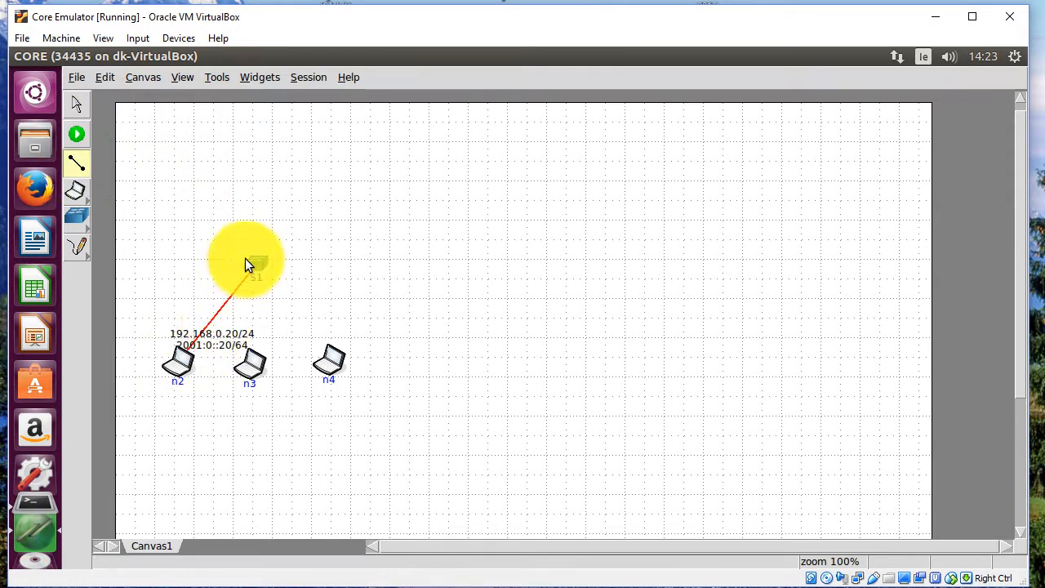
pyautogui.moveTo(253, 274); pyautogui.dragTo(253, 363)
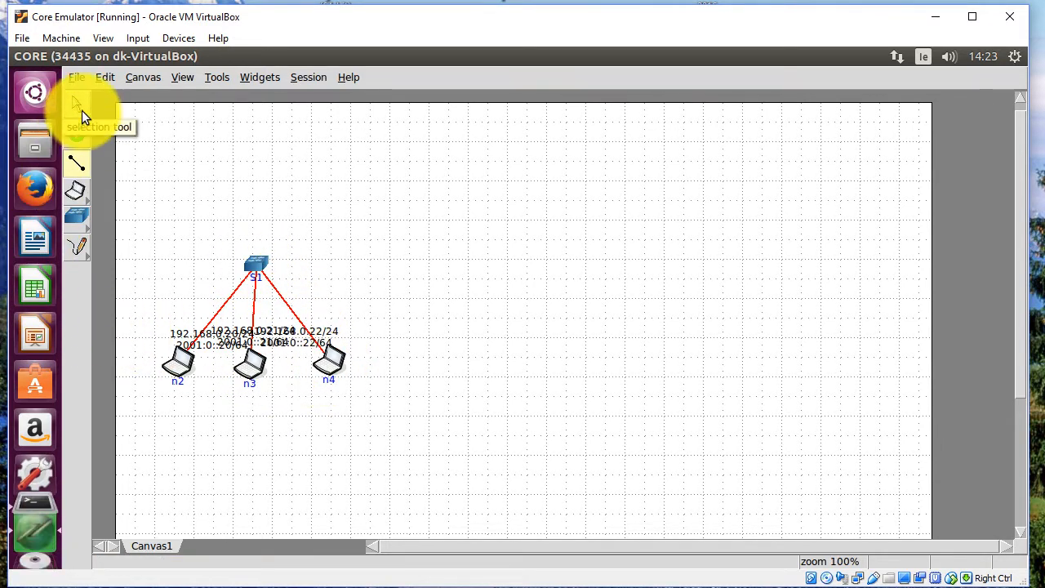
pyautogui.moveTo(250, 363); pyautogui.dragTo(258, 428)
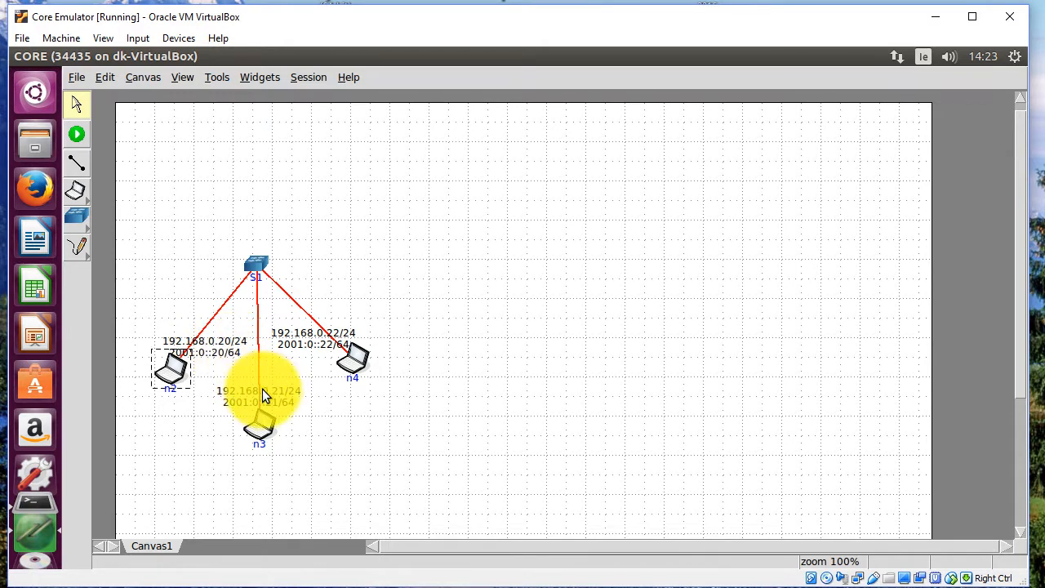
pyautogui.moveTo(346, 356)
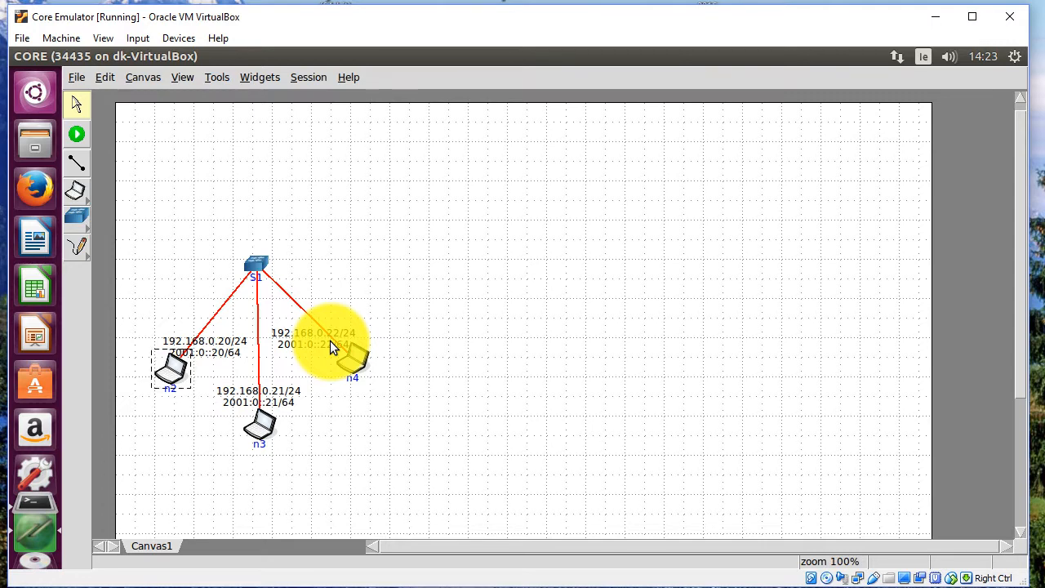
pyautogui.moveTo(330, 302)
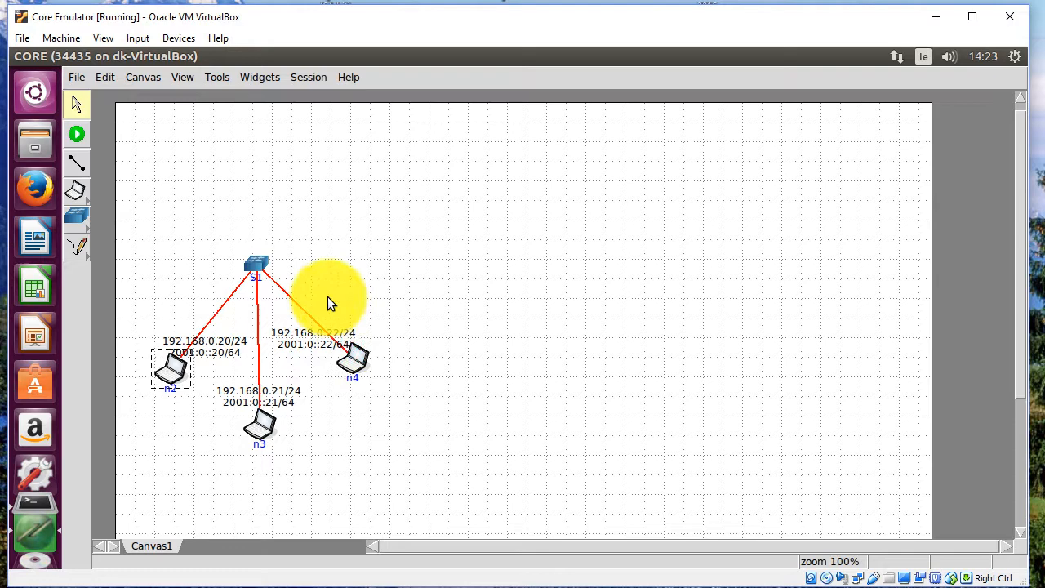
pyautogui.moveTo(286, 286)
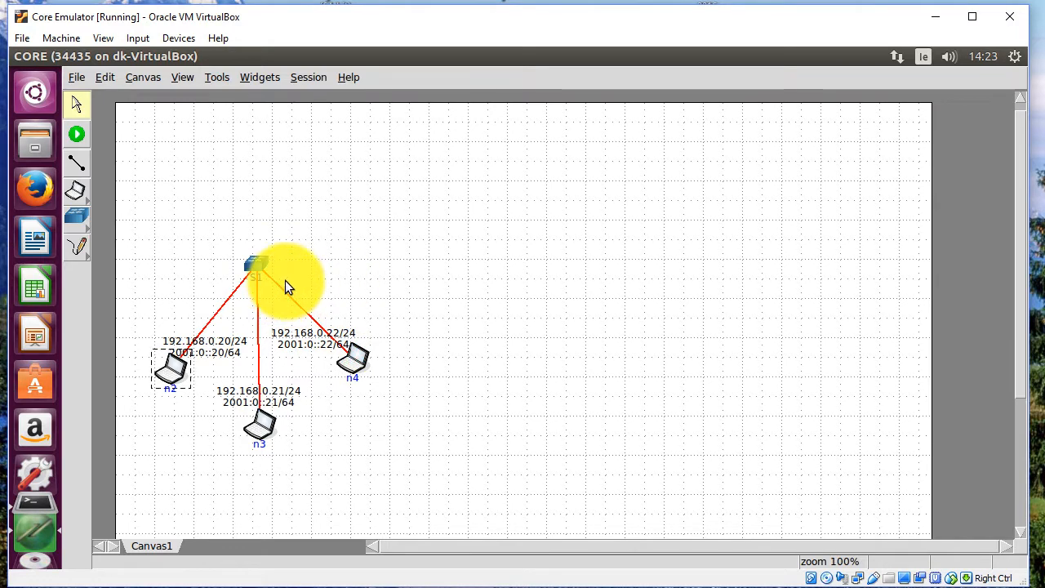
pyautogui.moveTo(281, 356)
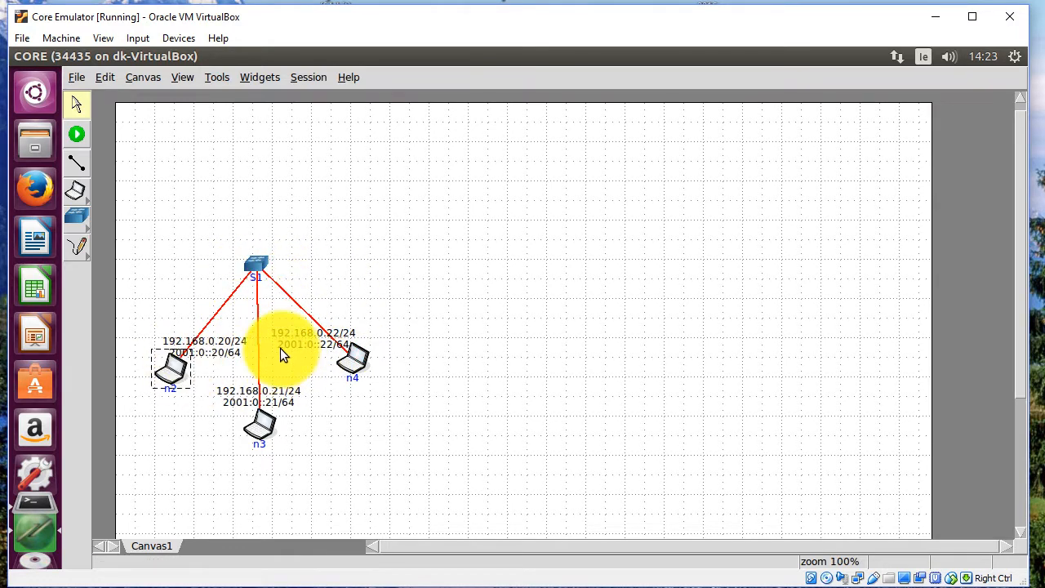
pyautogui.moveTo(275, 360)
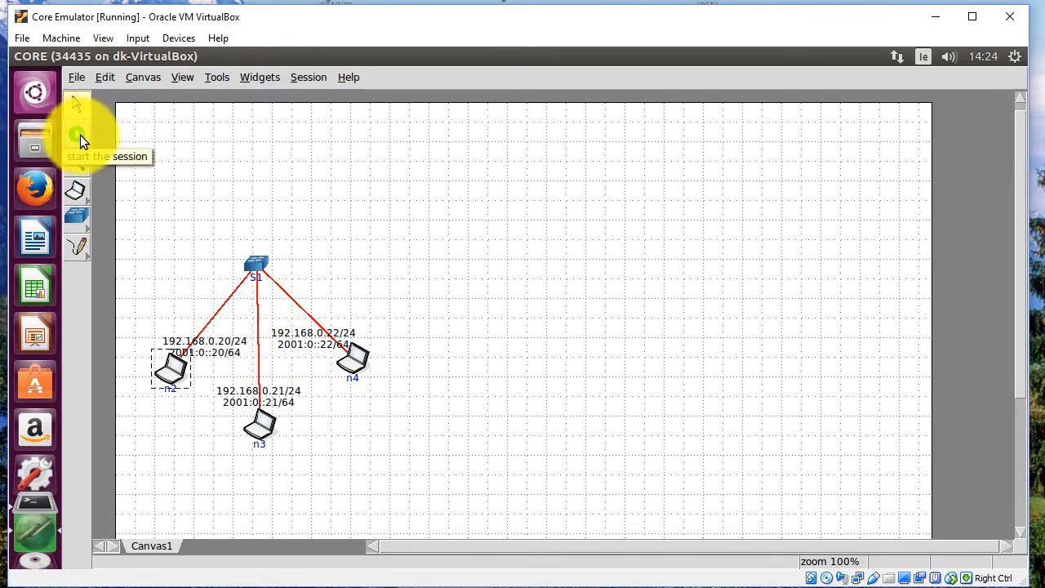
# Step: Start the session and set n2 as source and n4 as destination in the Two-node Tool
pyautogui.click(75, 137)
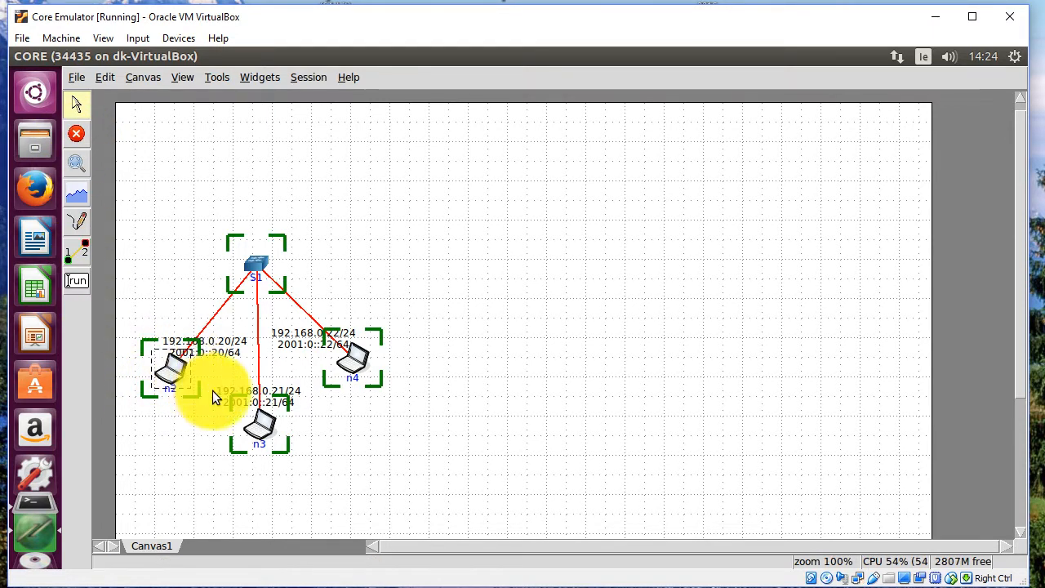
pyautogui.click(460, 330)
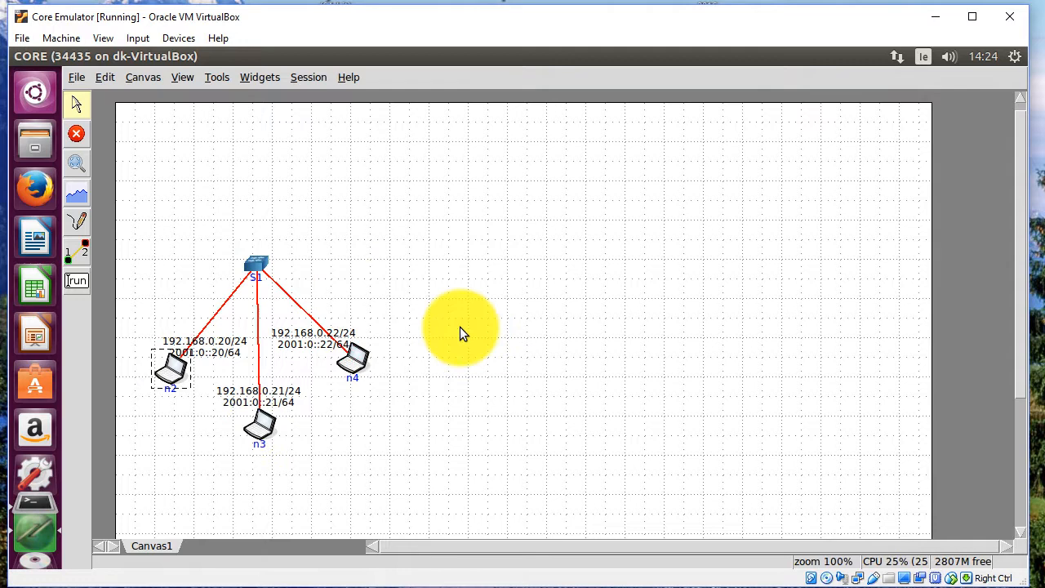
pyautogui.moveTo(454, 362)
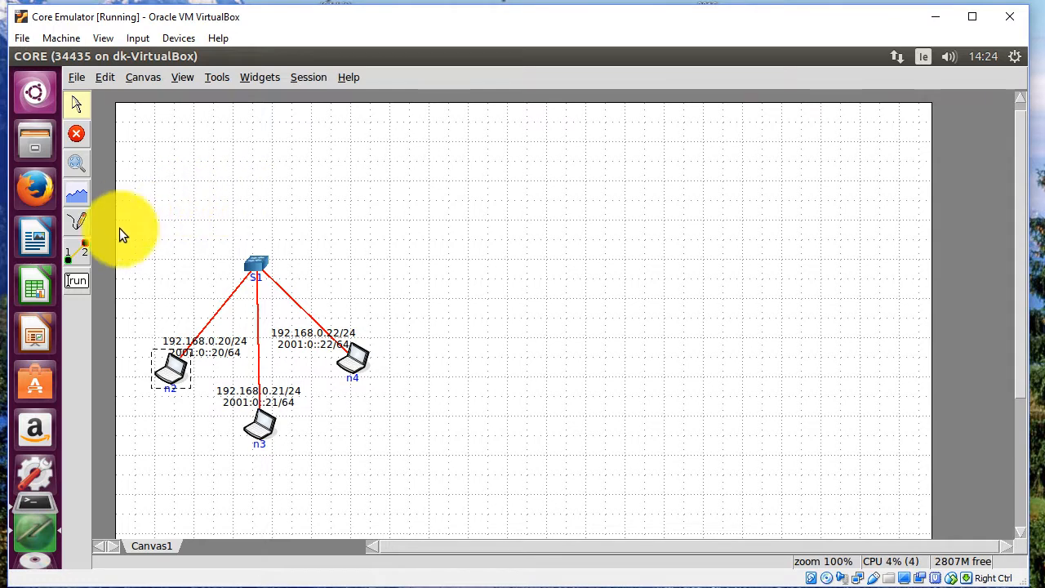
pyautogui.moveTo(75, 258)
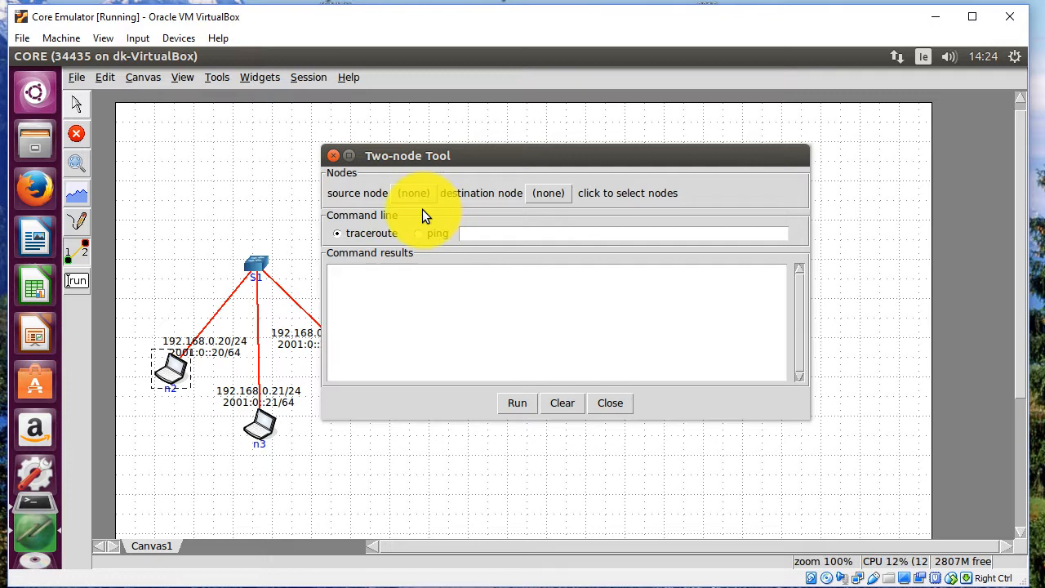
pyautogui.moveTo(559, 210)
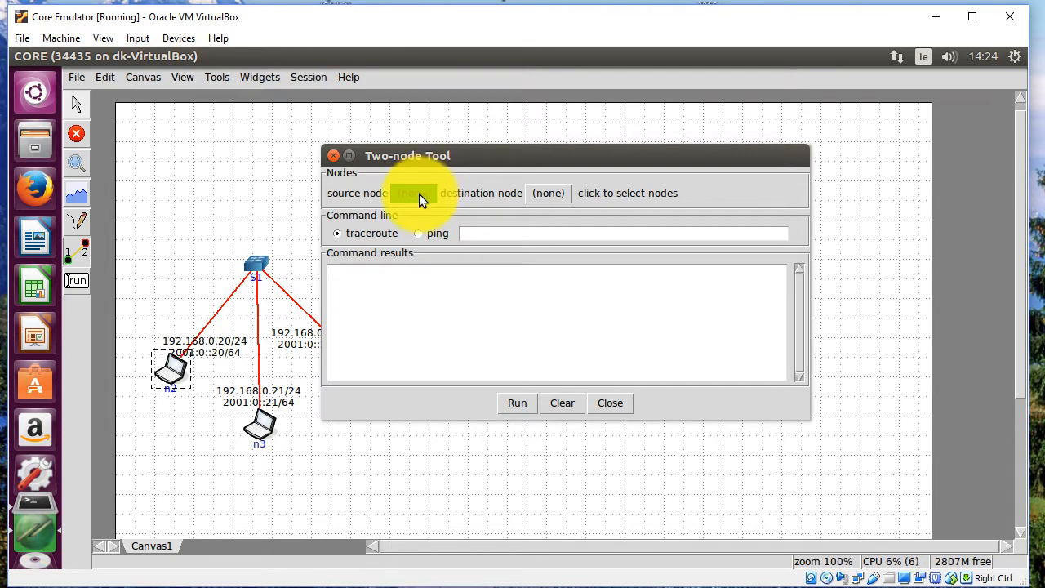
pyautogui.click(170, 374)
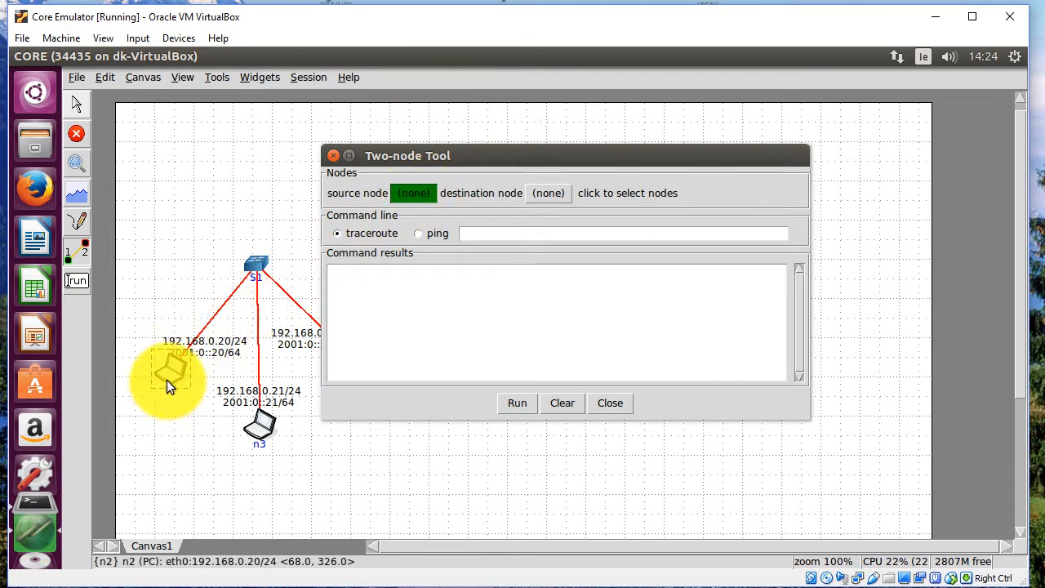
pyautogui.click(171, 372)
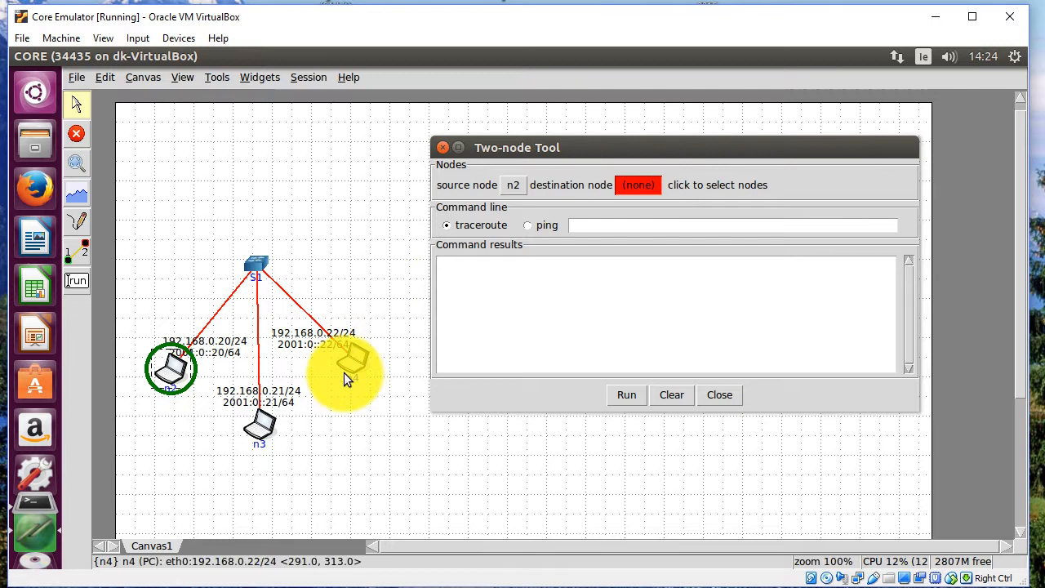
pyautogui.click(353, 359)
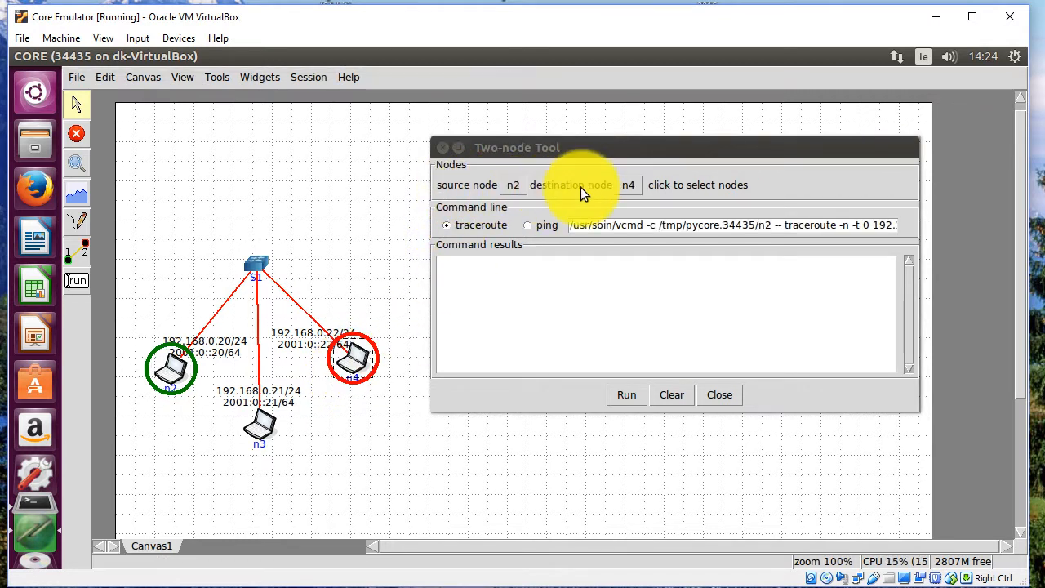
pyautogui.moveTo(552, 252)
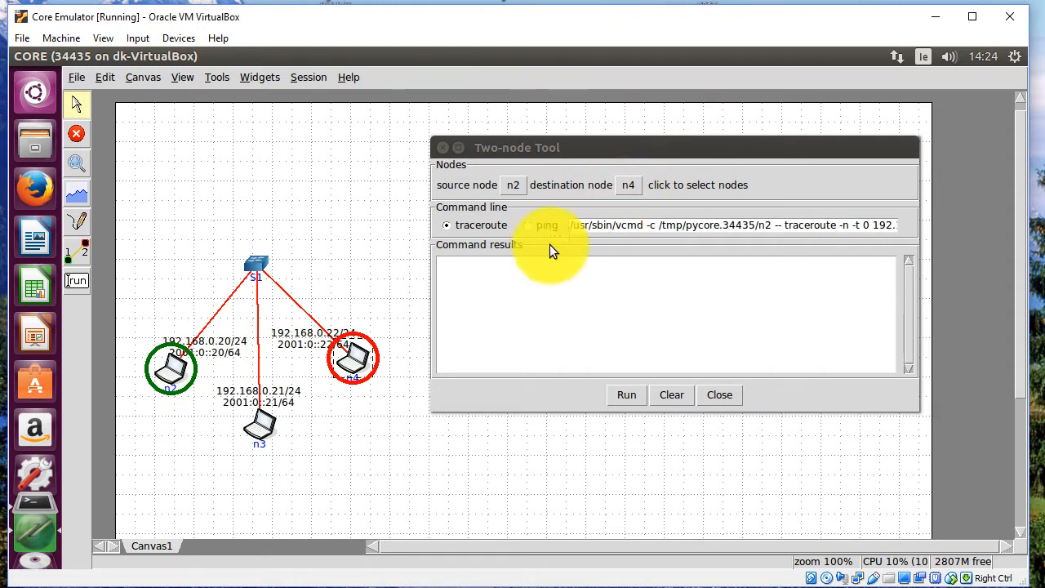
# Step: Run traceroute then ping from n2 to n4 at 192.168.0.22, both succeeding
pyautogui.click(627, 393)
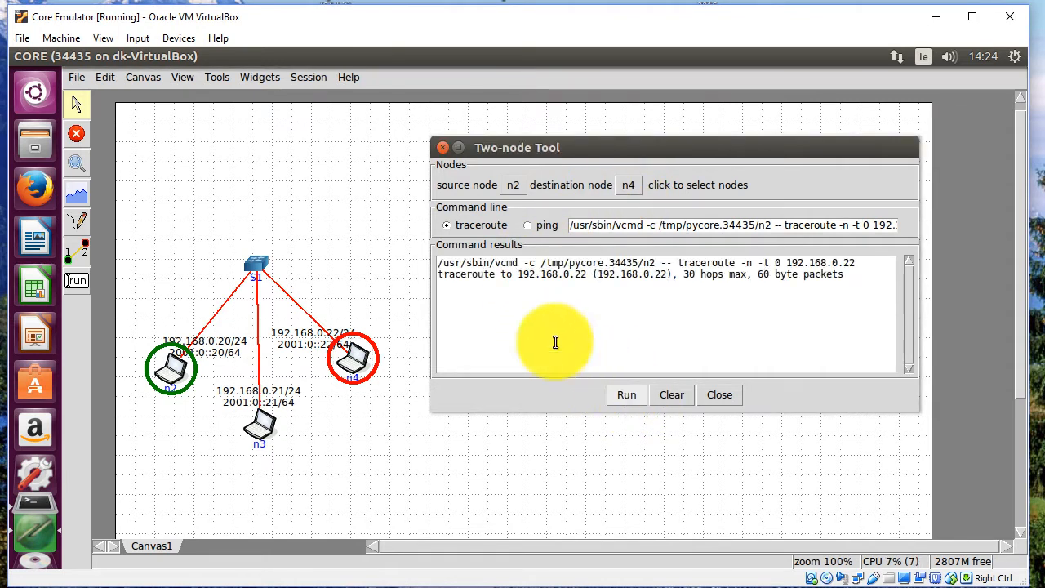
pyautogui.click(628, 394)
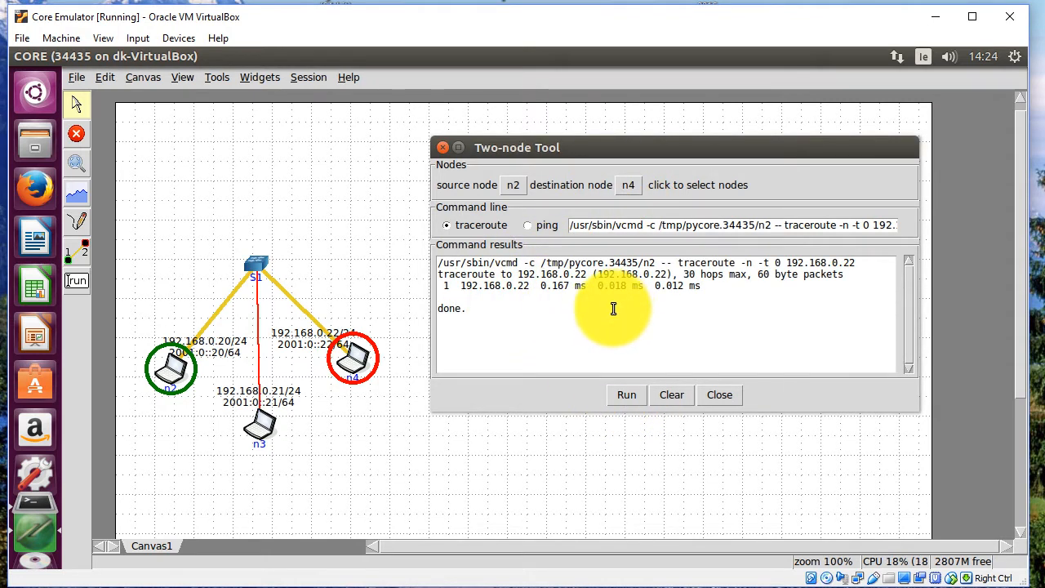
pyautogui.click(528, 225)
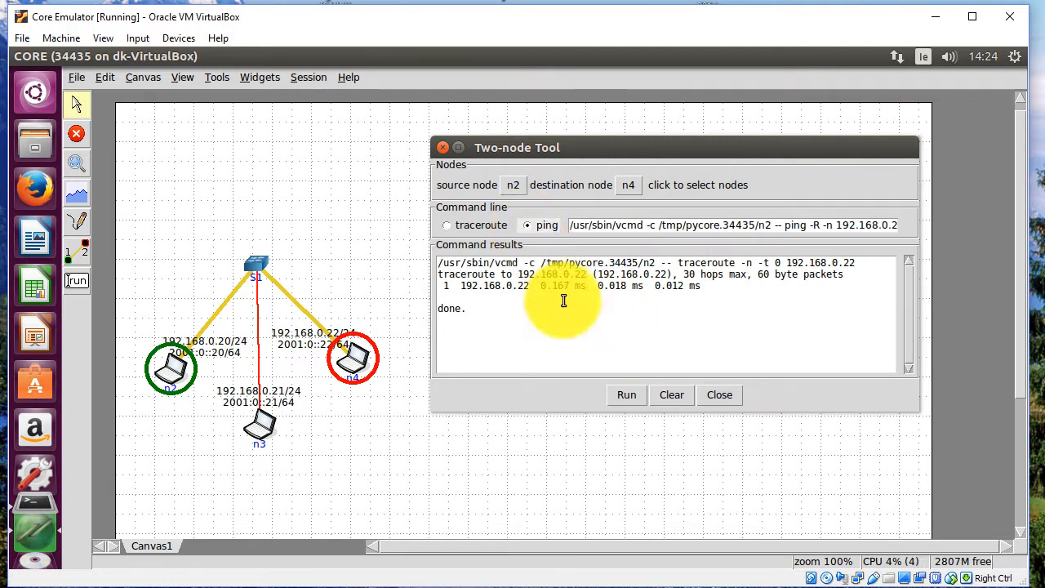
pyautogui.click(627, 394)
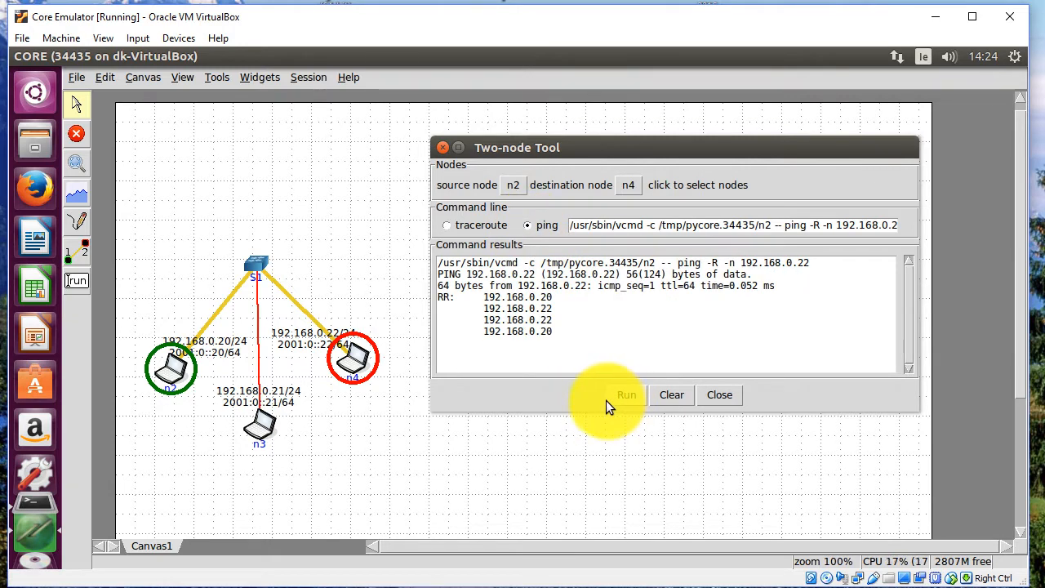
pyautogui.click(628, 393)
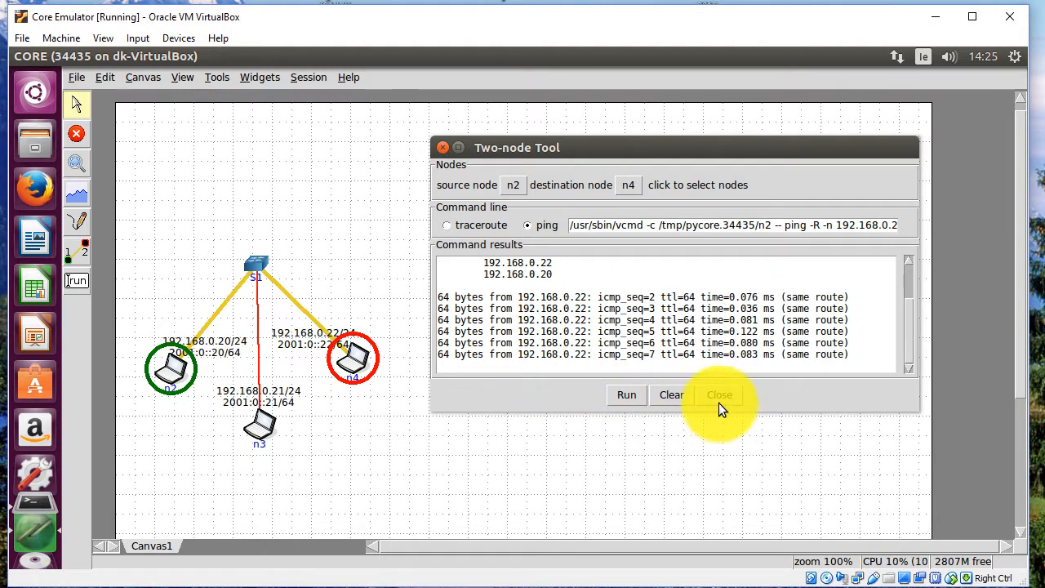
pyautogui.click(719, 393)
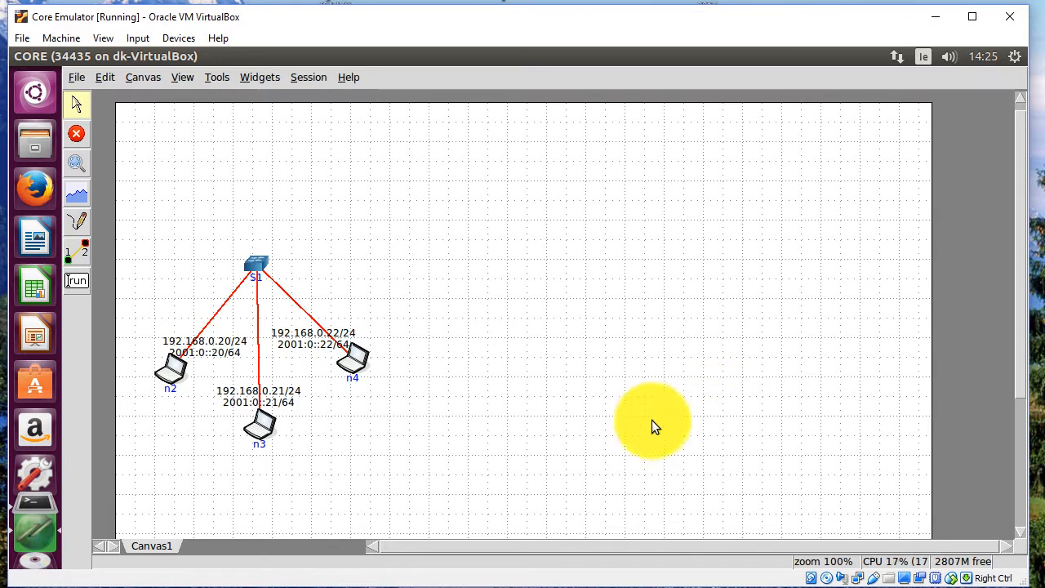
pyautogui.moveTo(128, 334)
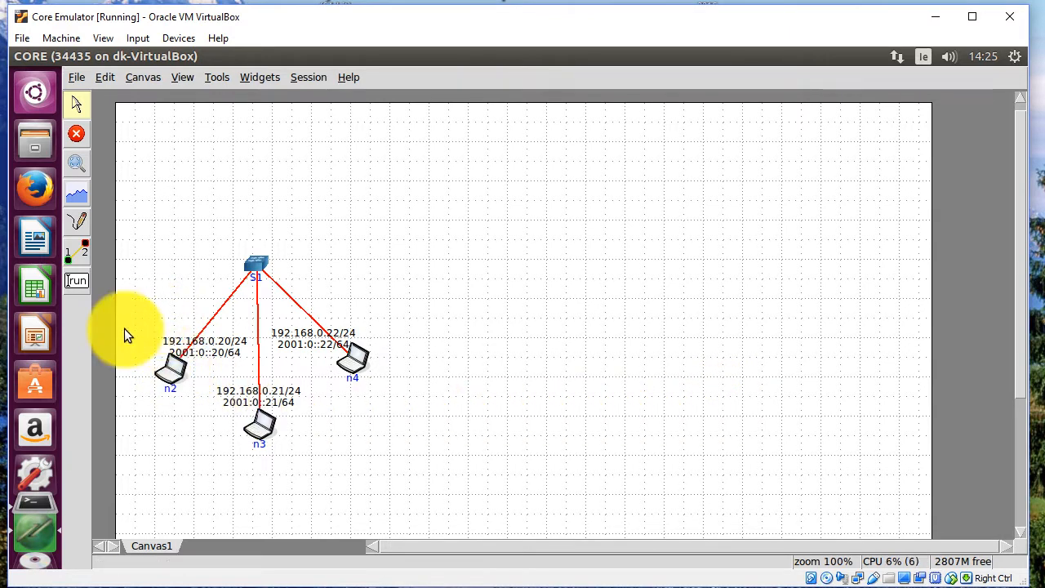
pyautogui.moveTo(75, 134)
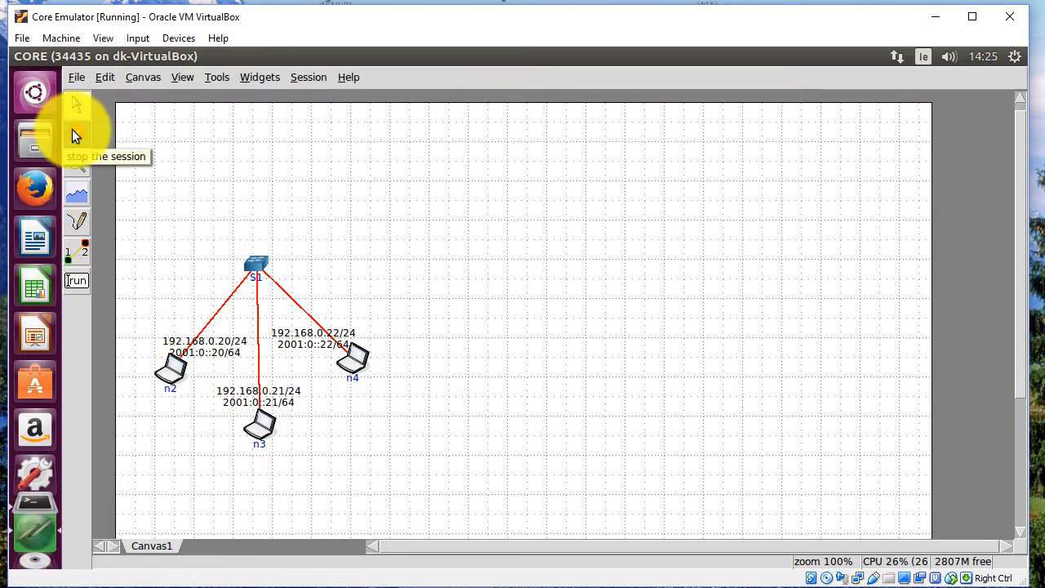
# Step: Stop the session, place a second switch on the right and name it S2
pyautogui.click(34, 139)
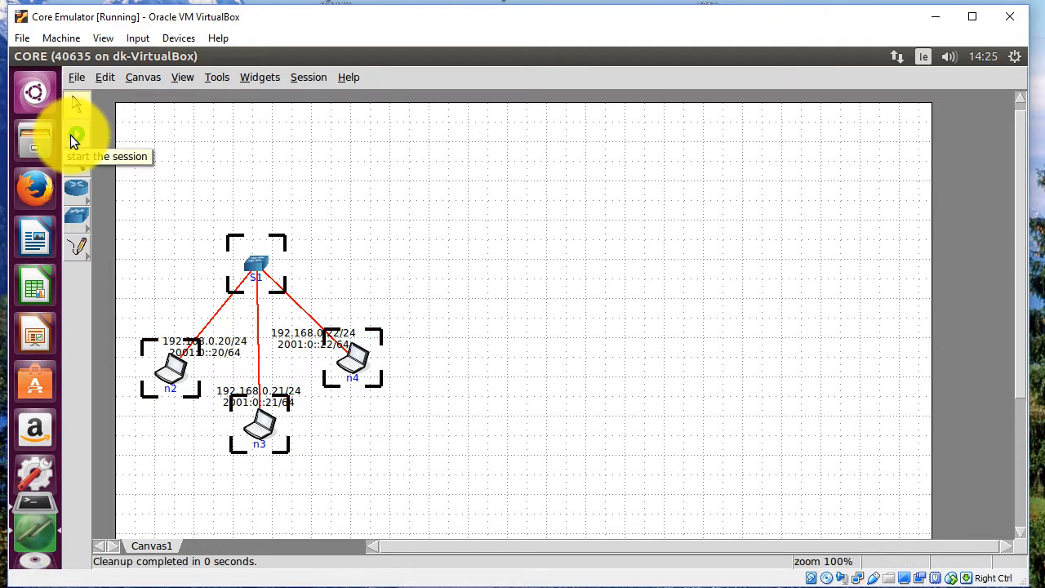
pyautogui.moveTo(78, 221)
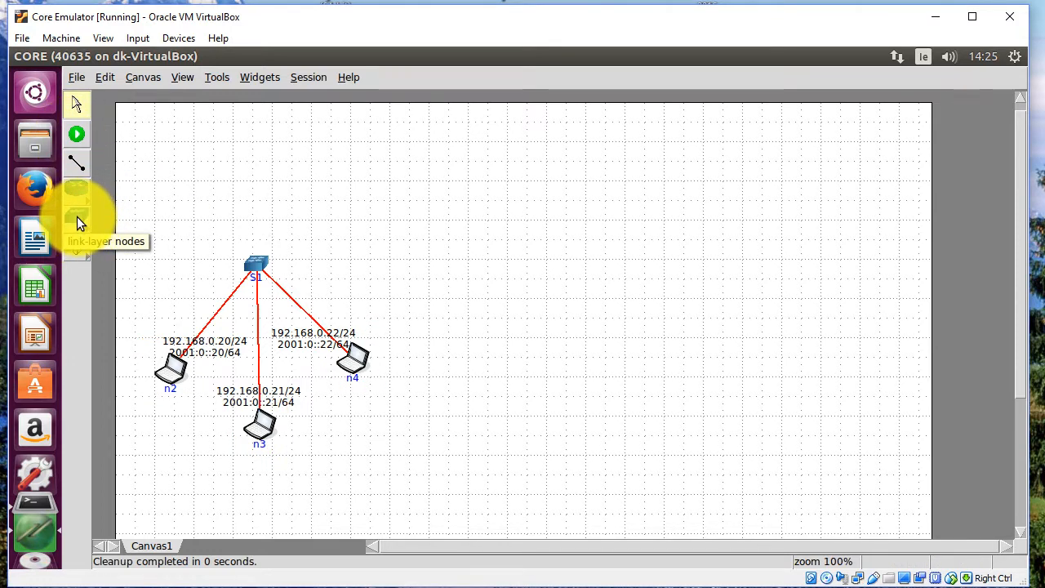
pyautogui.click(75, 221)
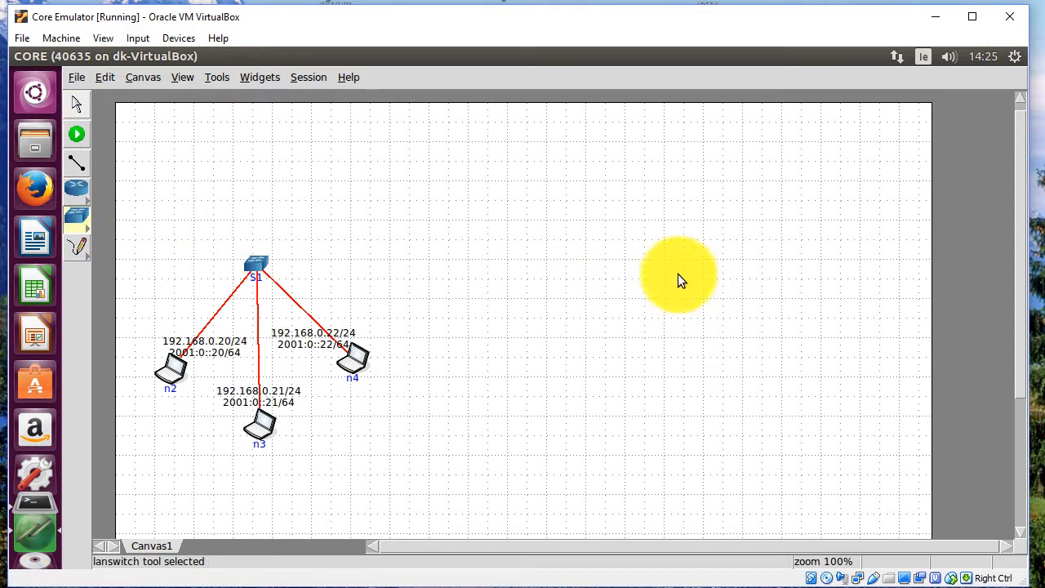
pyautogui.moveTo(709, 268)
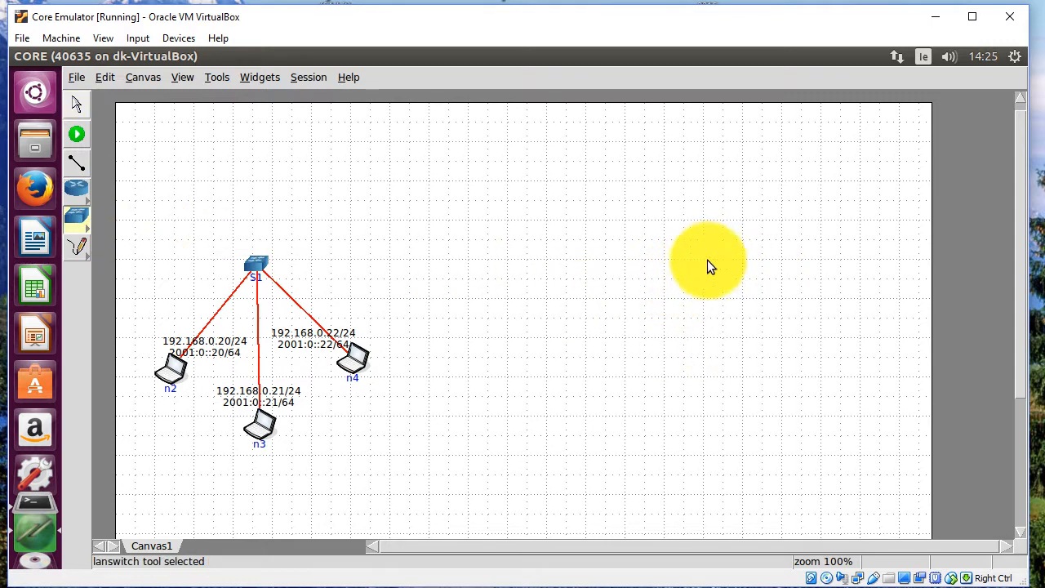
pyautogui.click(709, 264)
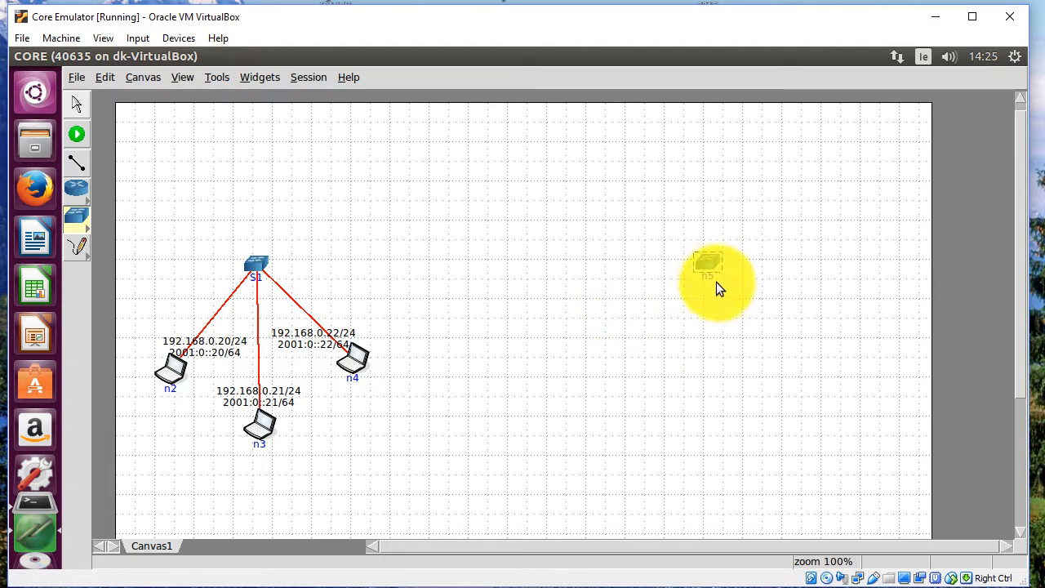
pyautogui.doubleClick(707, 264)
pyautogui.write('S')
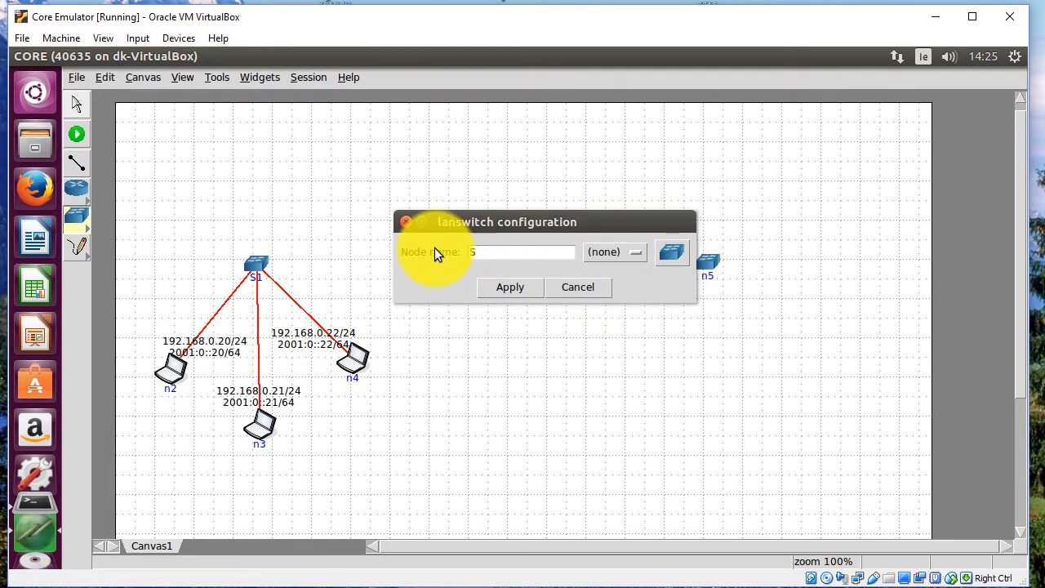
pyautogui.write('2')
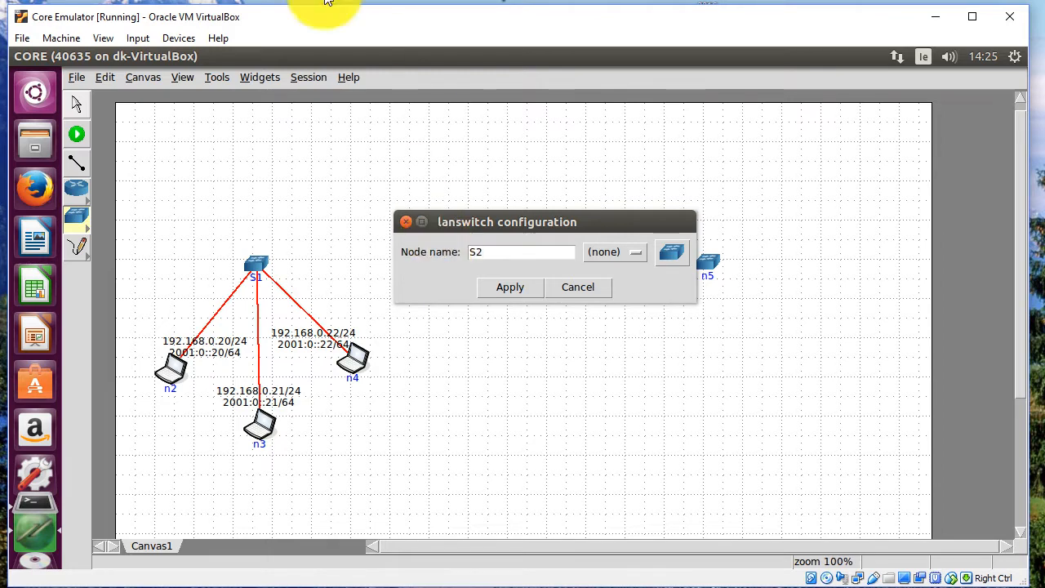
pyautogui.click(510, 287)
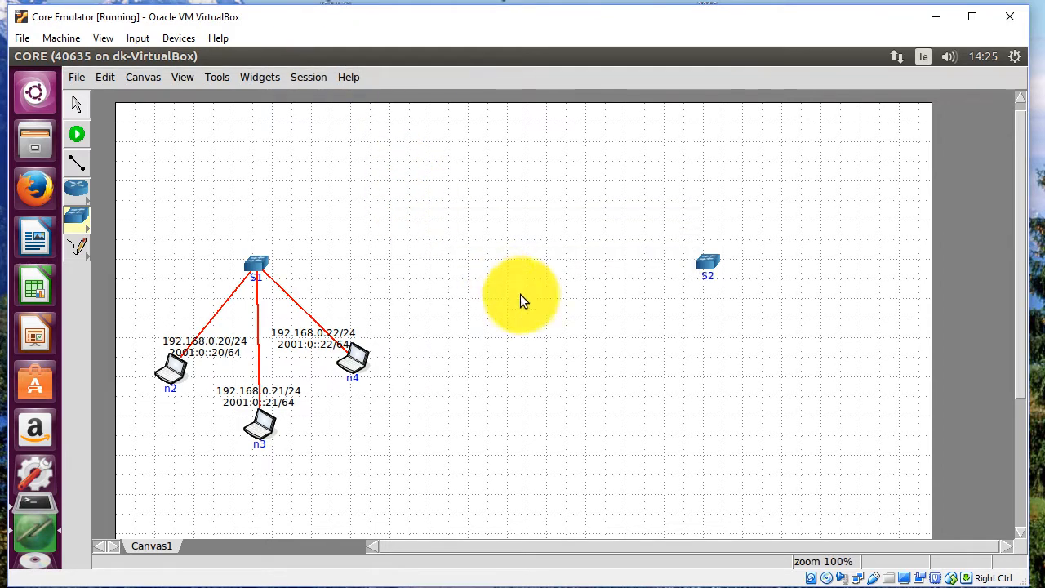
pyautogui.moveTo(699, 301)
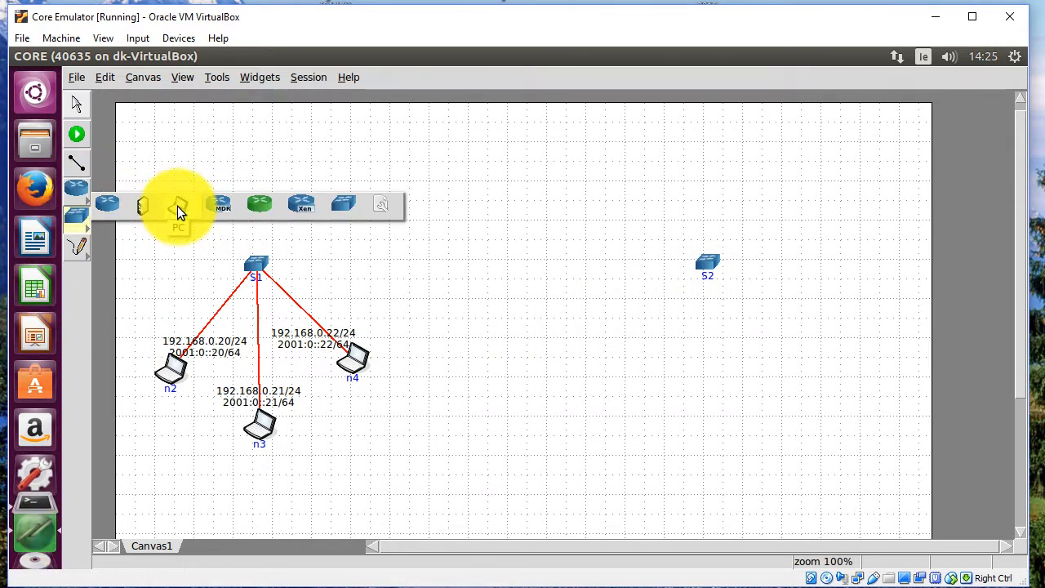
# Step: Place hosts n6 and n7 side by side below switch S2
pyautogui.click(178, 206)
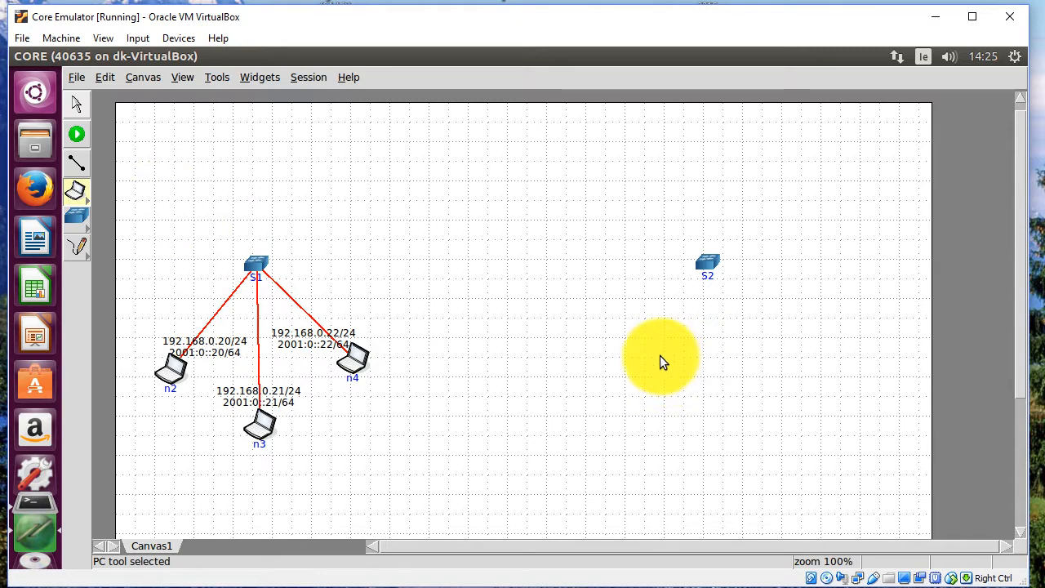
pyautogui.click(650, 366)
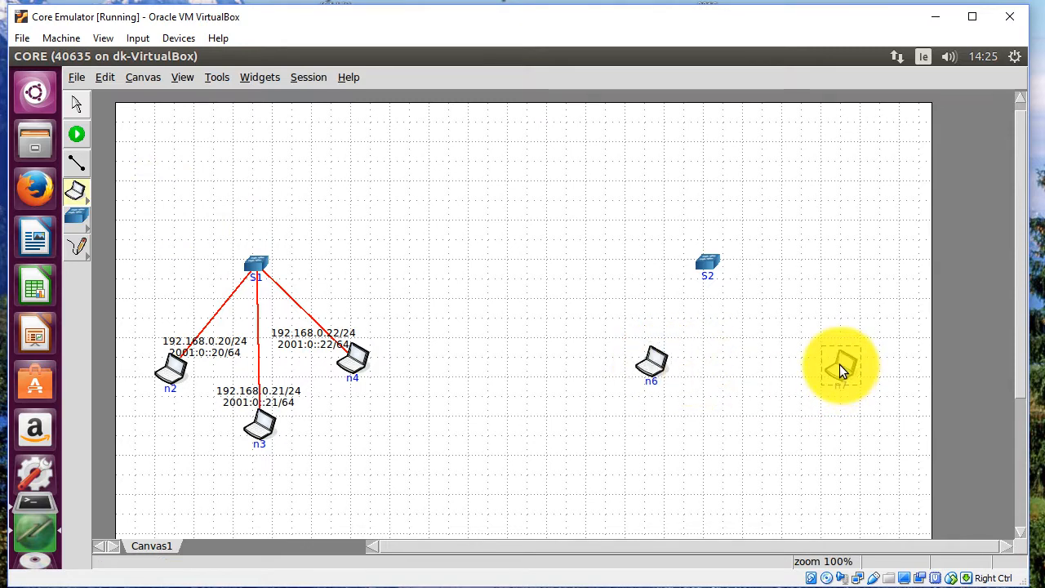
pyautogui.click(841, 366)
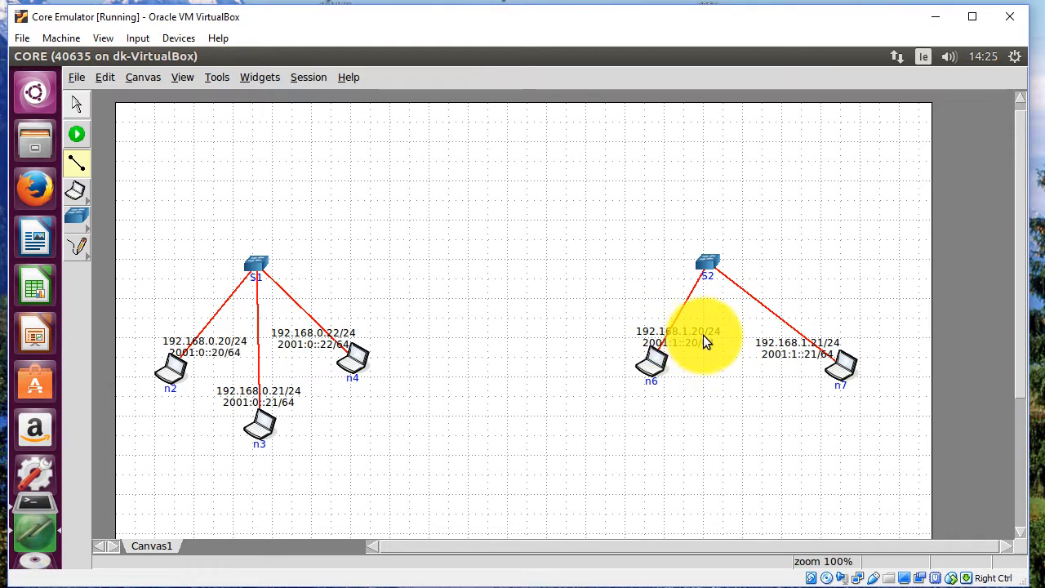
pyautogui.moveTo(823, 367)
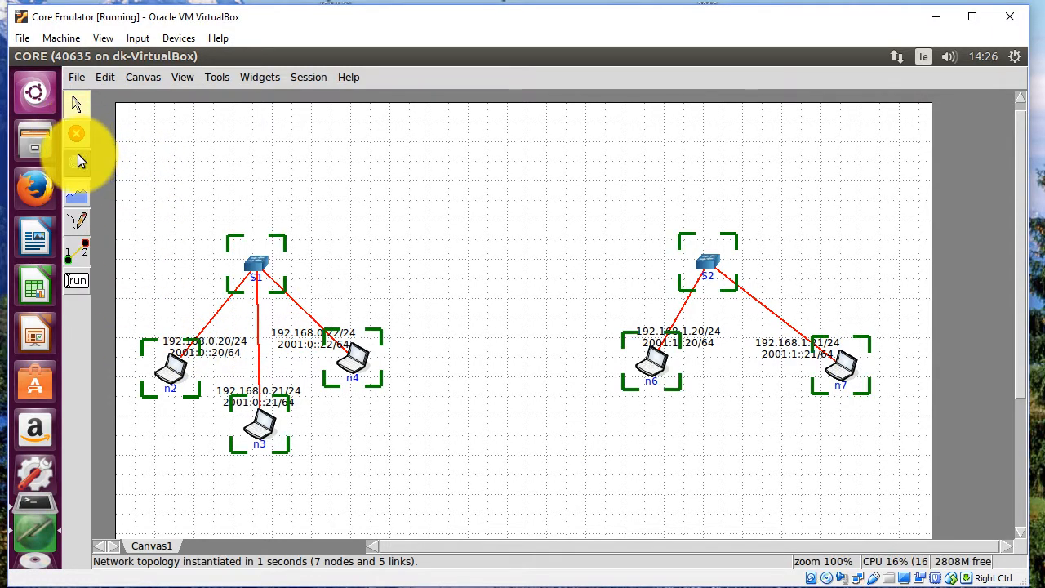
pyautogui.moveTo(75, 262)
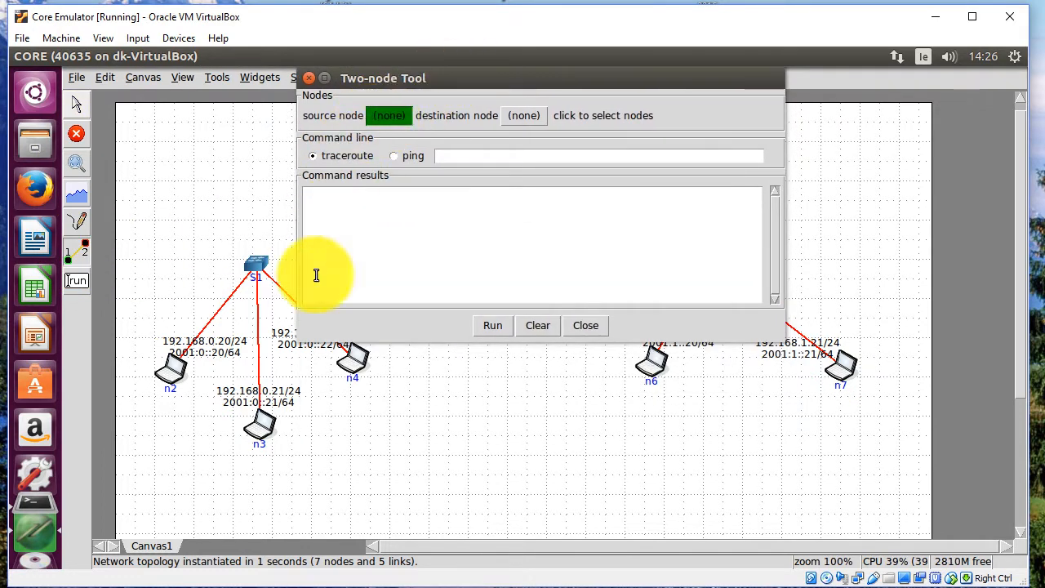
# Step: Pick the left-subnet source and a right-subnet host as destination in the Two-node Tool
pyautogui.click(260, 428)
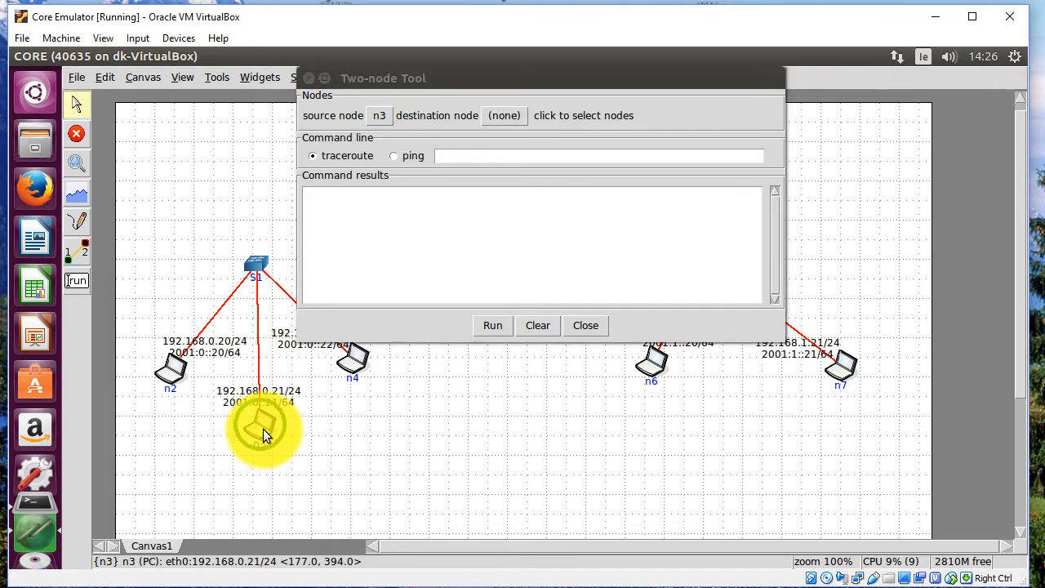
pyautogui.click(260, 425)
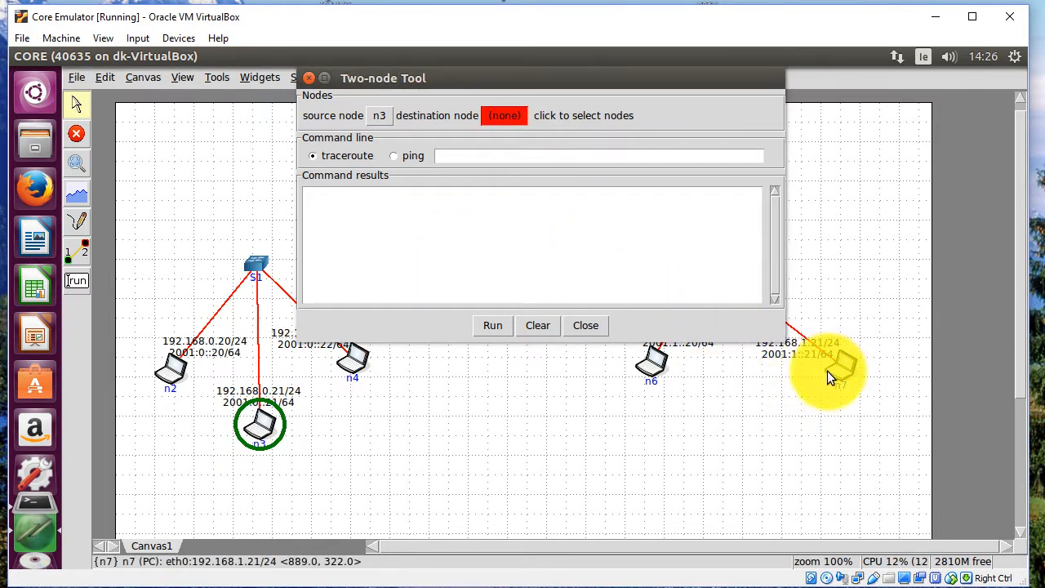
pyautogui.click(841, 366)
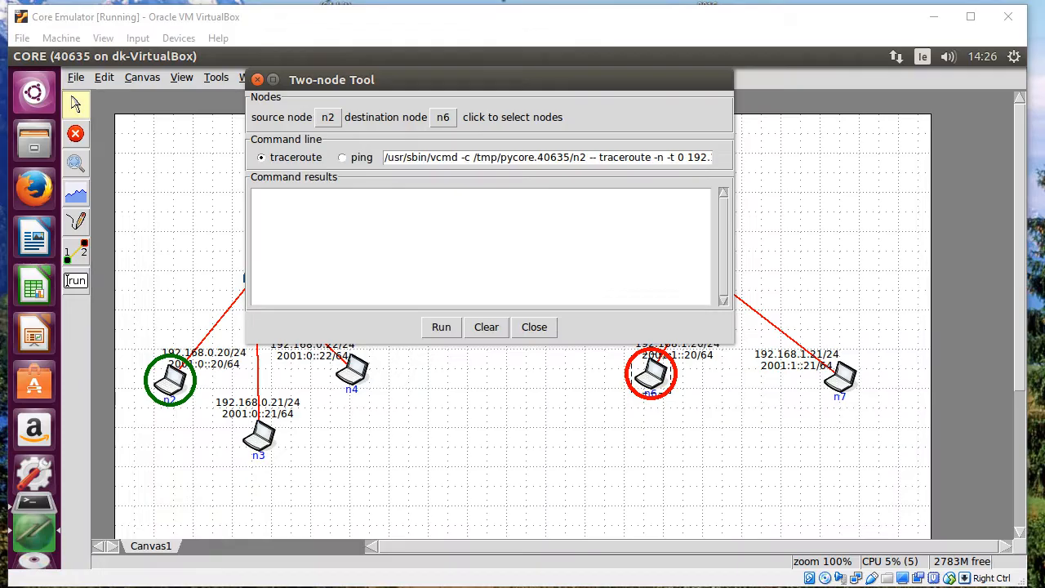
pyautogui.moveTo(347, 157)
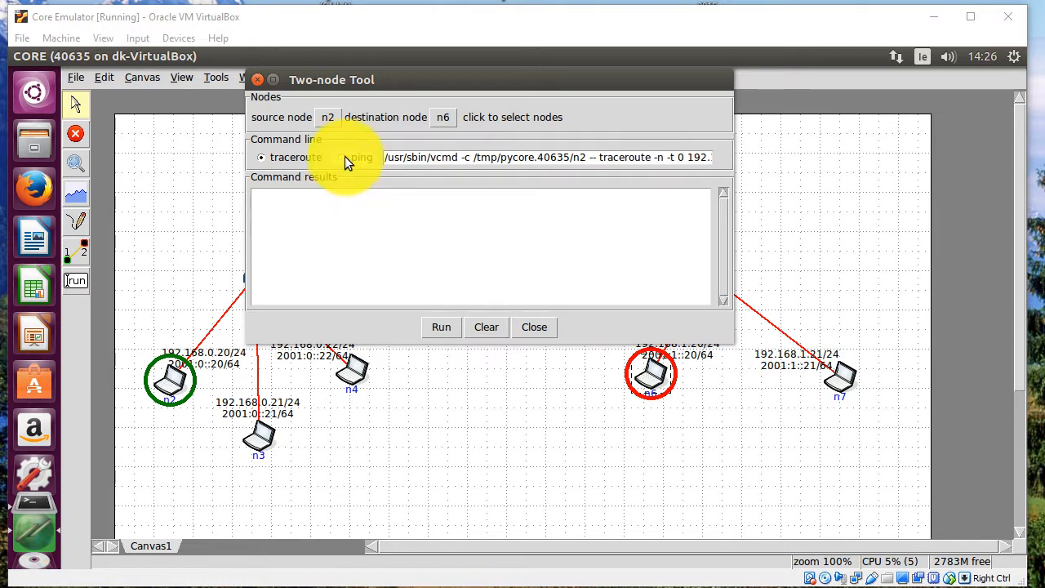
# Step: Ping across the unjoined subnets, see Destination Host Unreachable, and close the test
pyautogui.click(343, 157)
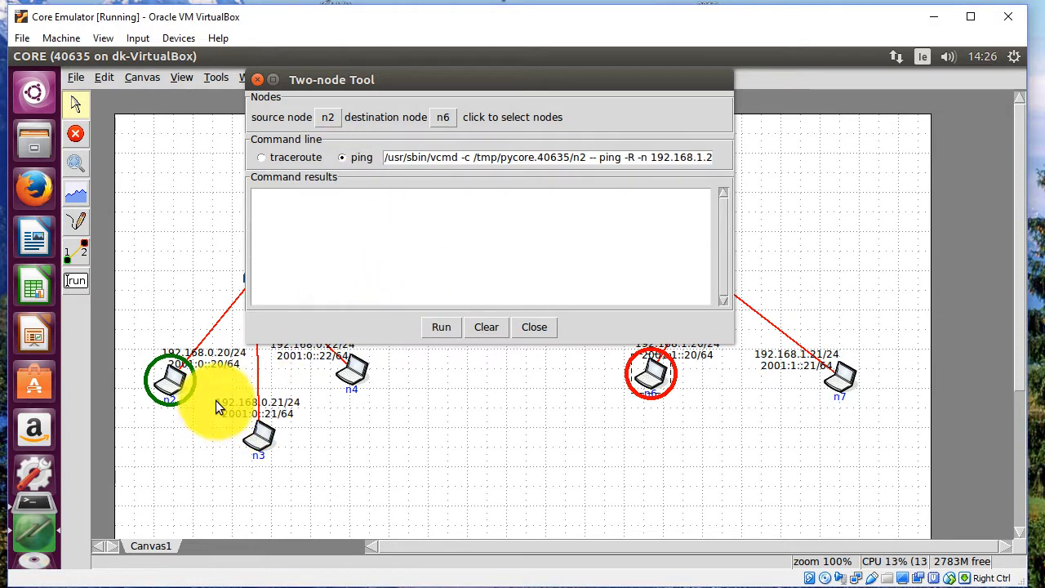
pyautogui.moveTo(470, 367)
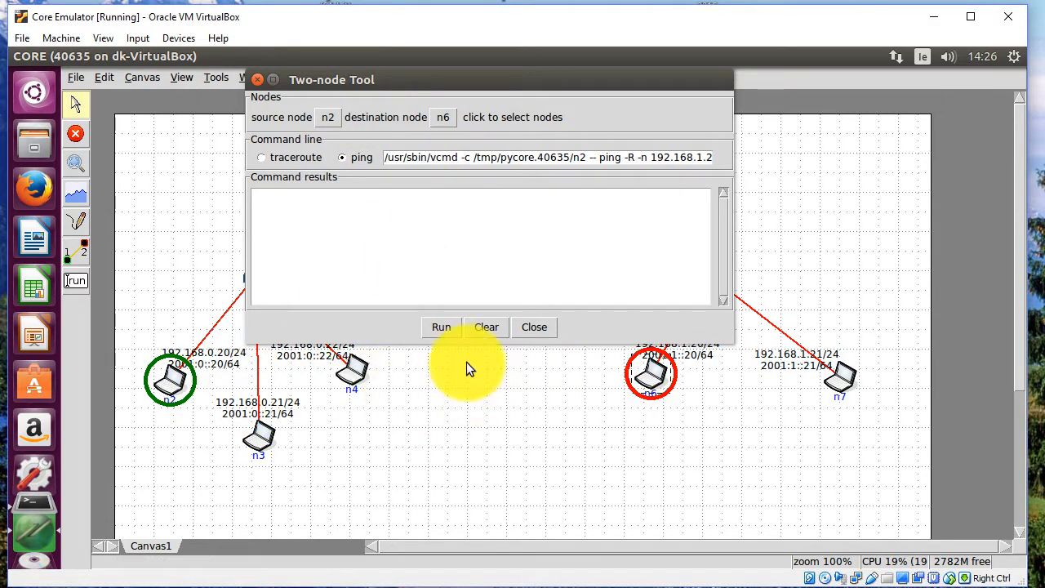
pyautogui.click(441, 327)
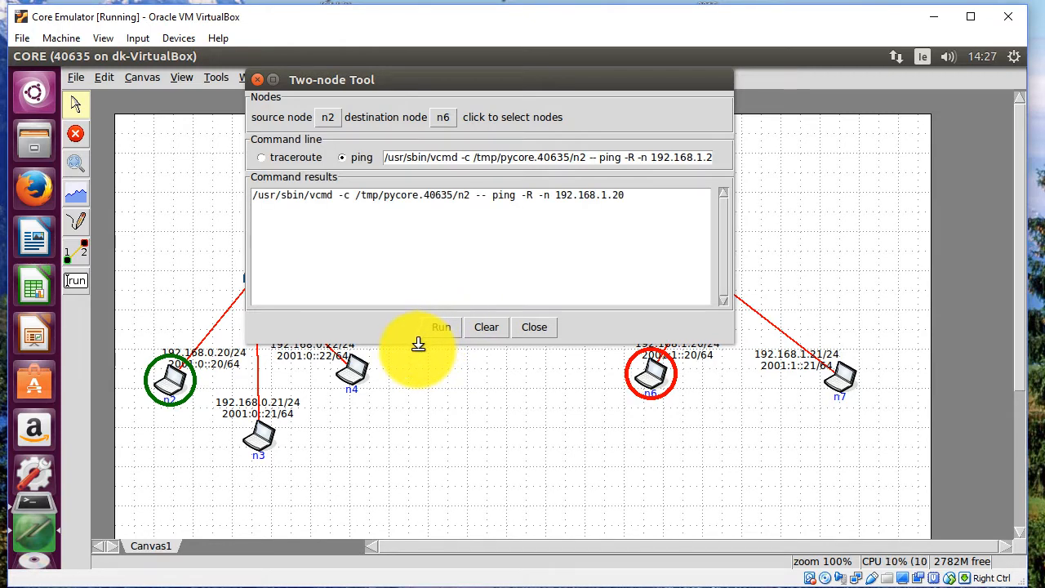
pyautogui.click(441, 326)
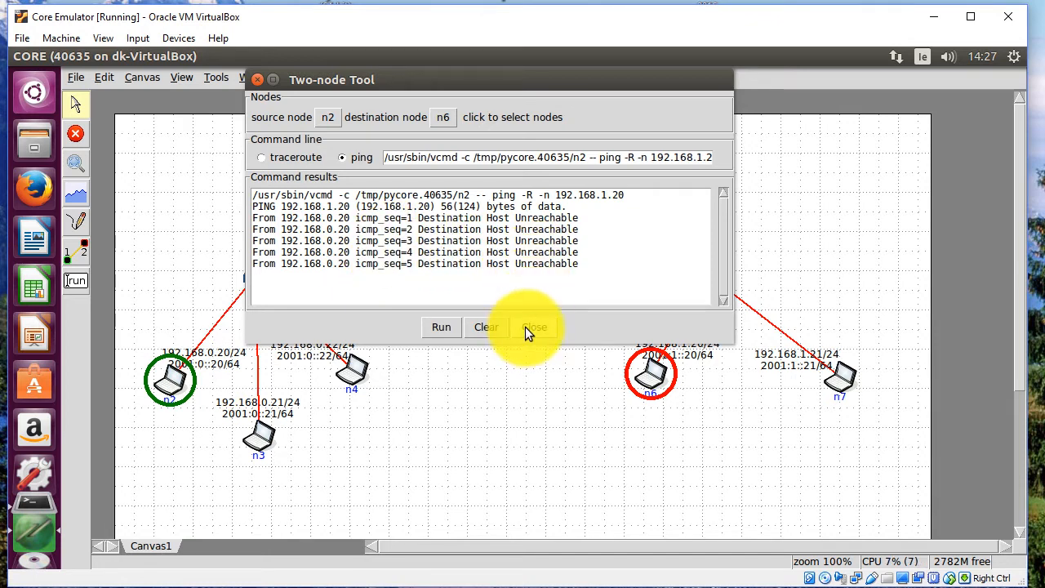
pyautogui.click(536, 327)
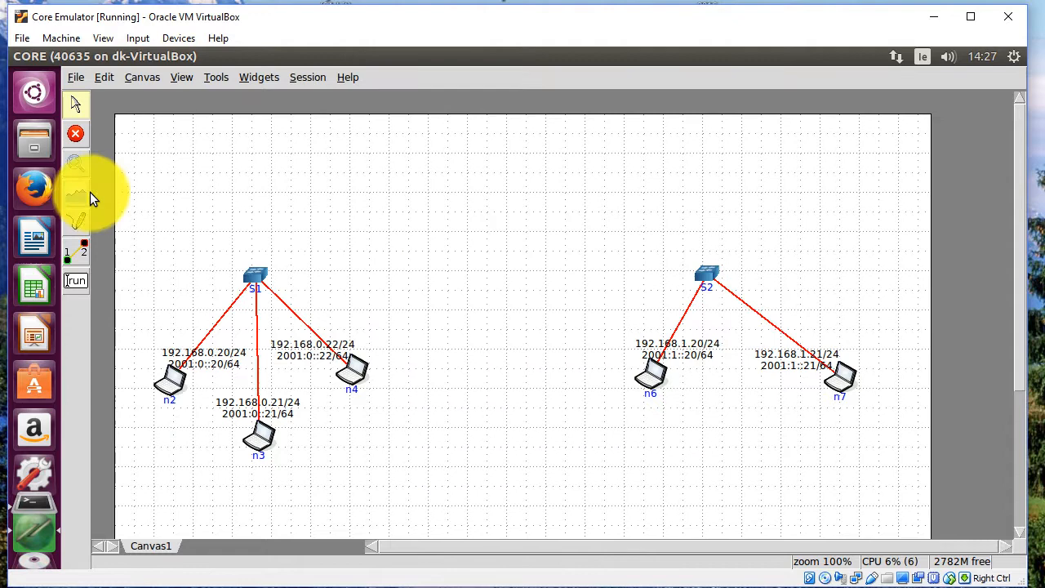
# Step: Stop the session and place a router above and between the two subnets
pyautogui.click(75, 134)
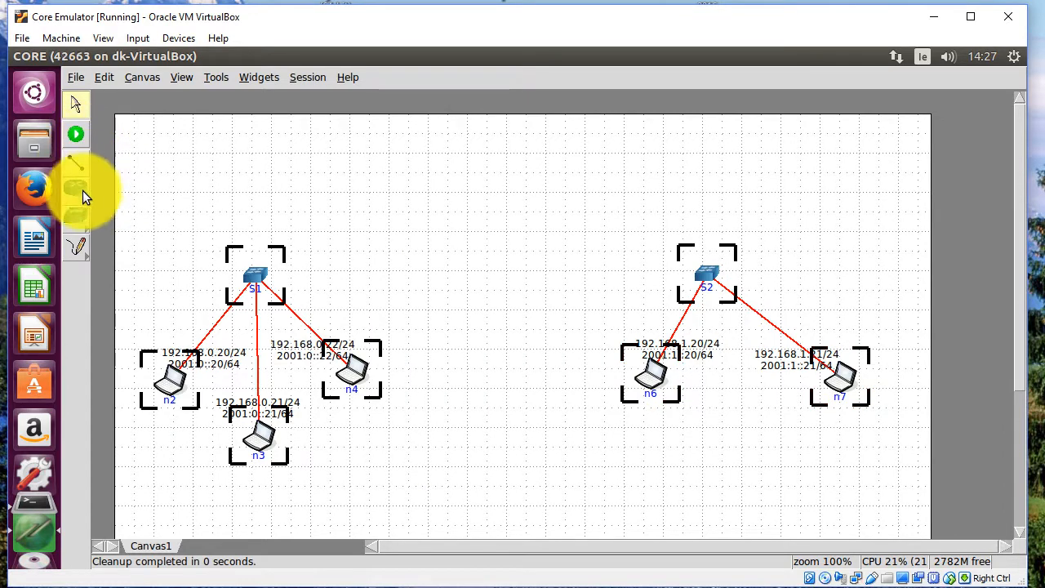
pyautogui.click(75, 188)
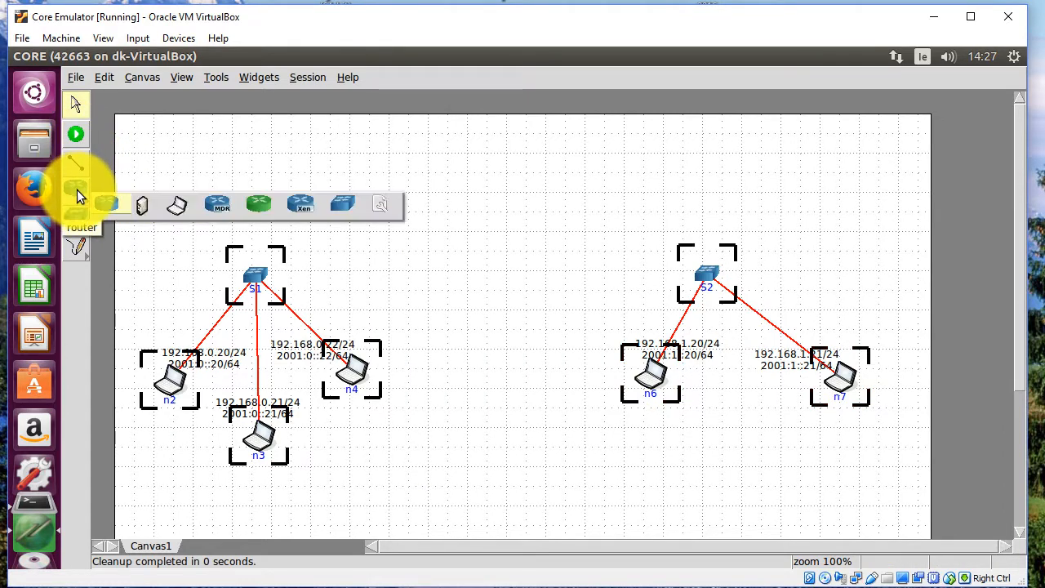
pyautogui.click(75, 190)
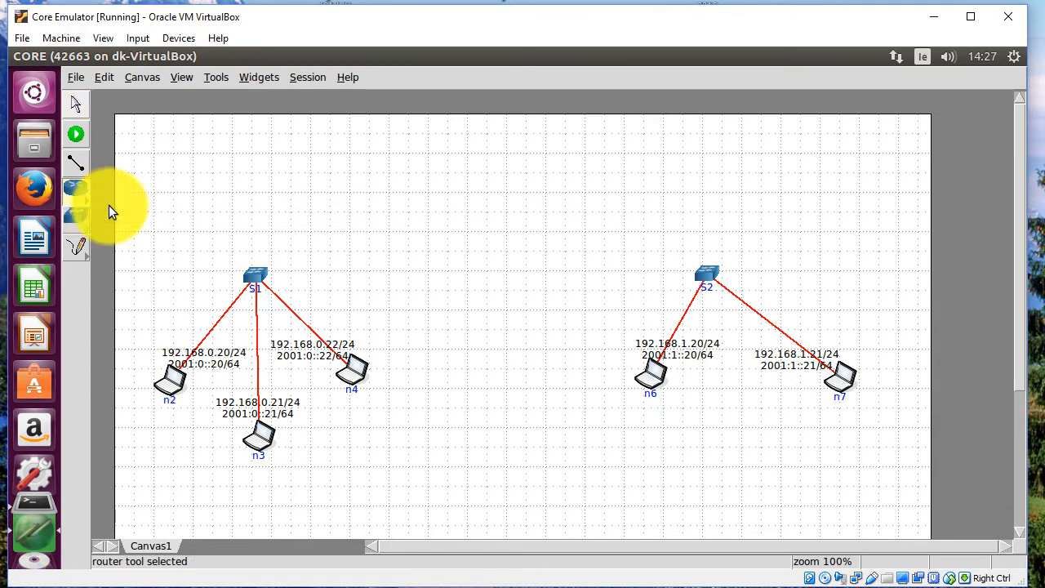
pyautogui.moveTo(490, 176)
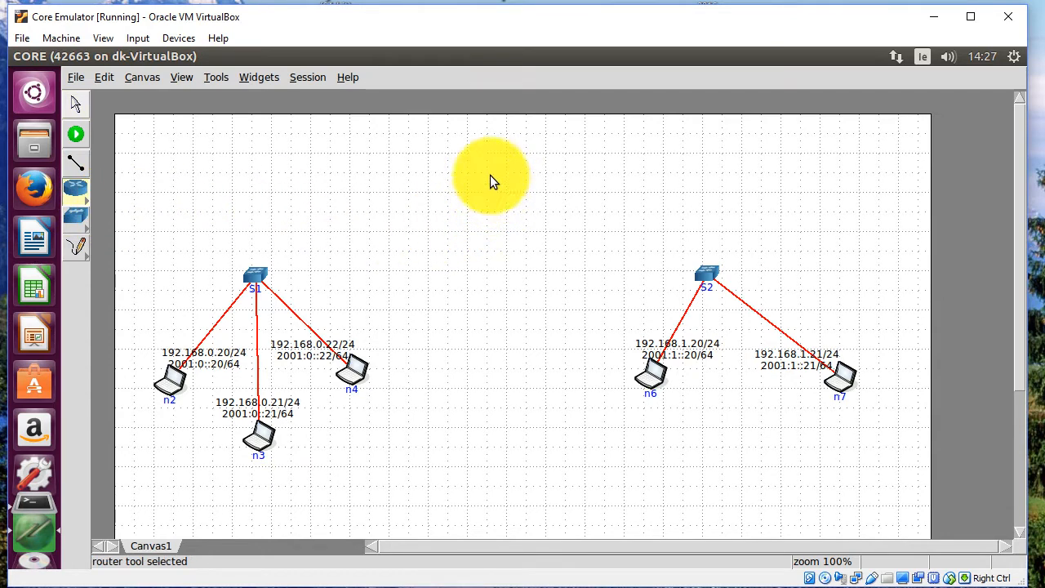
pyautogui.click(490, 173)
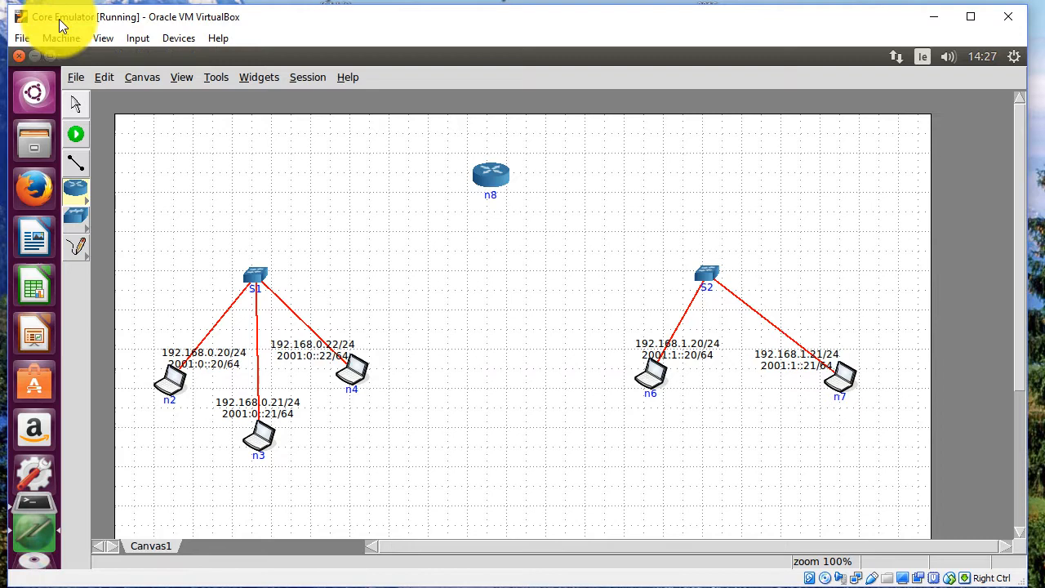
# Step: Rename the new router n8 to R1 and apply
pyautogui.click(490, 176)
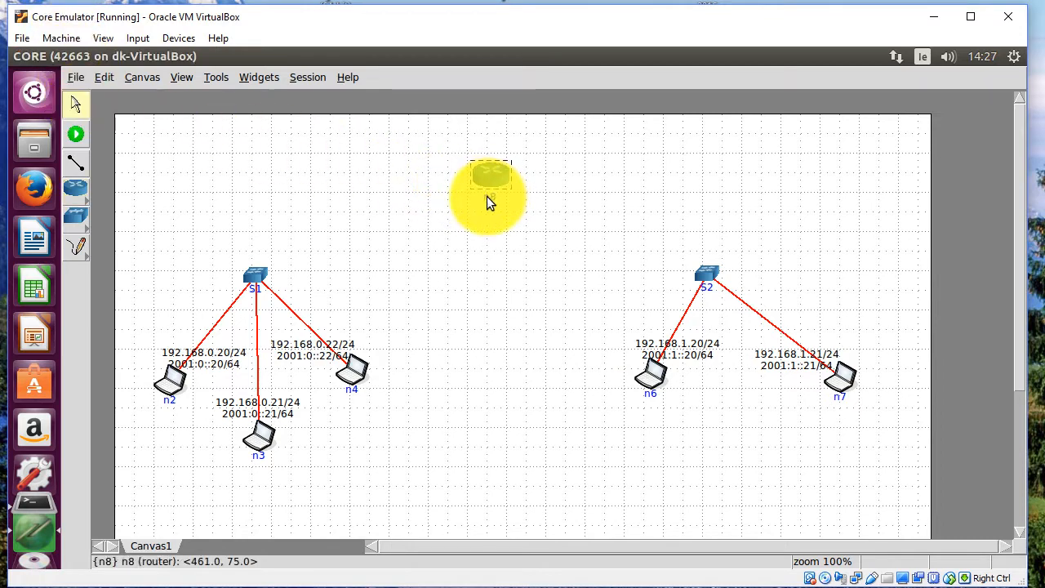
pyautogui.doubleClick(490, 176)
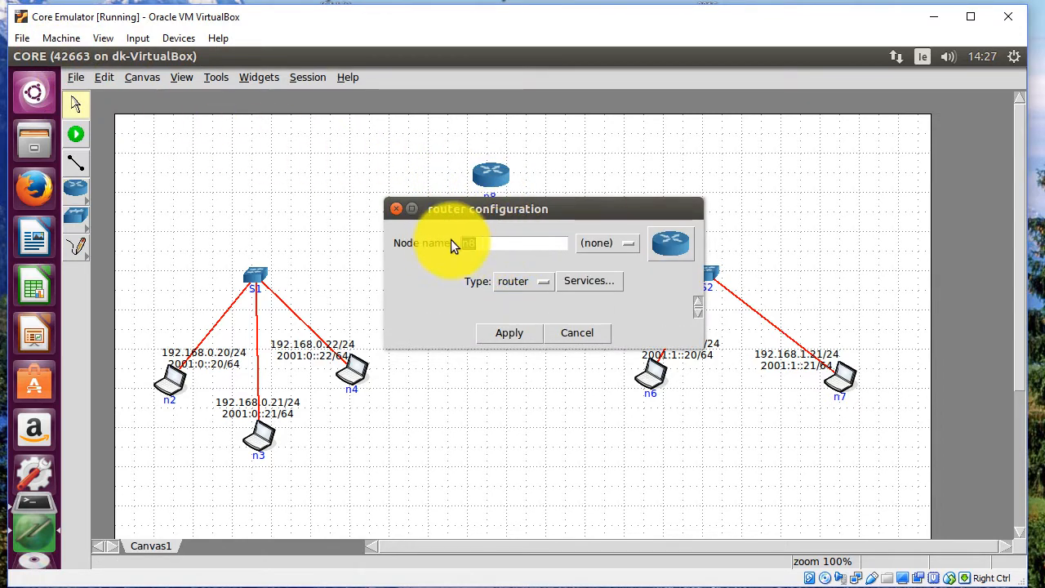
pyautogui.moveTo(461, 238)
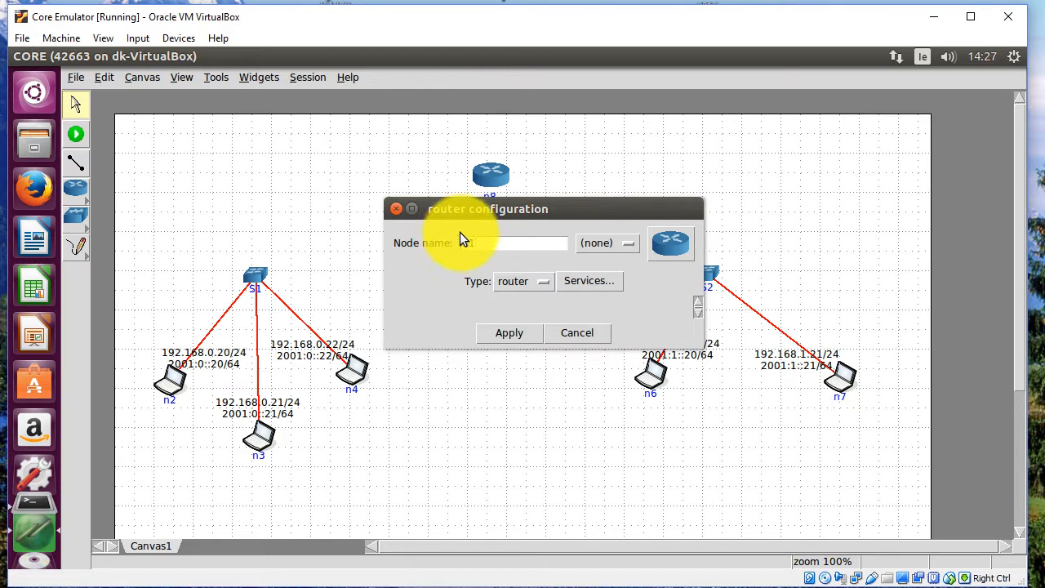
pyautogui.click(510, 333)
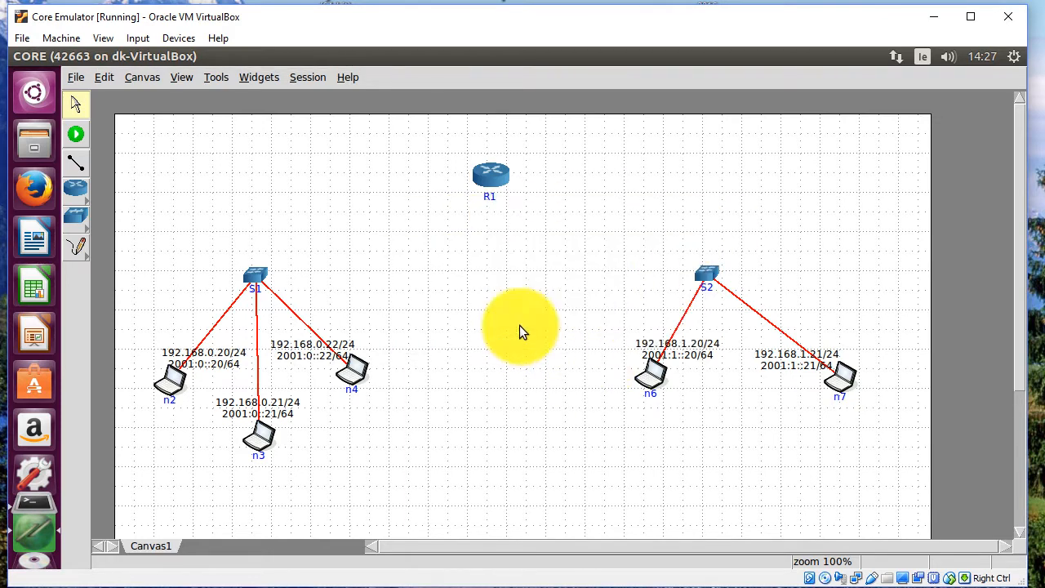
# Step: Link R1 to switch S1 so it takes 192.168.0.1/24, checking its interface configuration
pyautogui.click(75, 163)
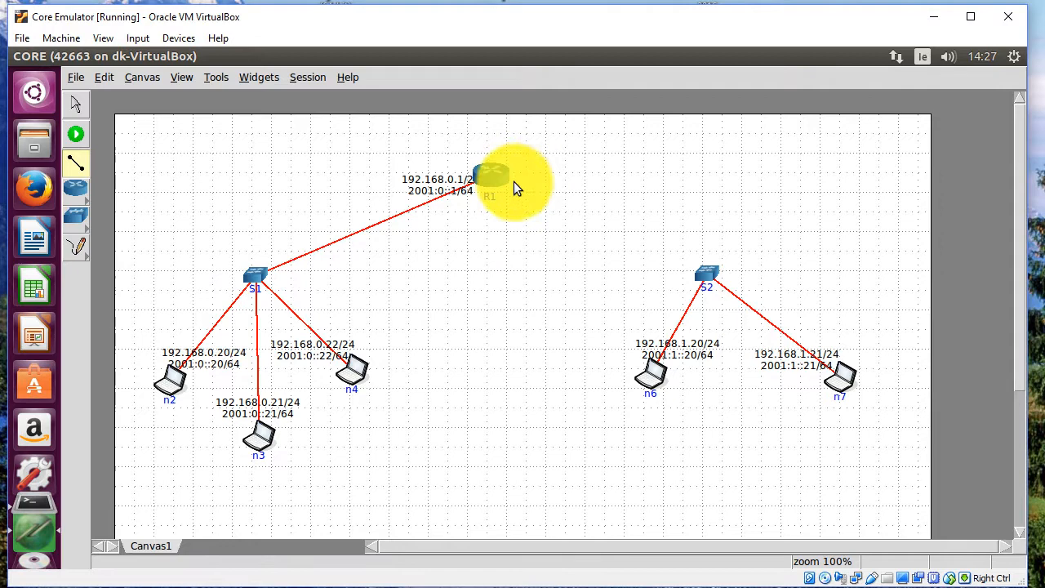
pyautogui.doubleClick(490, 176)
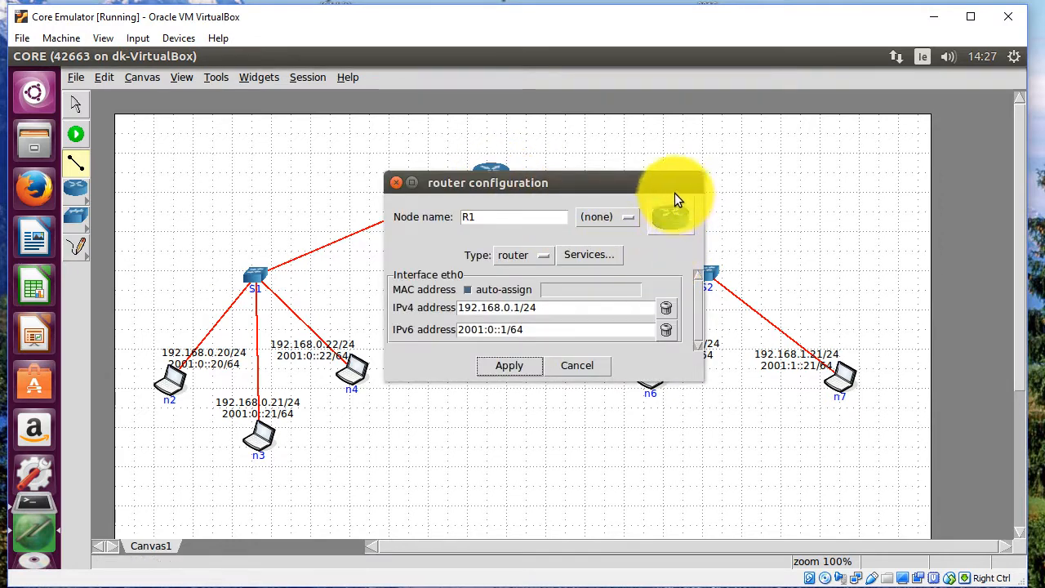
pyautogui.click(509, 366)
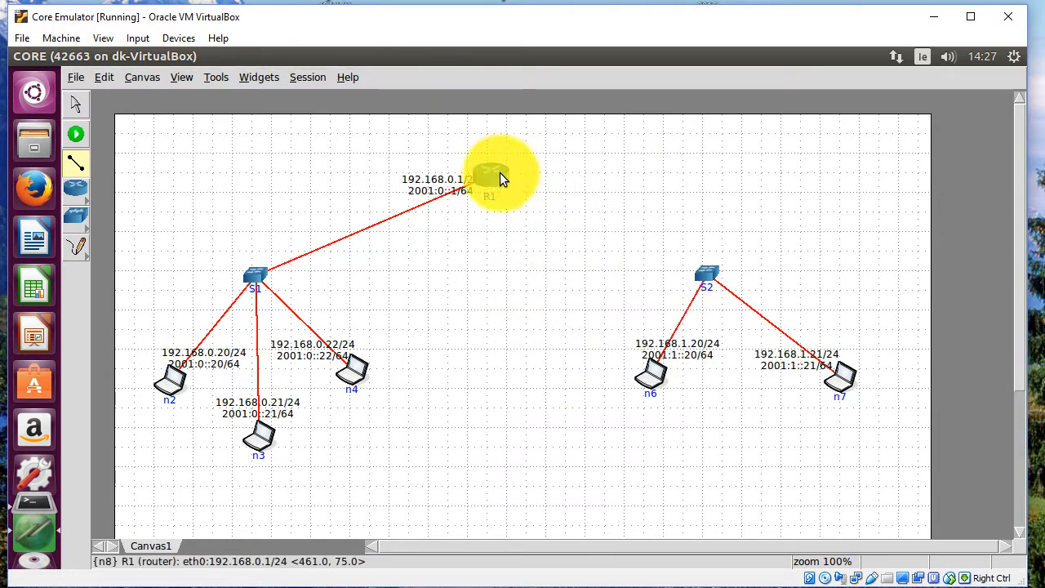
pyautogui.moveTo(702, 275)
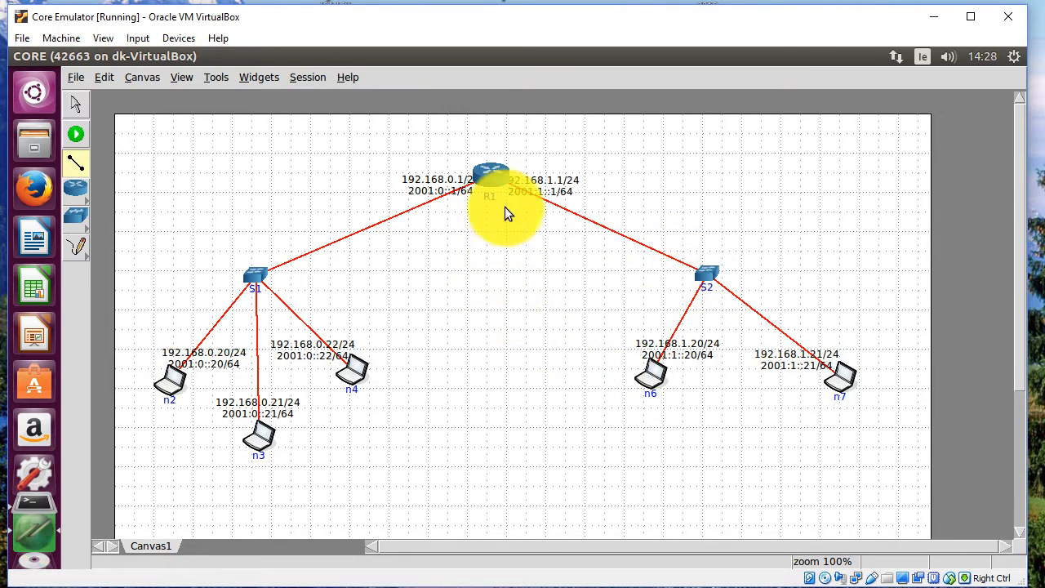
pyautogui.moveTo(466, 183)
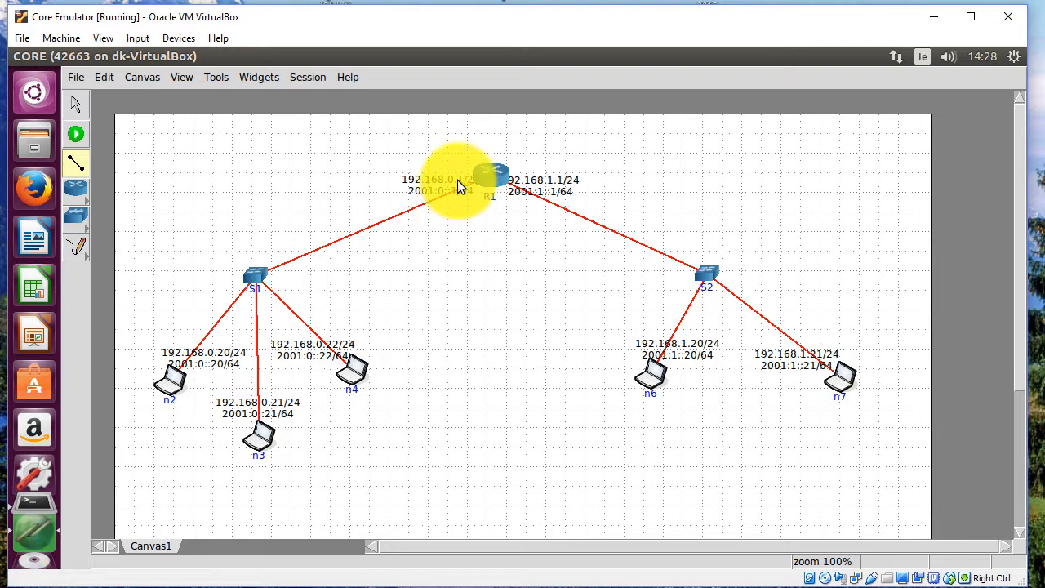
pyautogui.moveTo(531, 216)
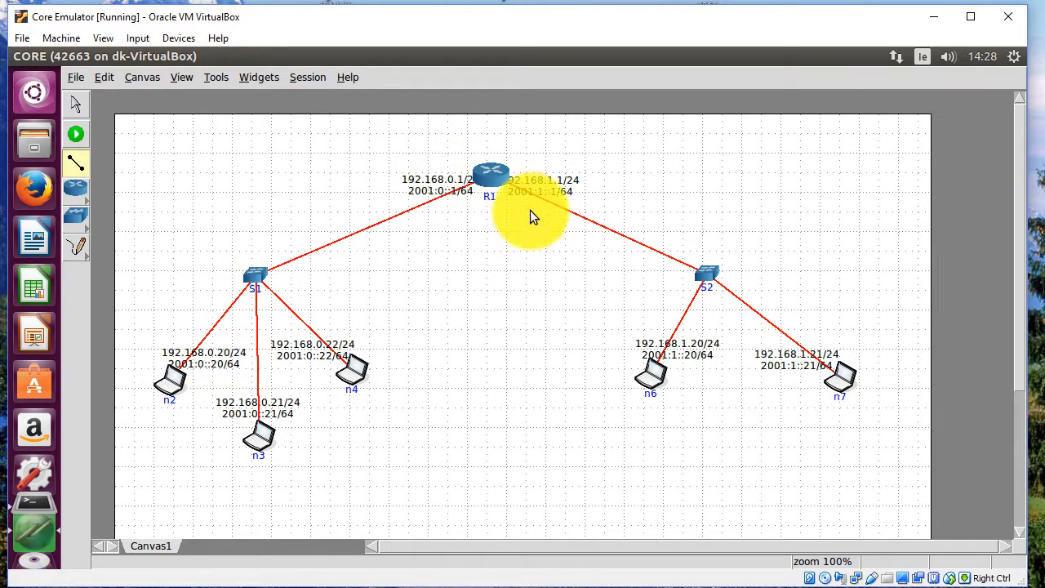
pyautogui.moveTo(520, 189)
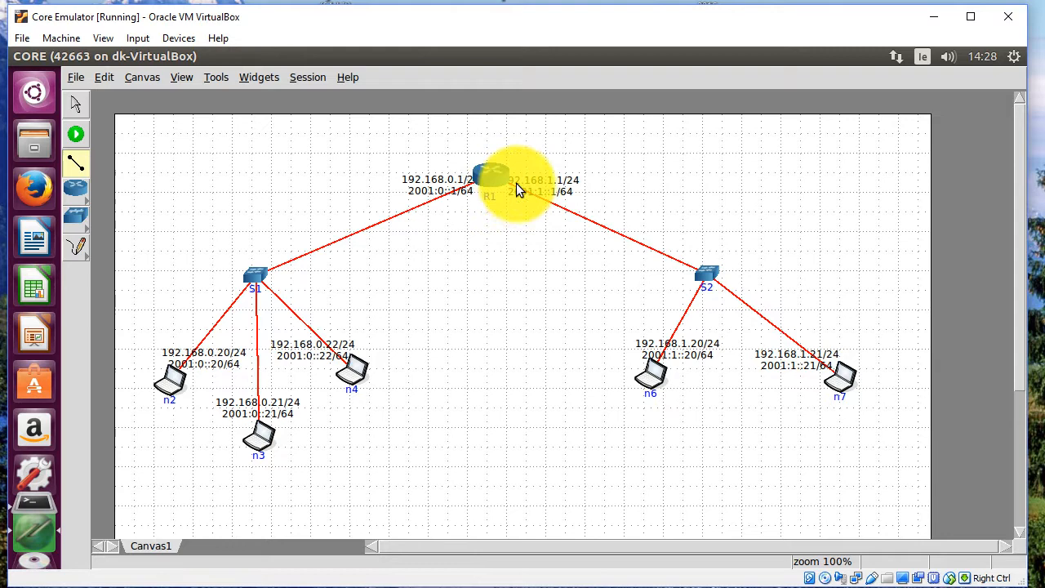
pyautogui.moveTo(552, 205)
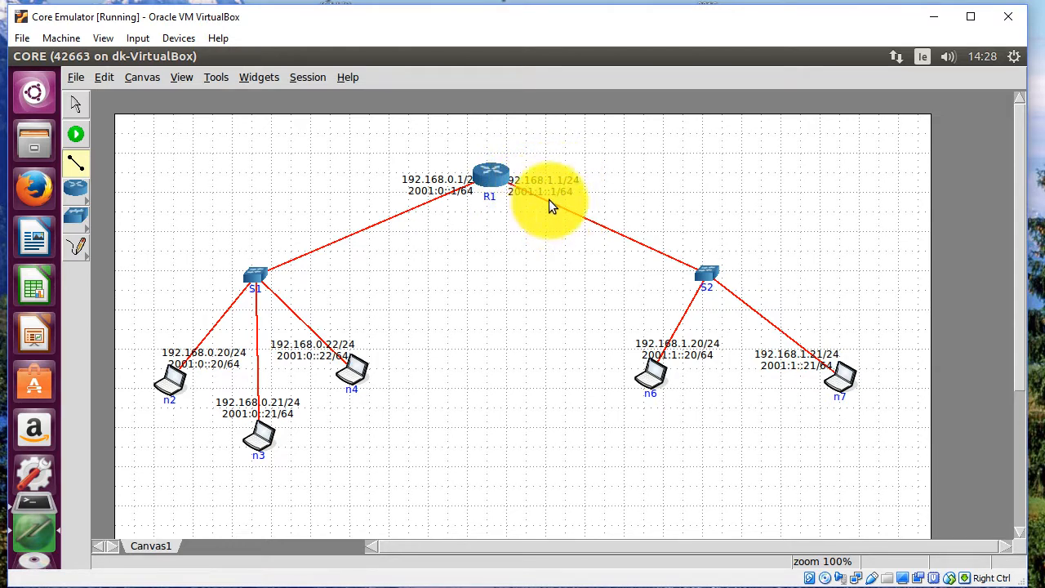
pyautogui.moveTo(706, 281)
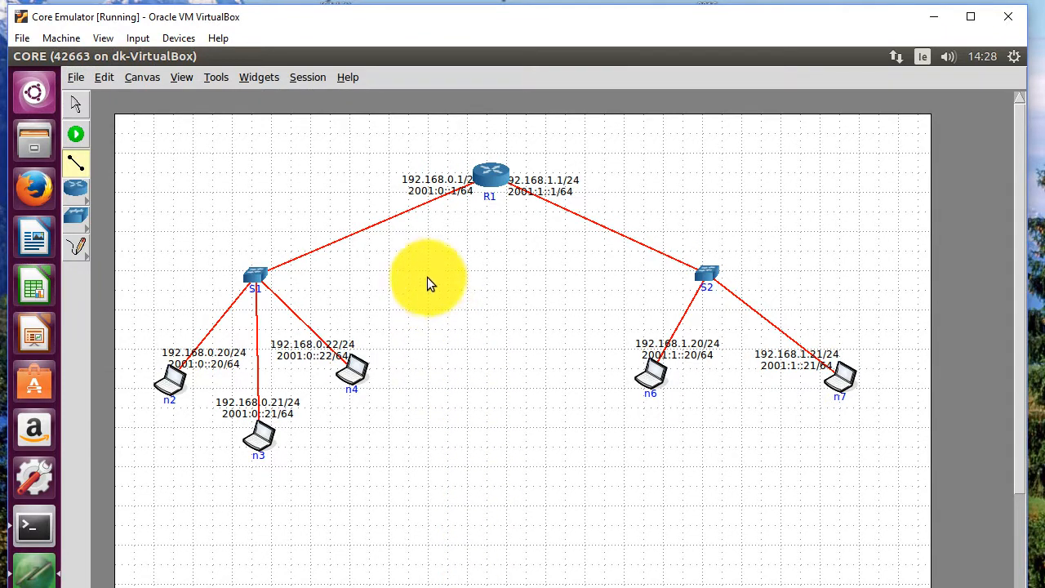
pyautogui.moveTo(1026, 368)
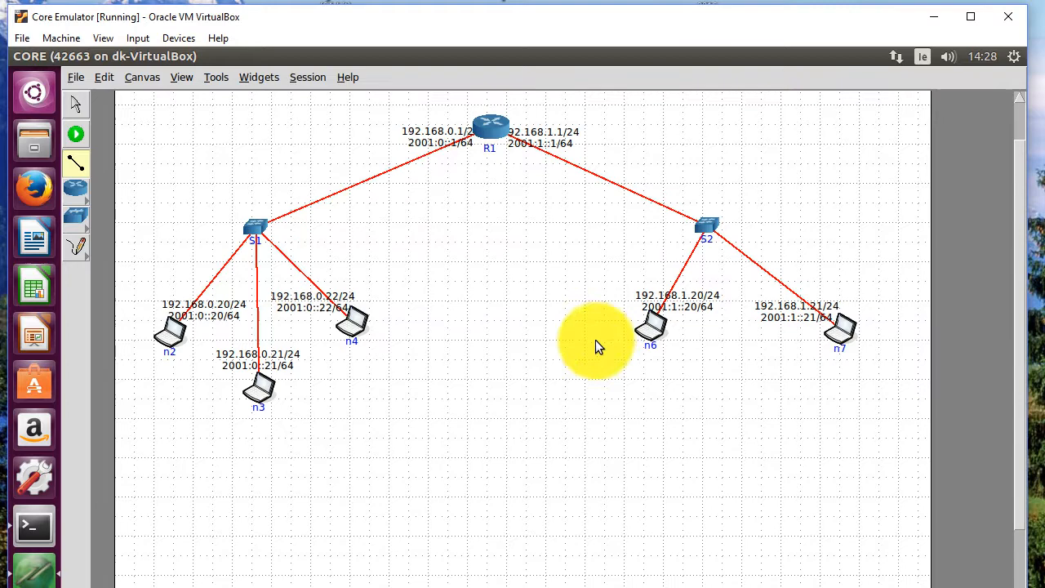
pyautogui.moveTo(454, 376)
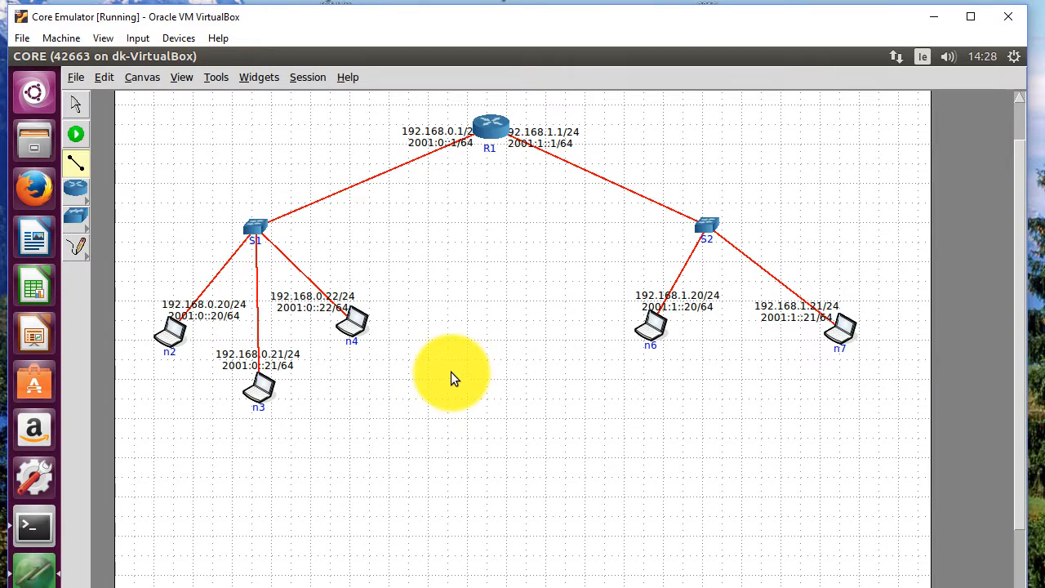
pyautogui.moveTo(309, 346)
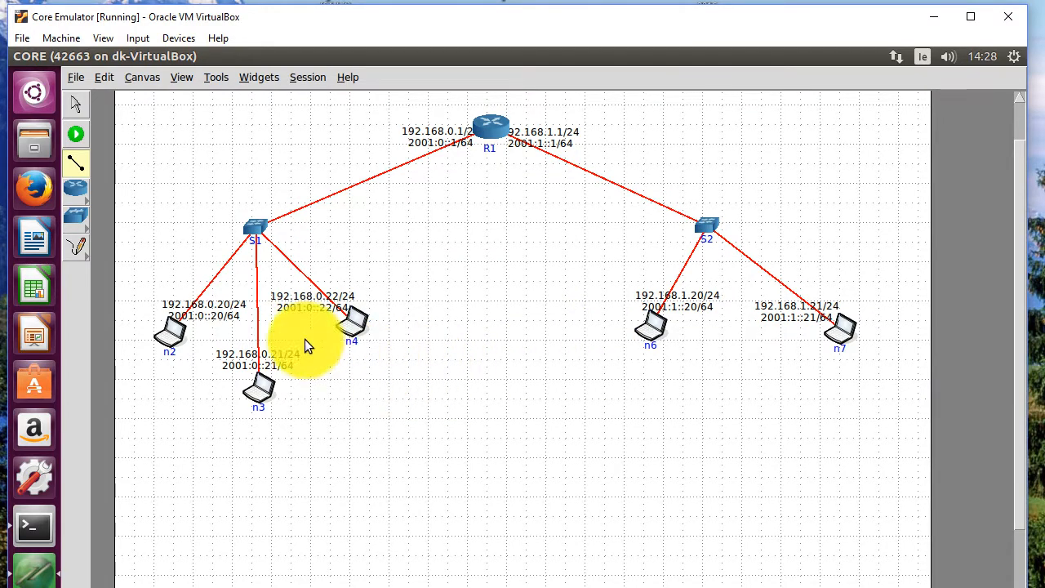
pyautogui.moveTo(75, 134)
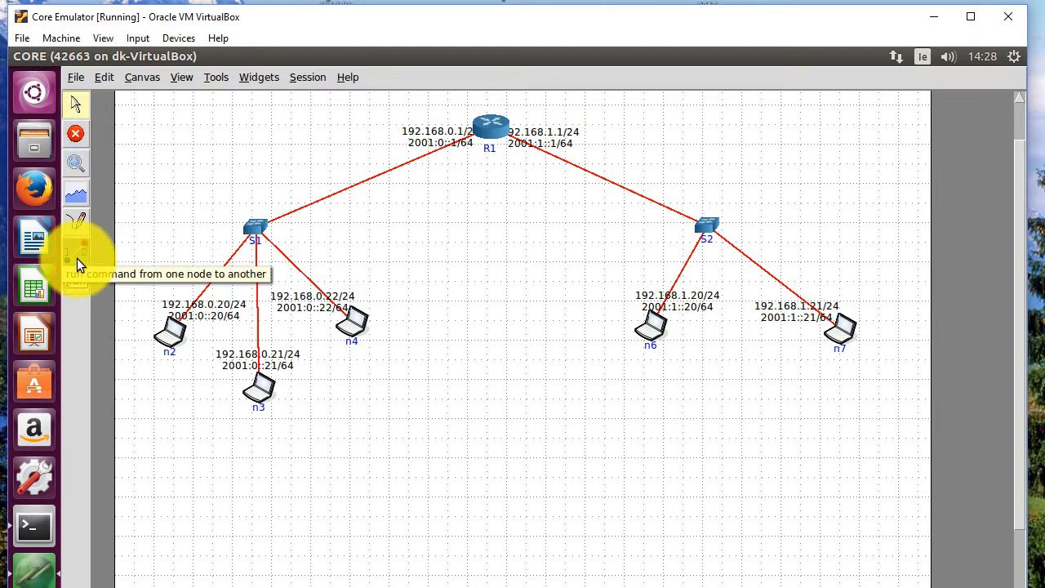
# Step: Set up the Two-node Tool with n2 as source and n7 as destination
pyautogui.click(75, 251)
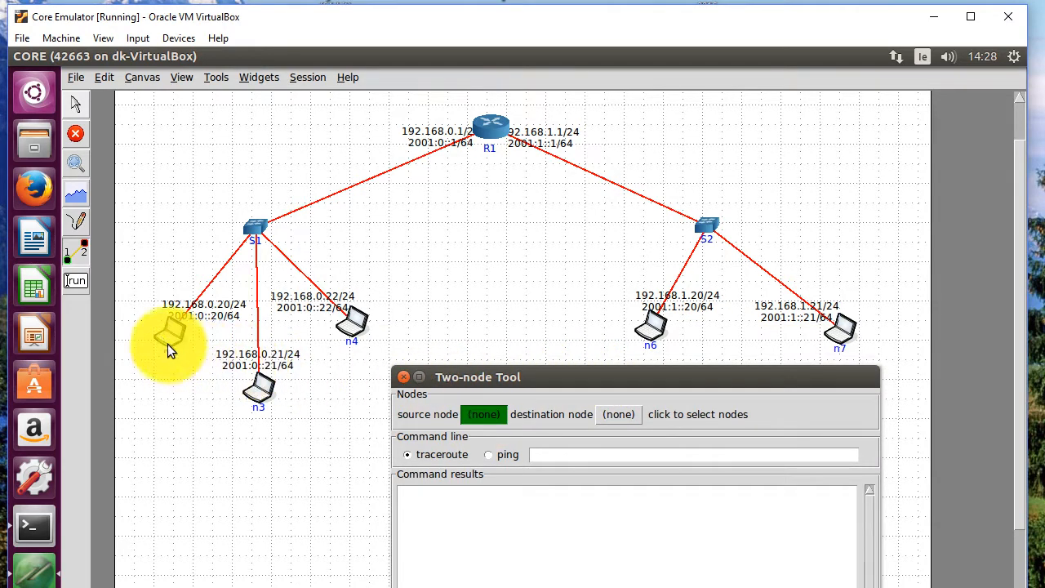
pyautogui.click(172, 334)
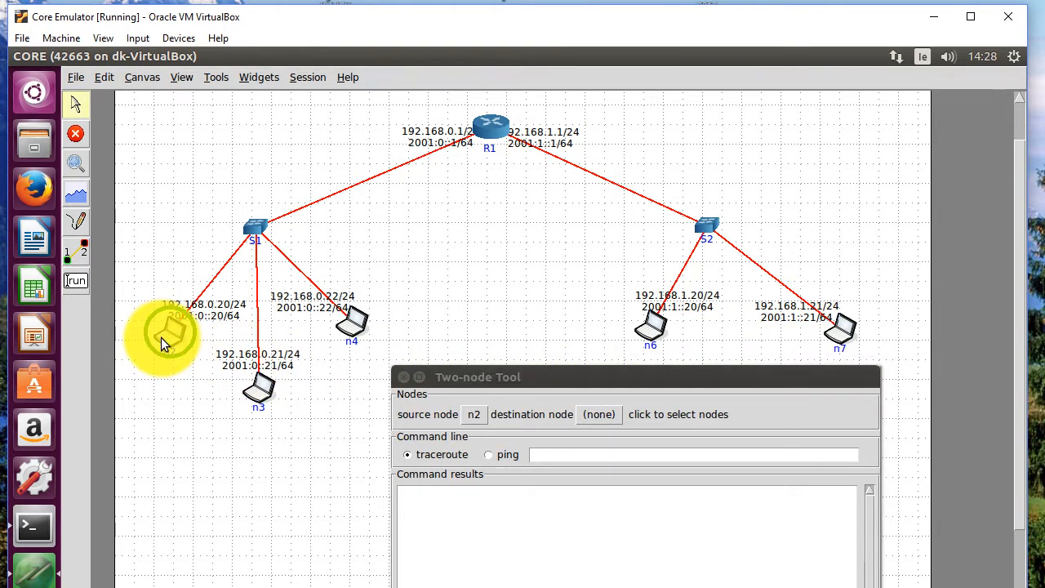
pyautogui.click(170, 330)
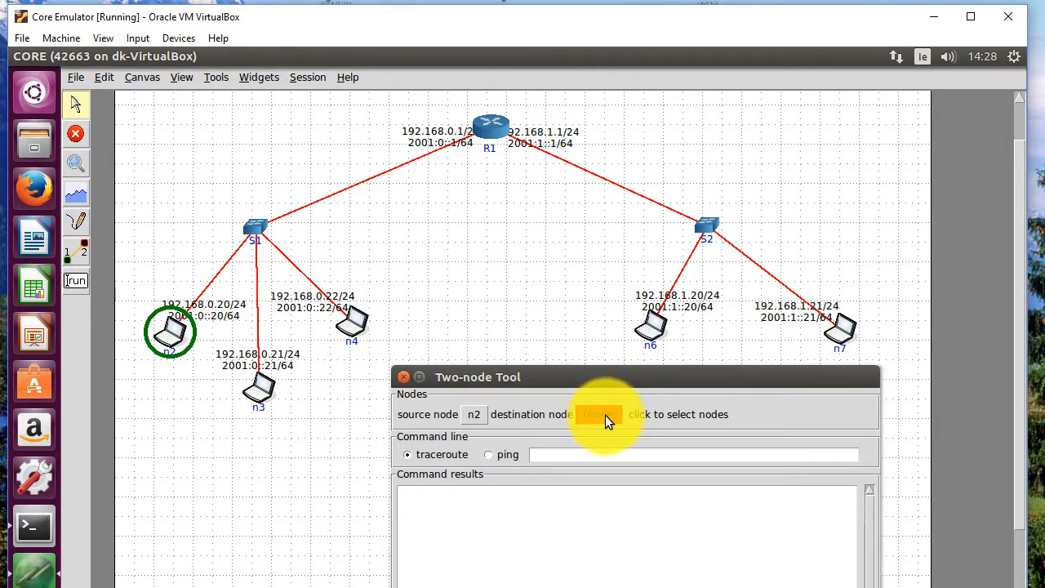
pyautogui.click(840, 327)
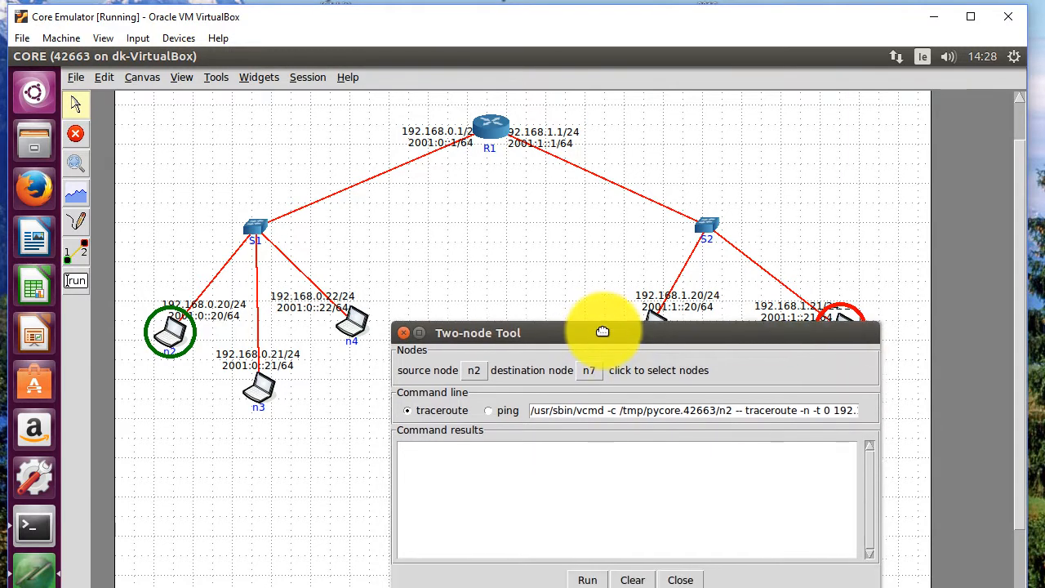
# Step: Run a traceroute from n2 to n7 (192.168.1.21) through router R1
pyautogui.moveTo(603, 331); pyautogui.dragTo(603, 319)
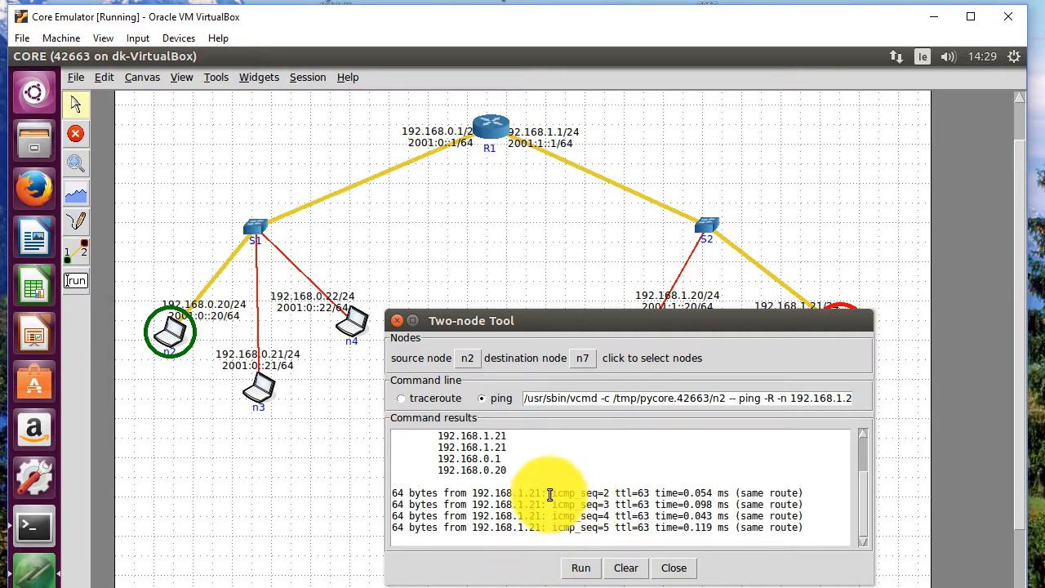
pyautogui.click(402, 398)
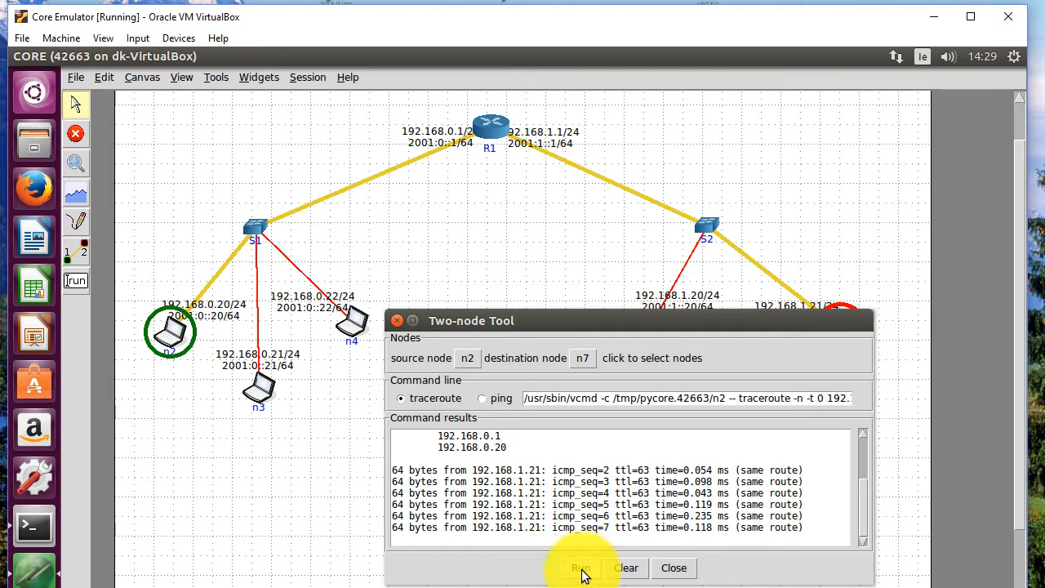
pyautogui.click(581, 569)
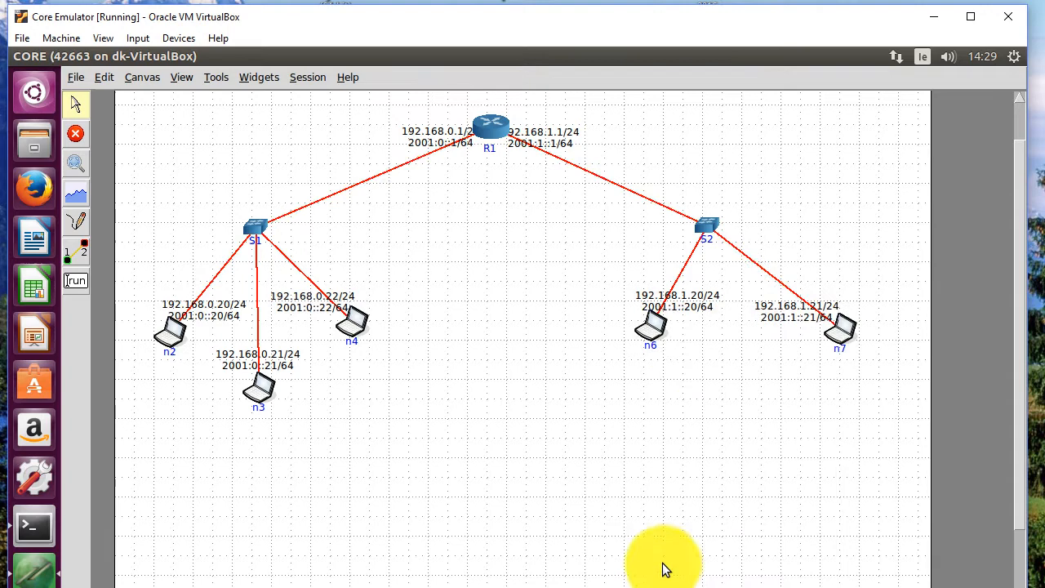
pyautogui.moveTo(85, 155)
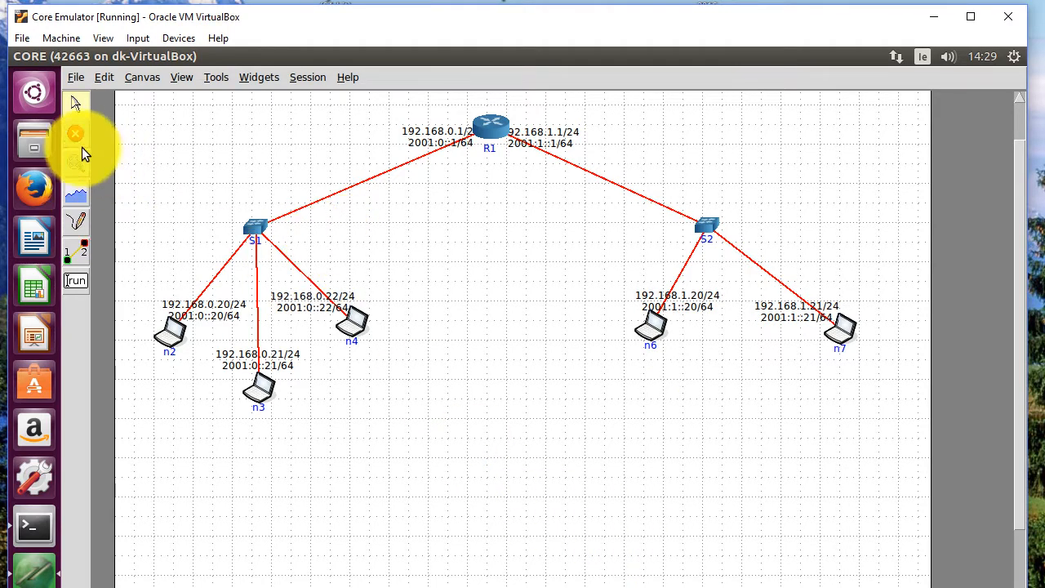
# Step: Stop the emulation session and move host n4 rightward, away from n3
pyautogui.click(75, 134)
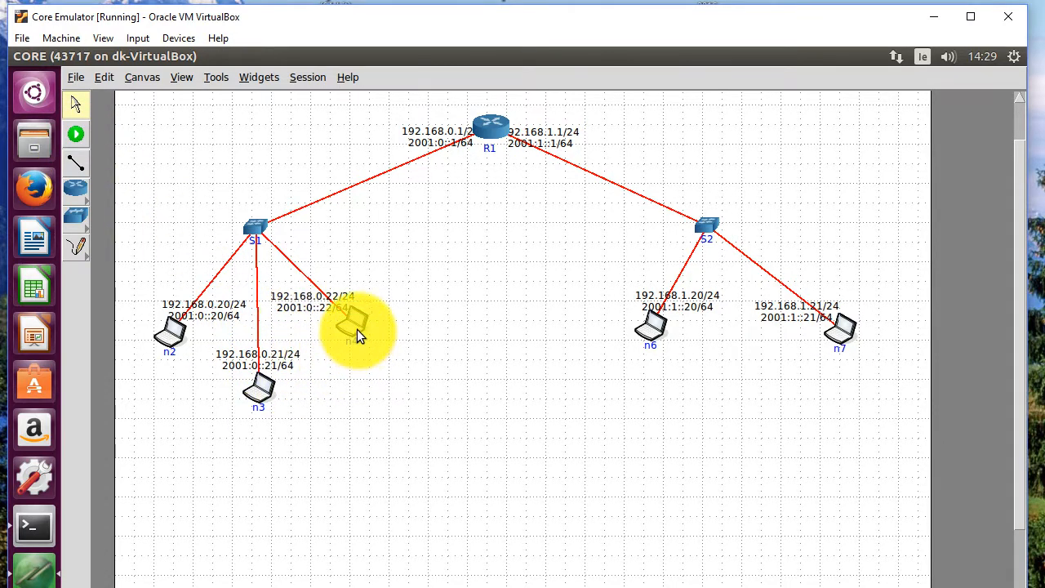
pyautogui.moveTo(351, 319); pyautogui.dragTo(400, 327)
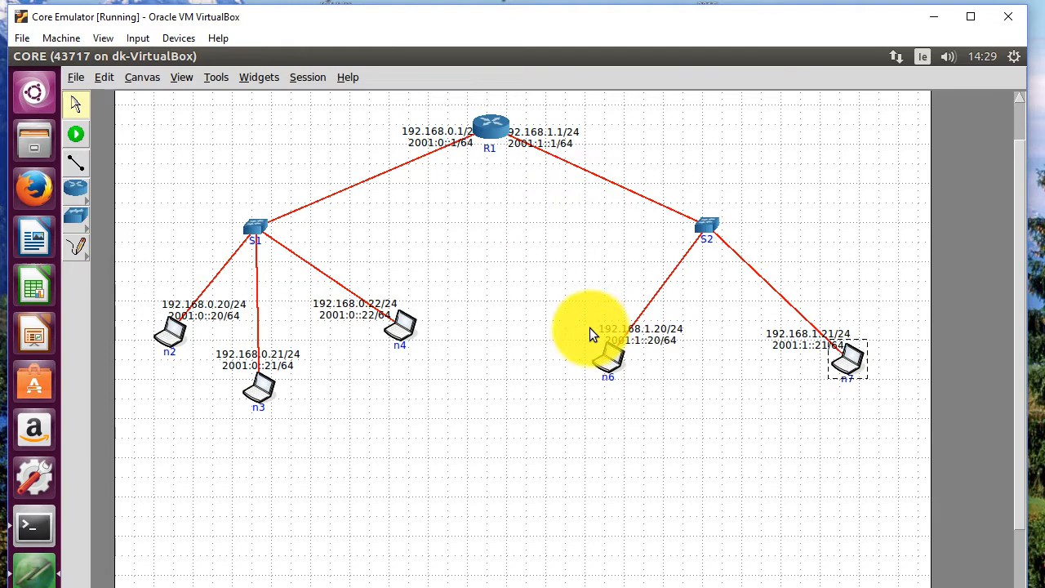
pyautogui.moveTo(444, 343)
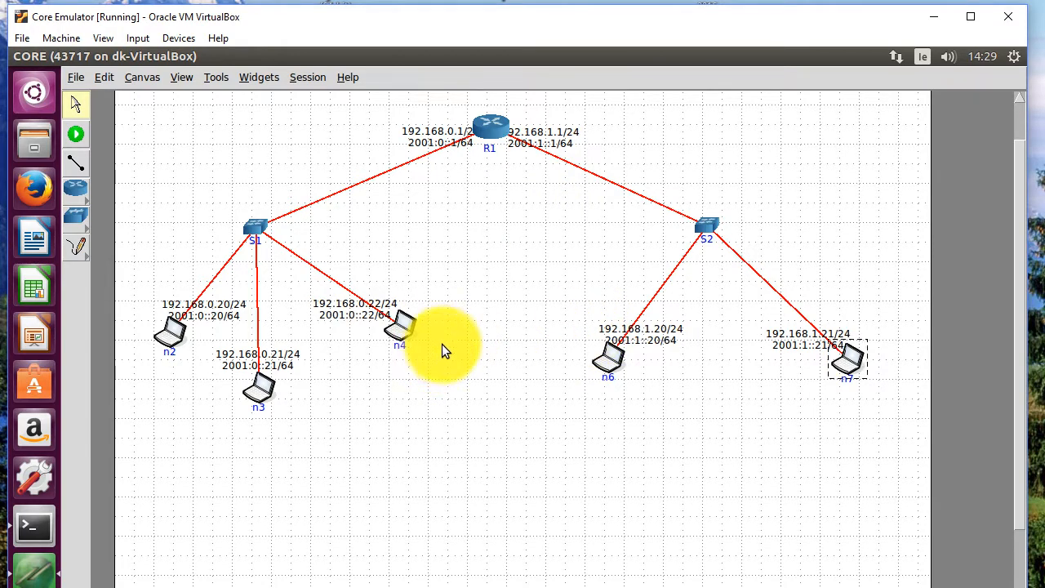
pyautogui.moveTo(379, 204)
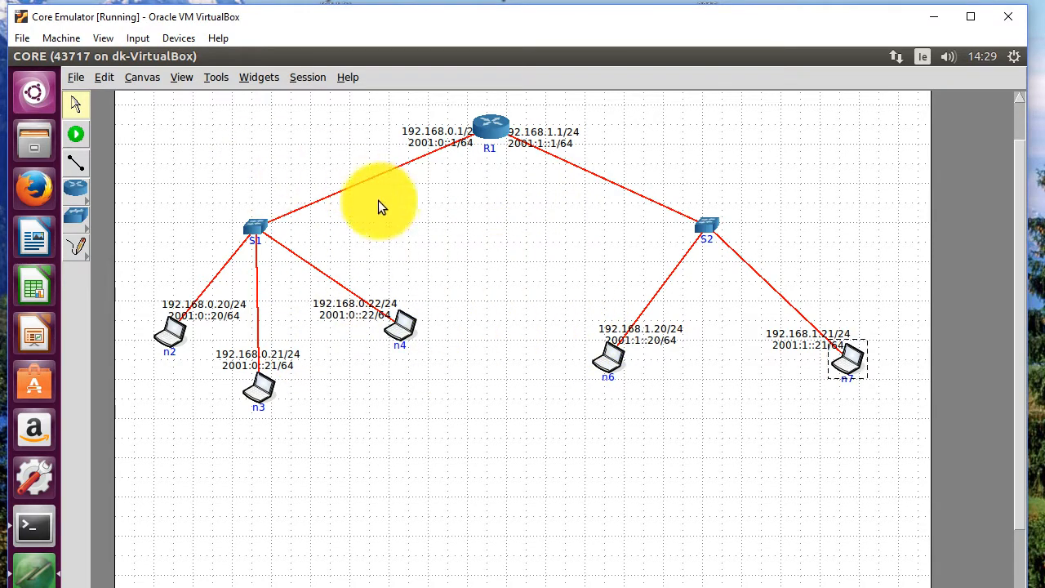
pyautogui.moveTo(379, 356)
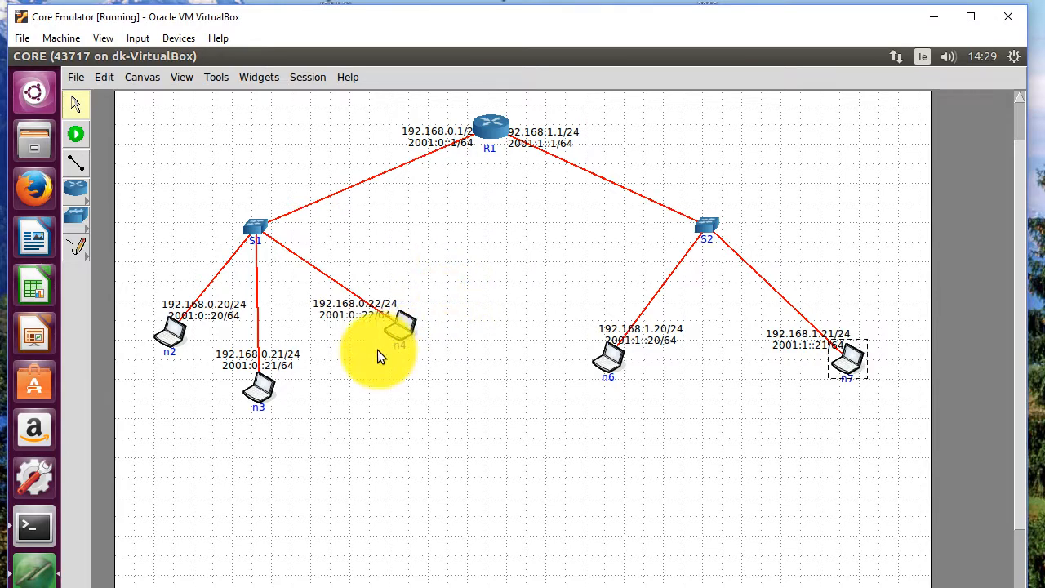
pyautogui.moveTo(526, 412)
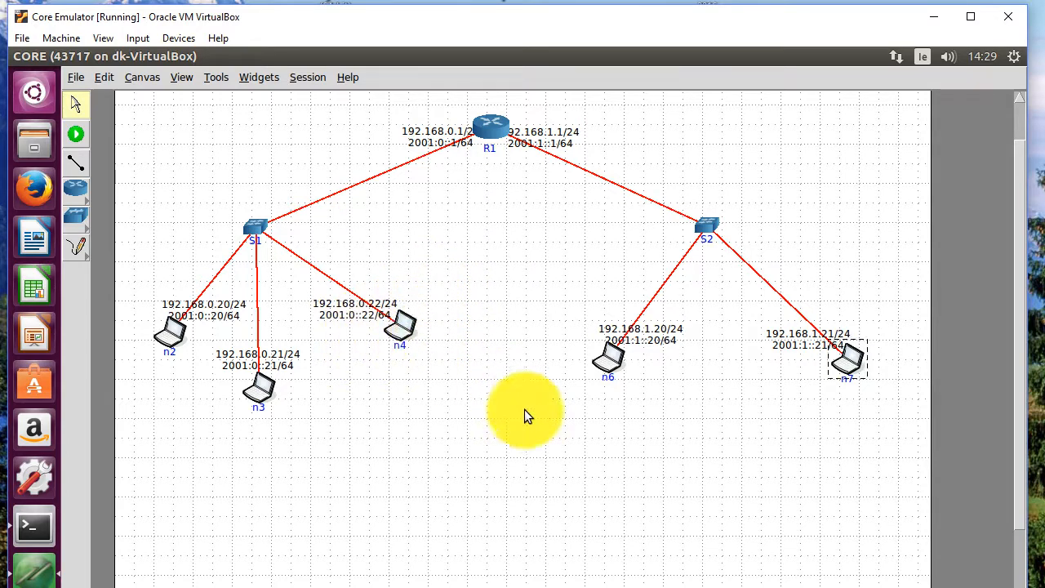